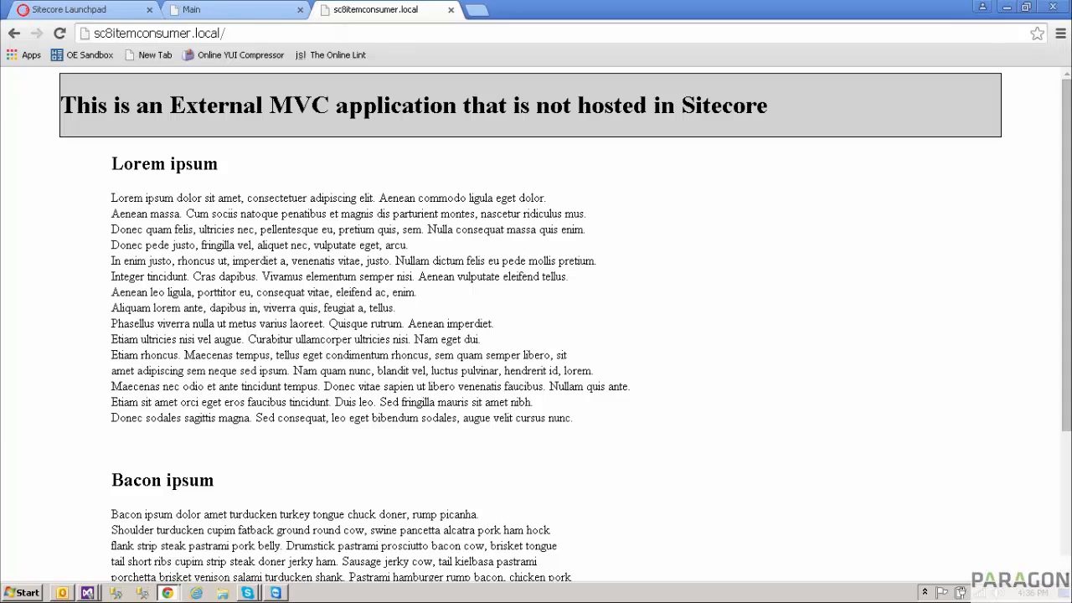
mouse_move(665, 514)
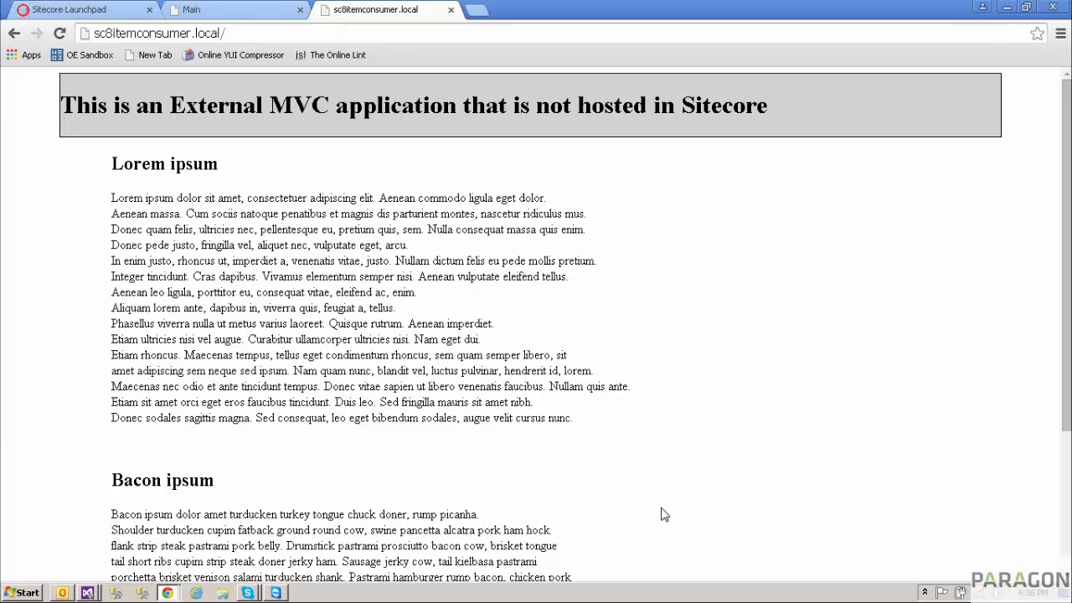
mouse_move(762, 467)
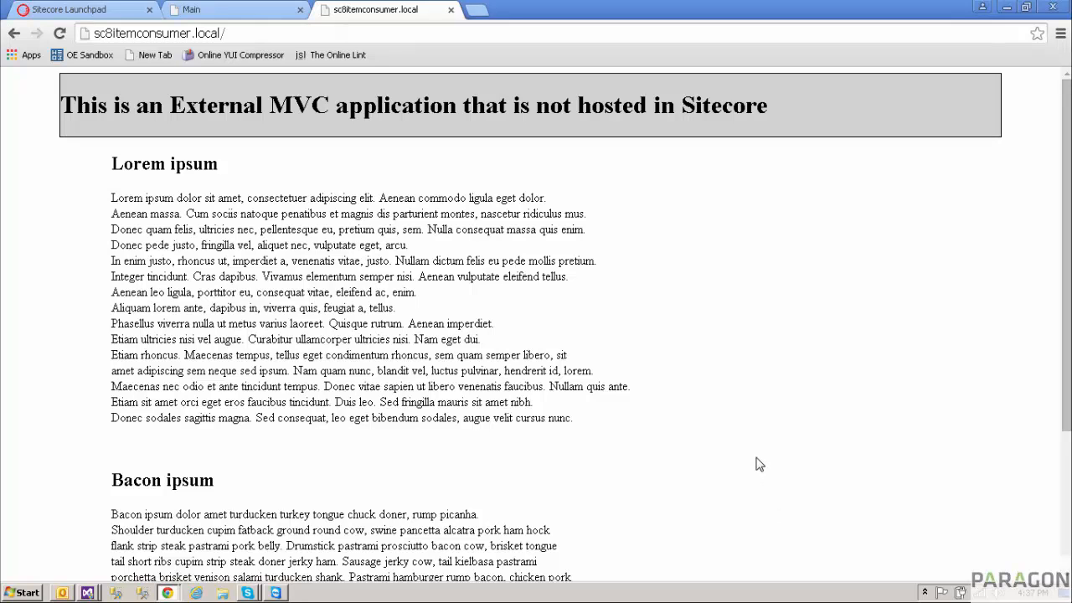
Review the SctConsumer Index.cshtml view markup in Visual Studio, including the beacon script reference
scroll("down", 3)
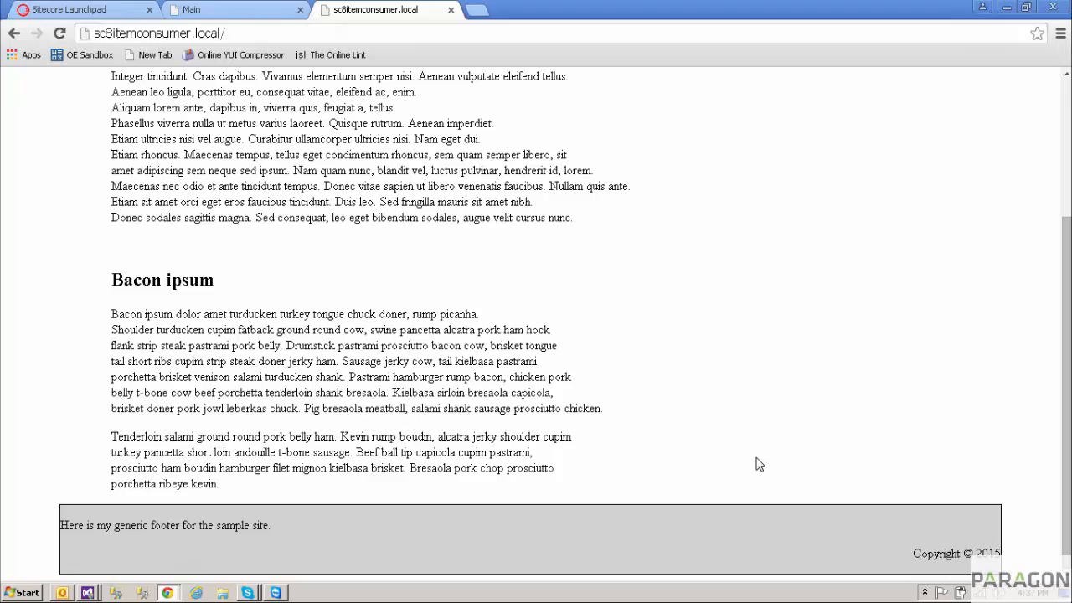
scroll("up", 3)
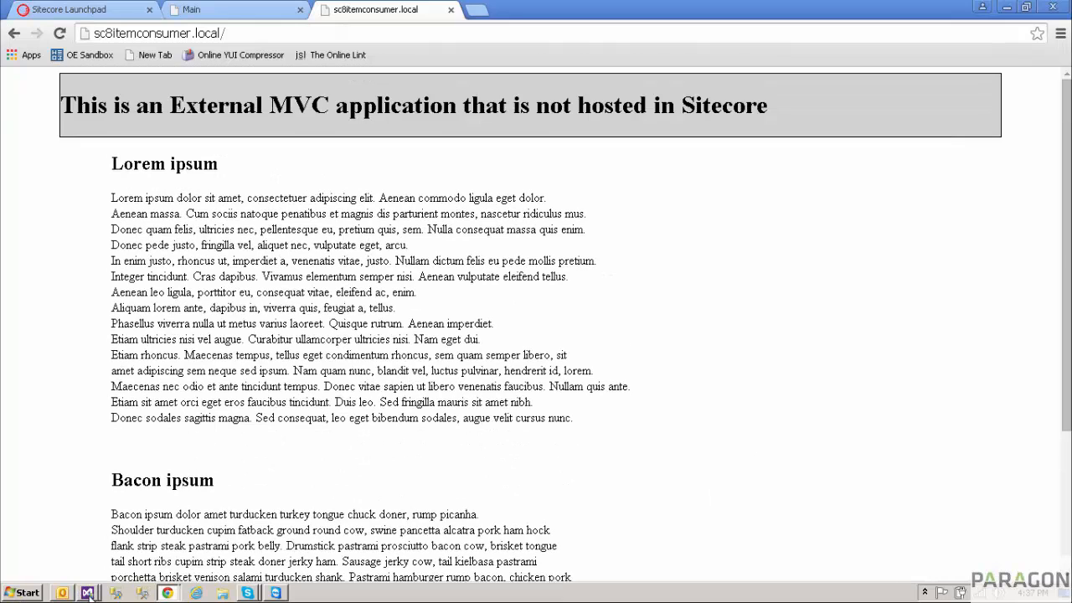
left_click(87, 593)
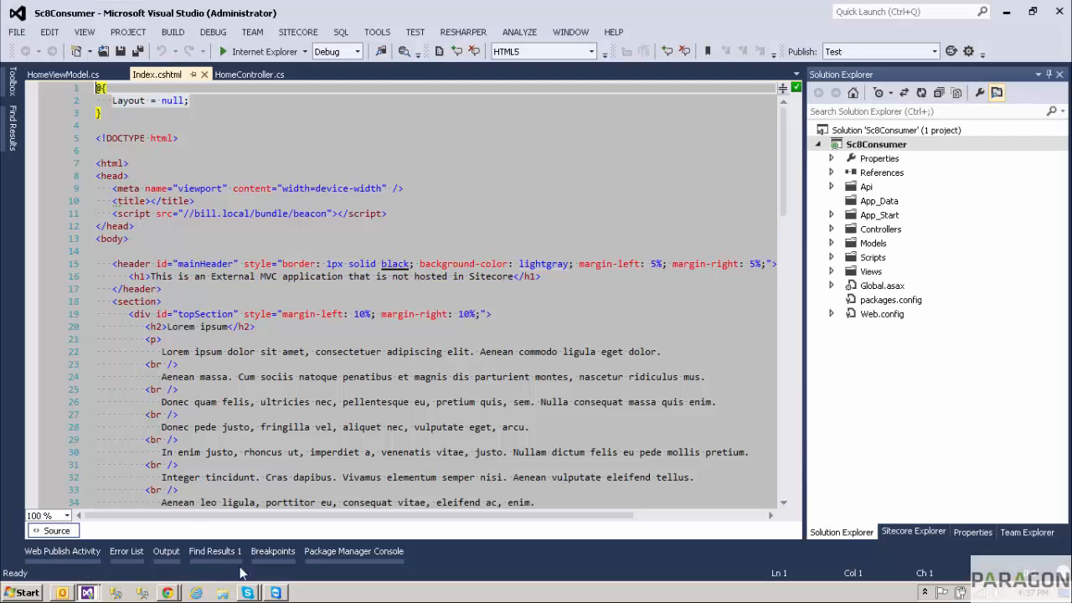
left_click(132, 227)
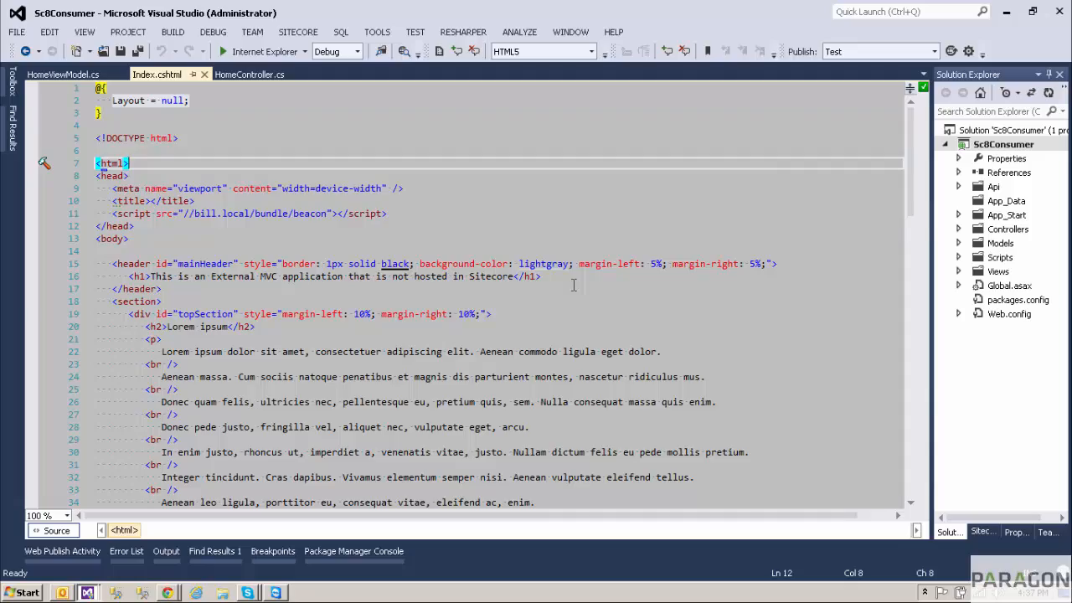
scroll("down", 3)
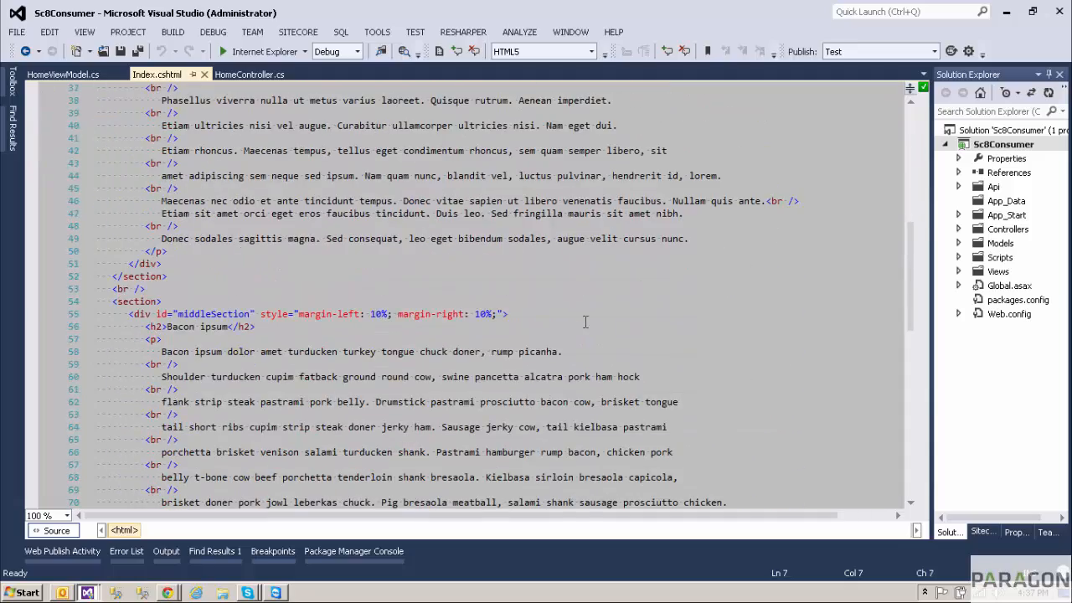
scroll("down", 3)
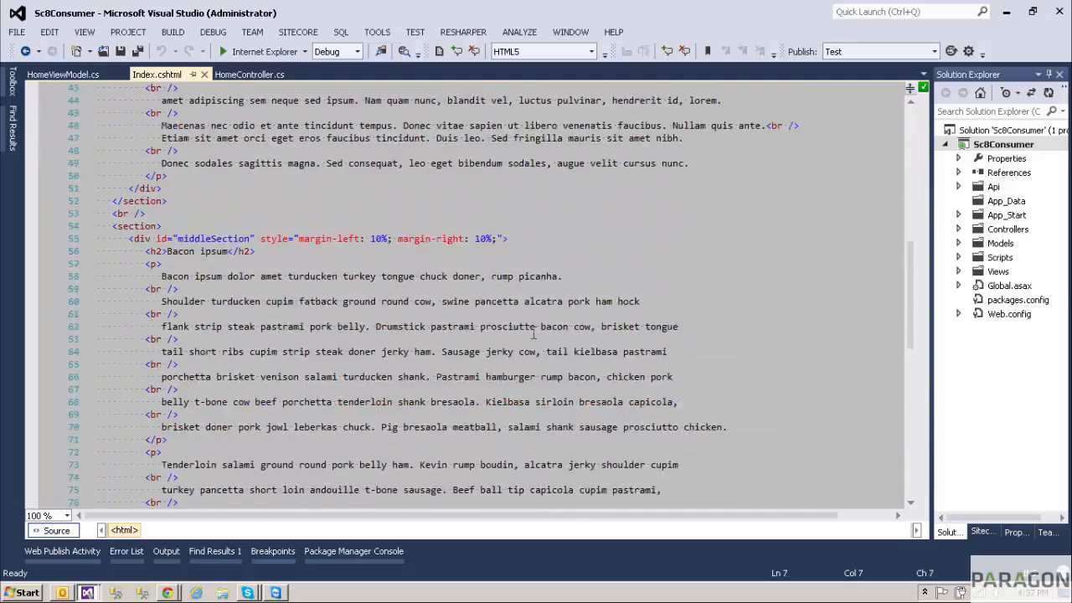
key("ctrl+Home")
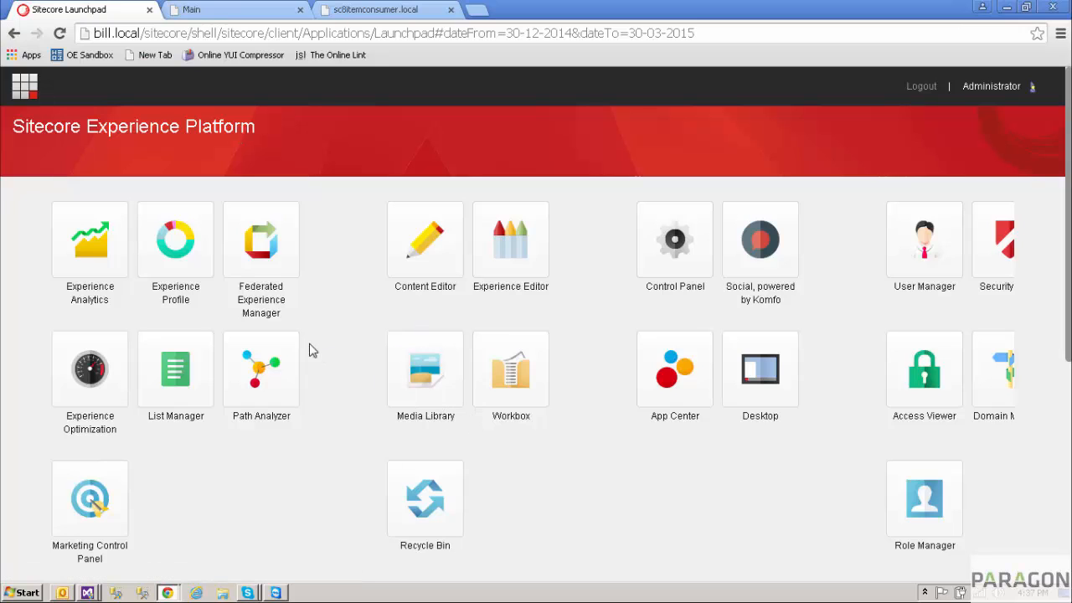
mouse_move(261, 298)
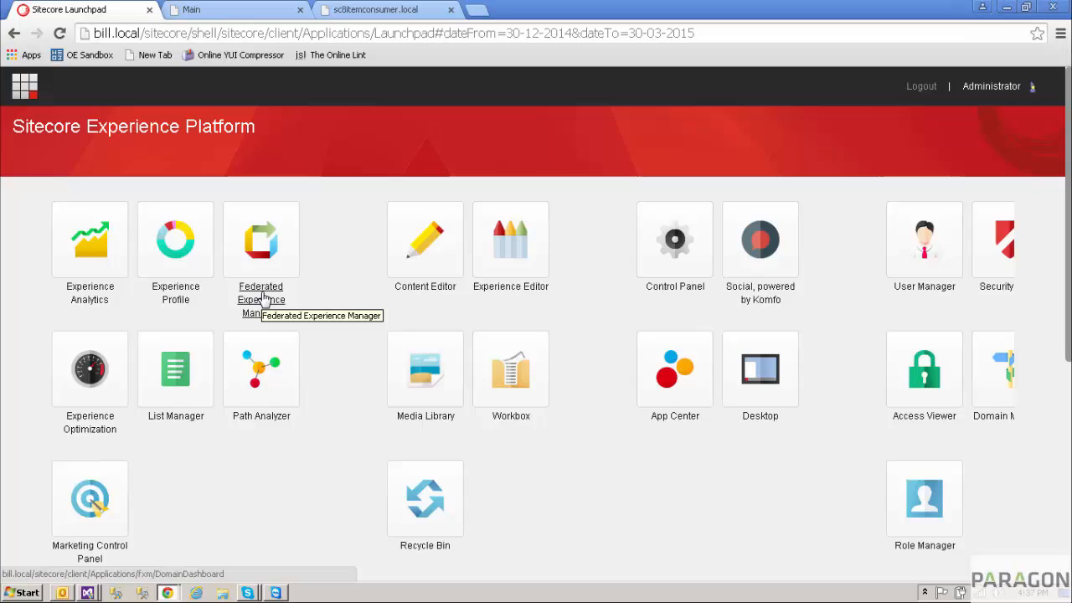
Show the MVC Consumer tracked website's details in Federated Experience Manager, confirming its beacon was found
left_click(262, 241)
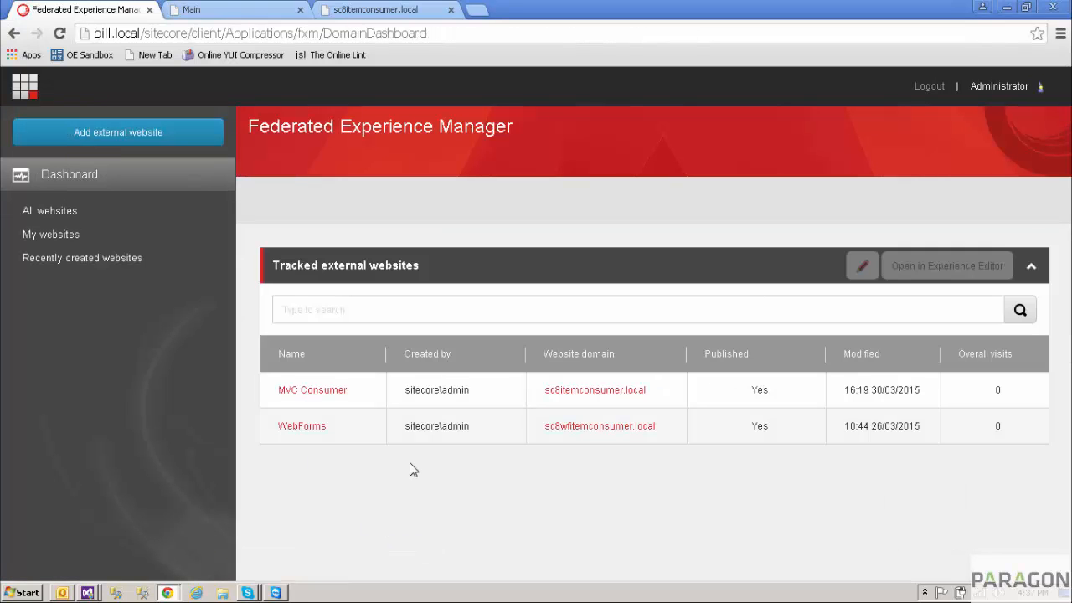
mouse_move(398, 511)
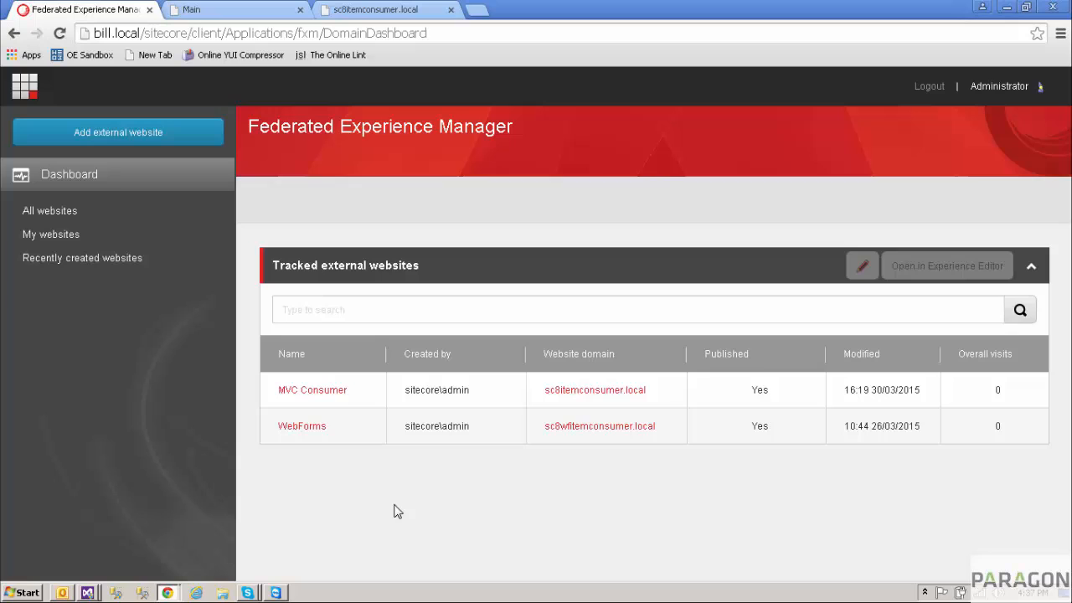
mouse_move(469, 283)
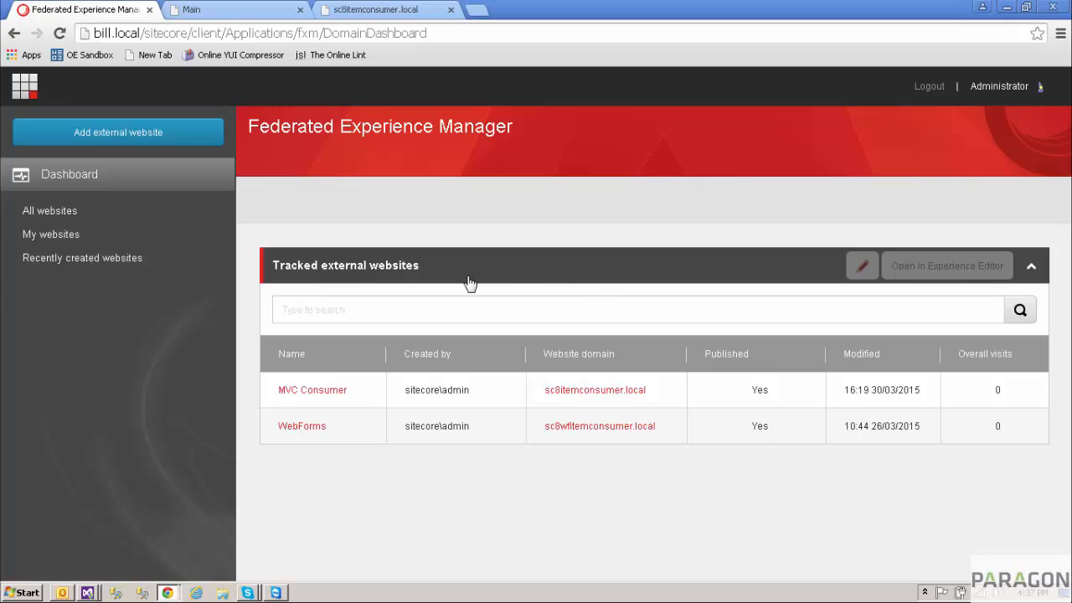
mouse_move(456, 493)
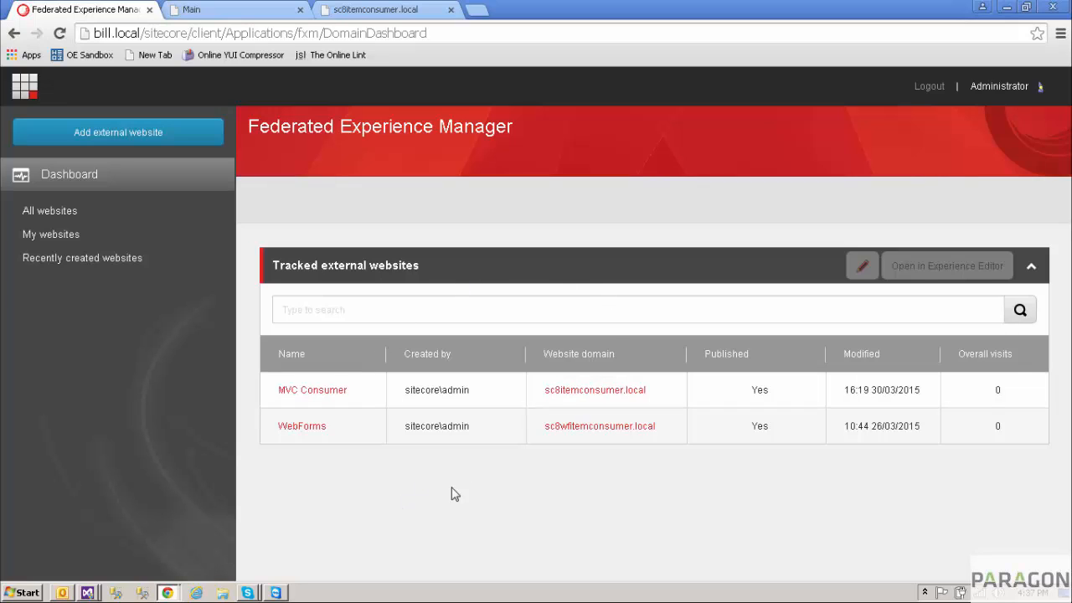
mouse_move(352, 459)
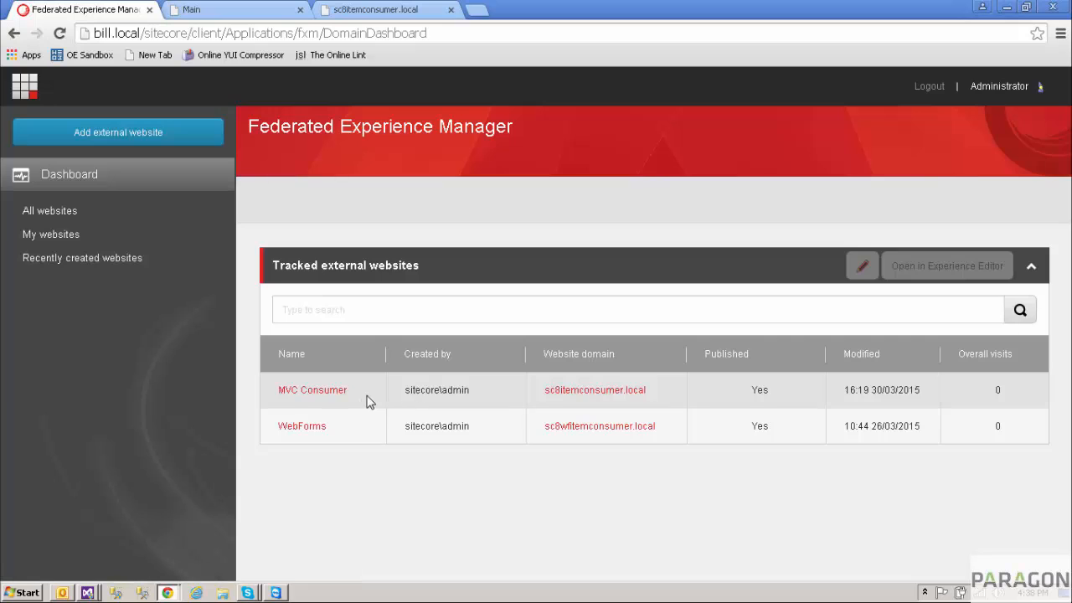
left_click(312, 389)
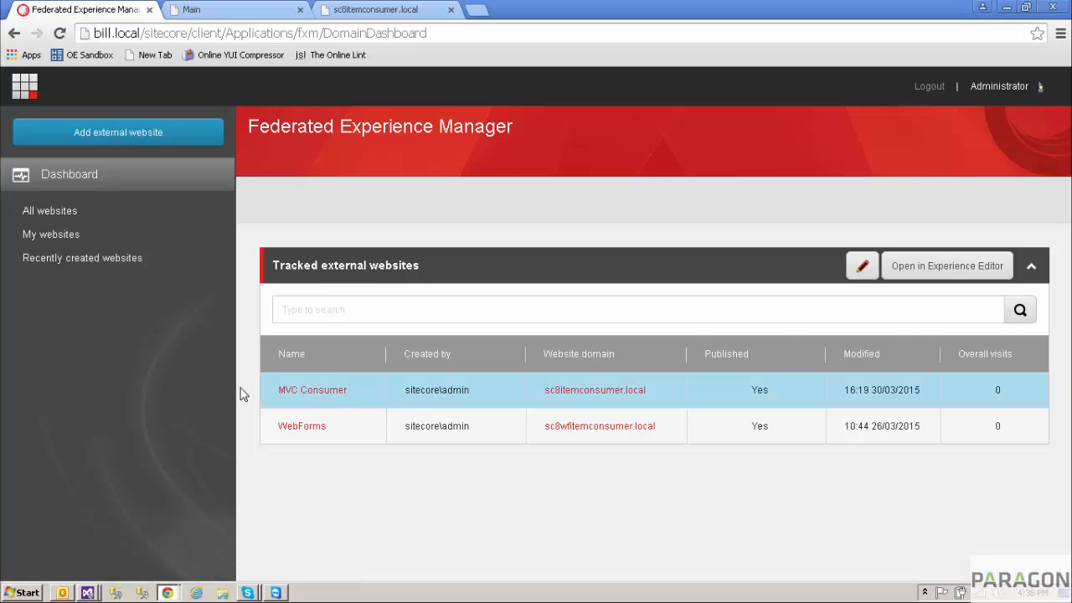
left_click(311, 388)
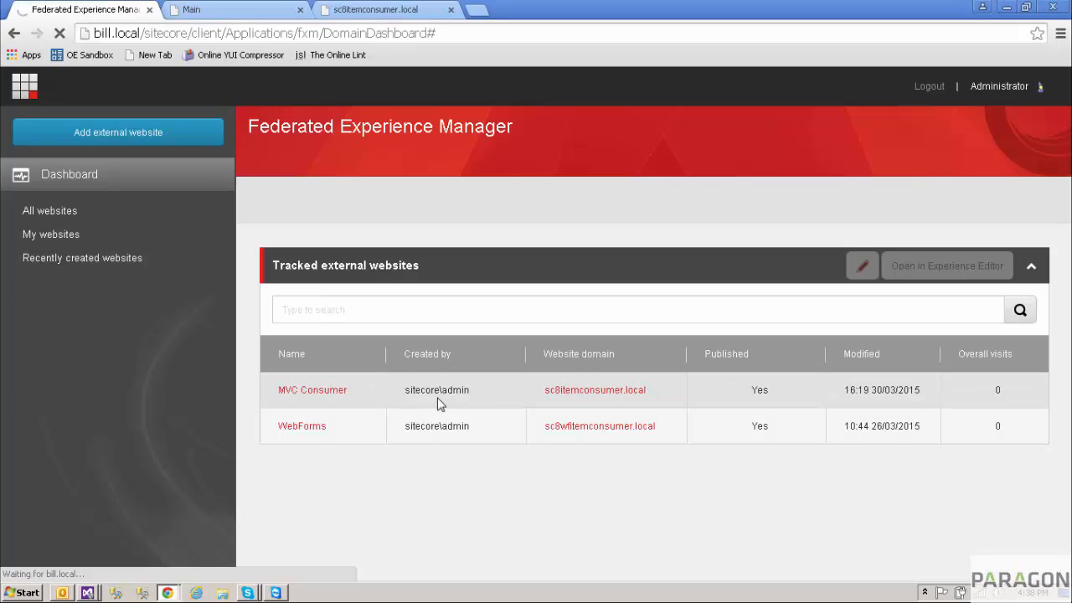
left_click(312, 389)
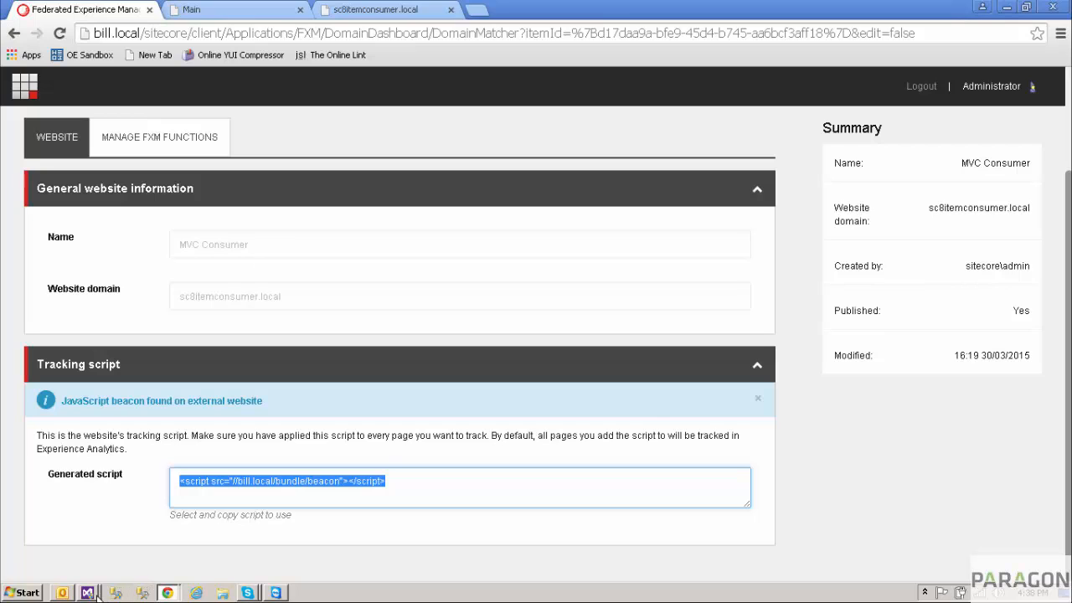
left_click(88, 593)
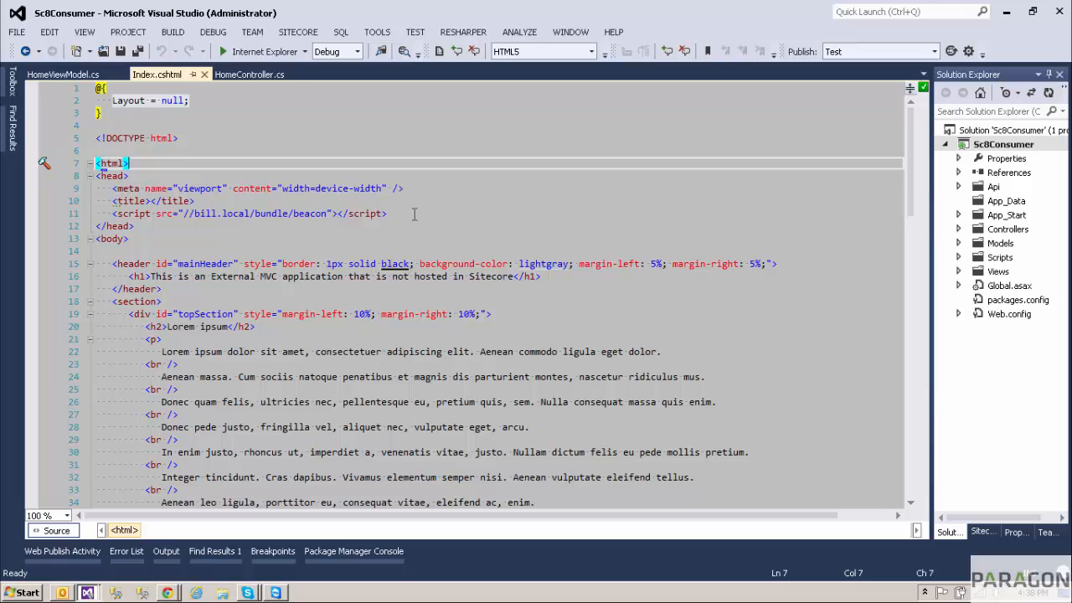
left_click(387, 213)
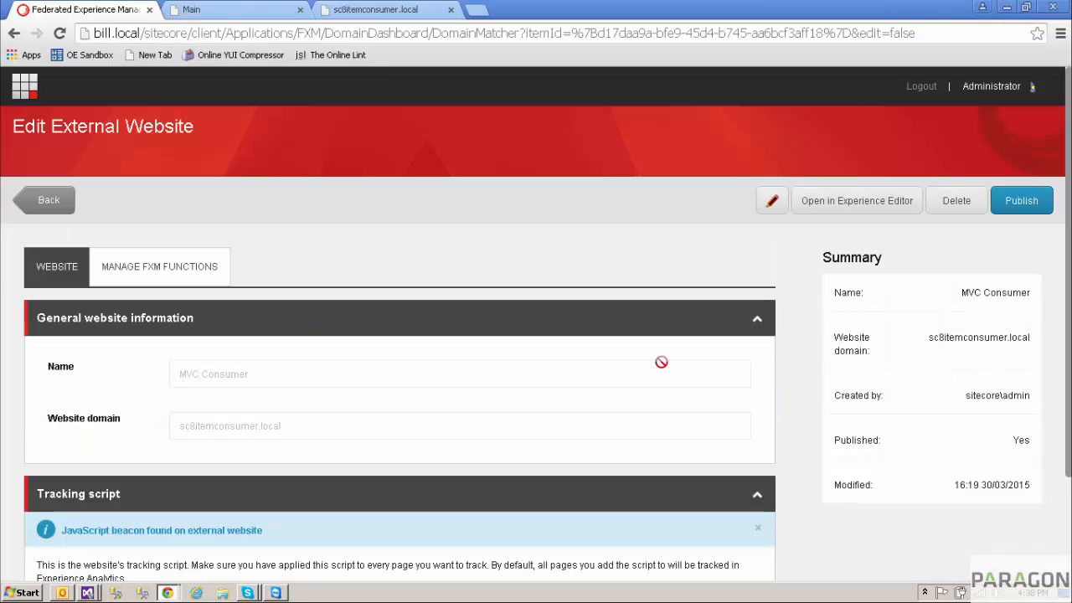
mouse_move(365, 241)
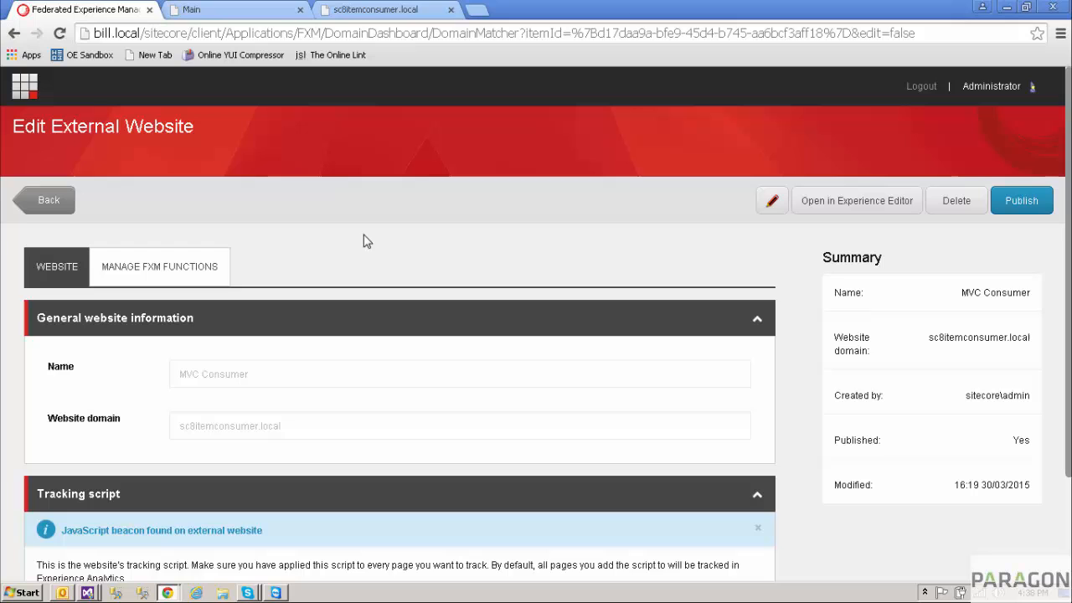
Smart-publish the MVC Consumer website item with related items, processing 27 items
left_click(1020, 201)
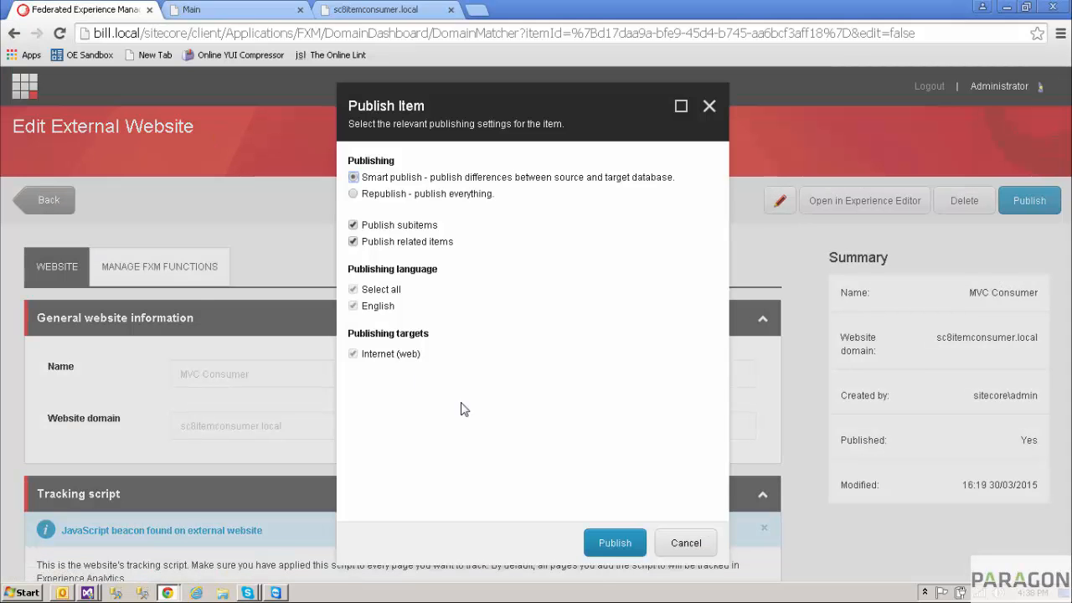
left_click(615, 543)
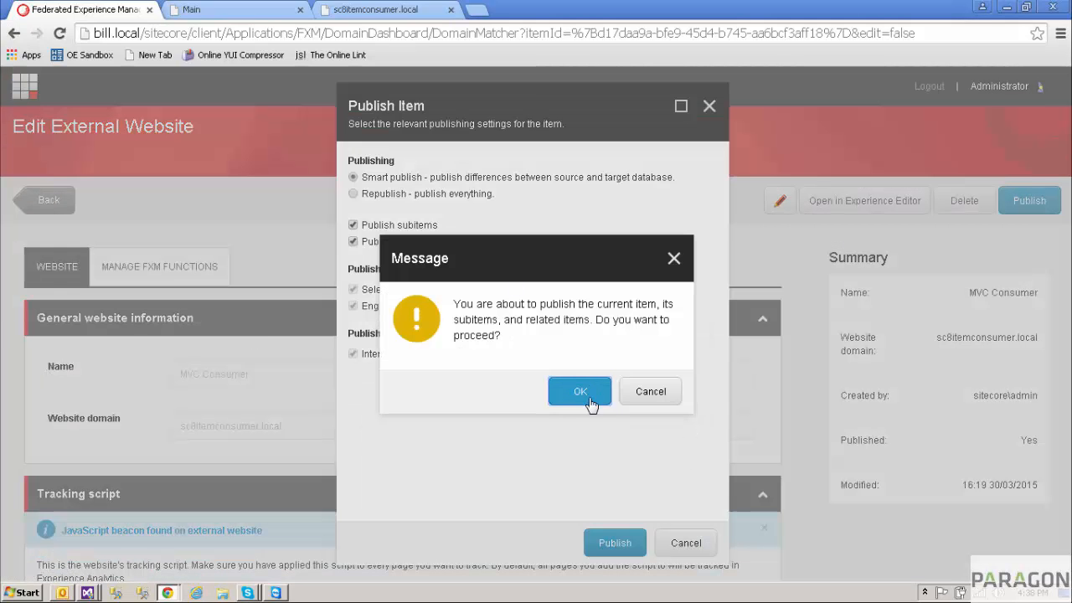
left_click(579, 392)
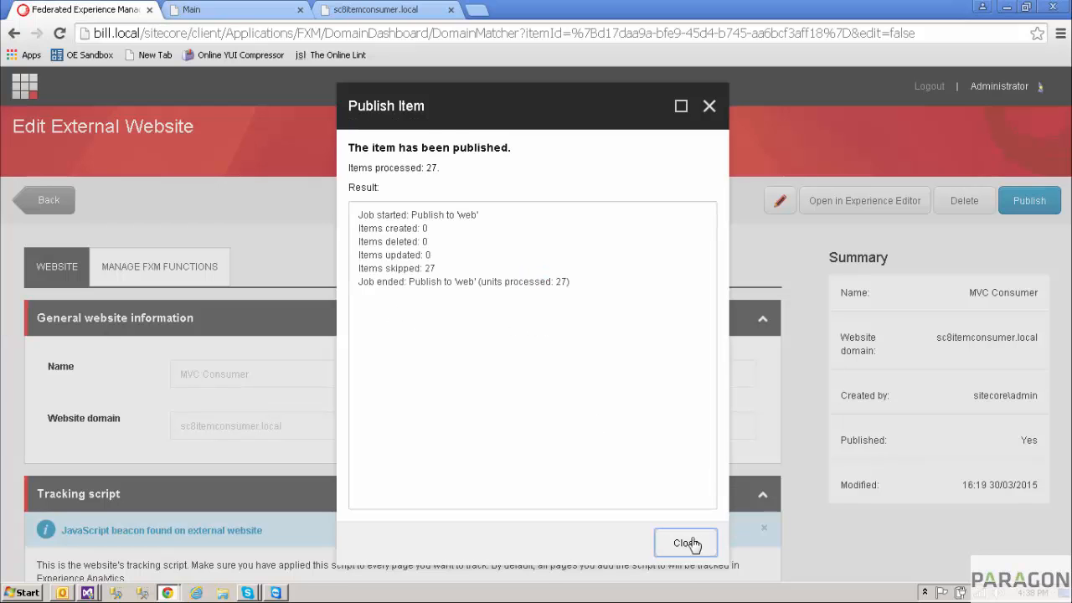
left_click(685, 543)
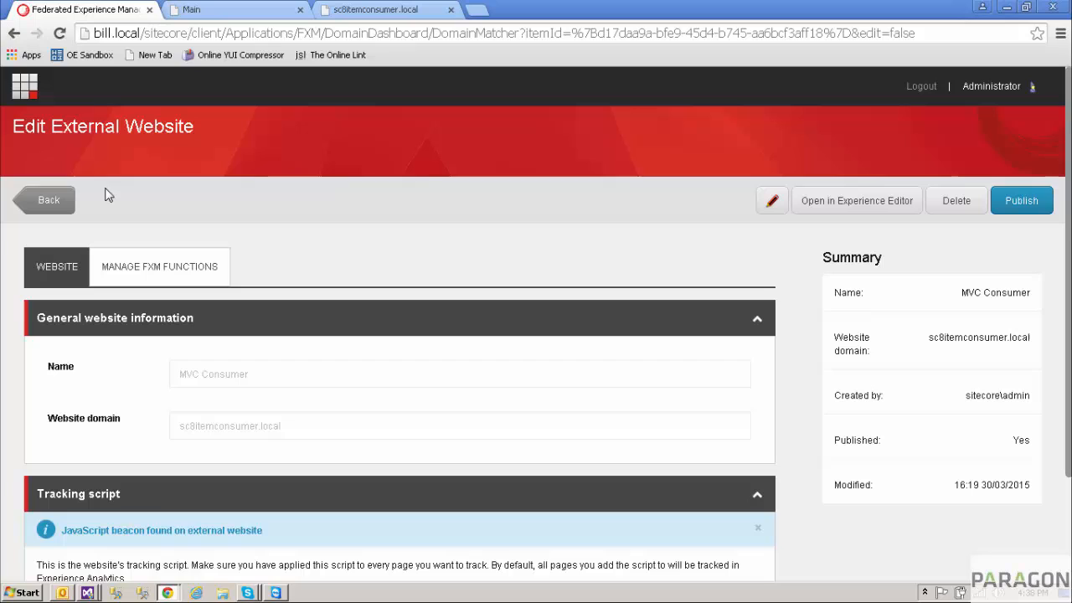
mouse_move(427, 288)
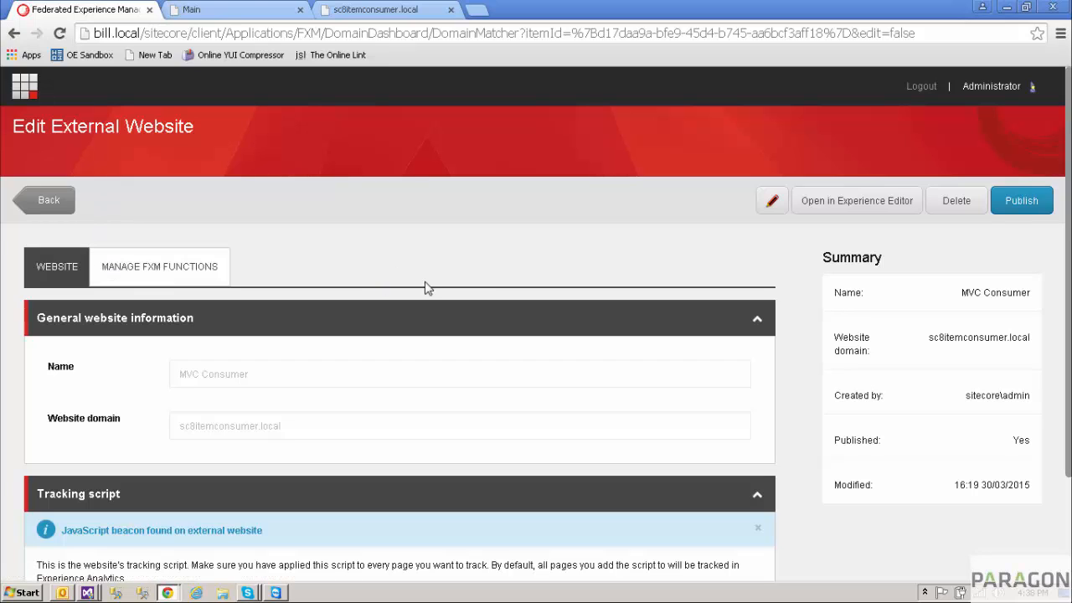
mouse_move(30, 111)
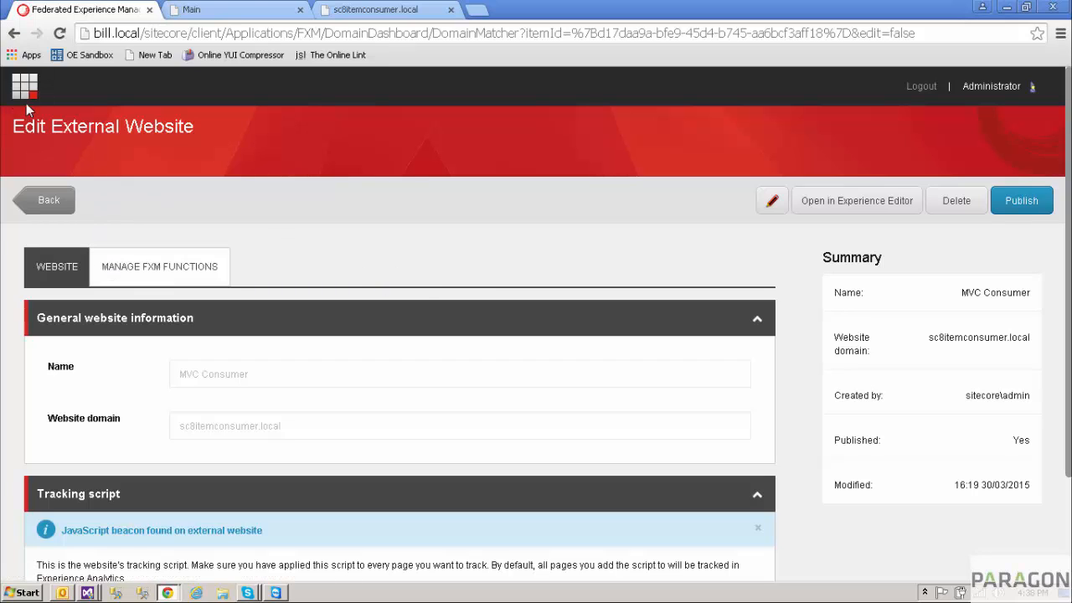
Launch the Content Editor from the Sitecore Desktop showing the sitecore content tree
left_click(24, 85)
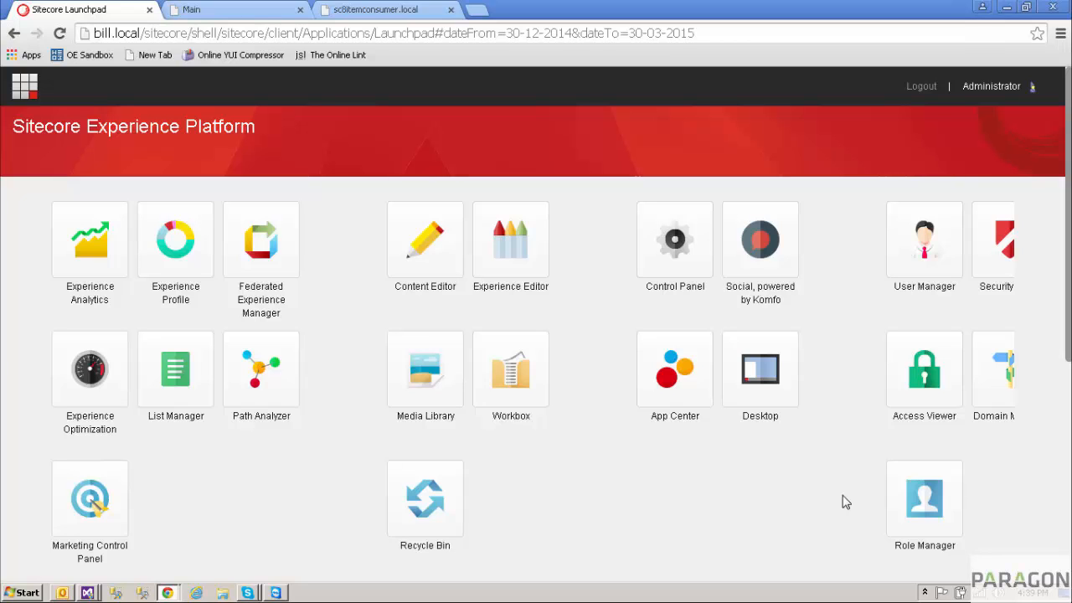
left_click(760, 370)
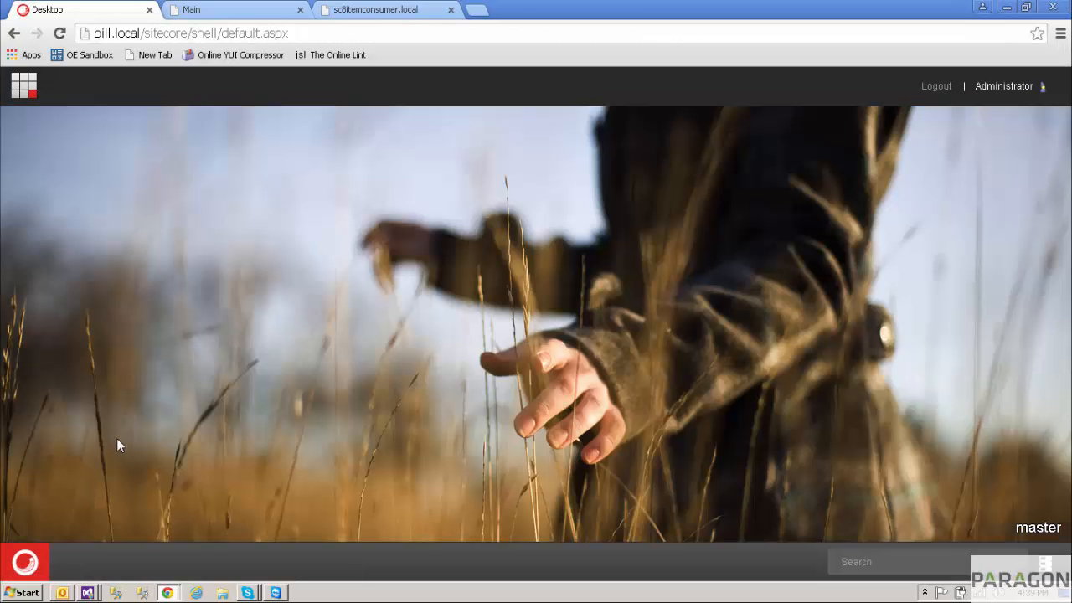
left_click(23, 86)
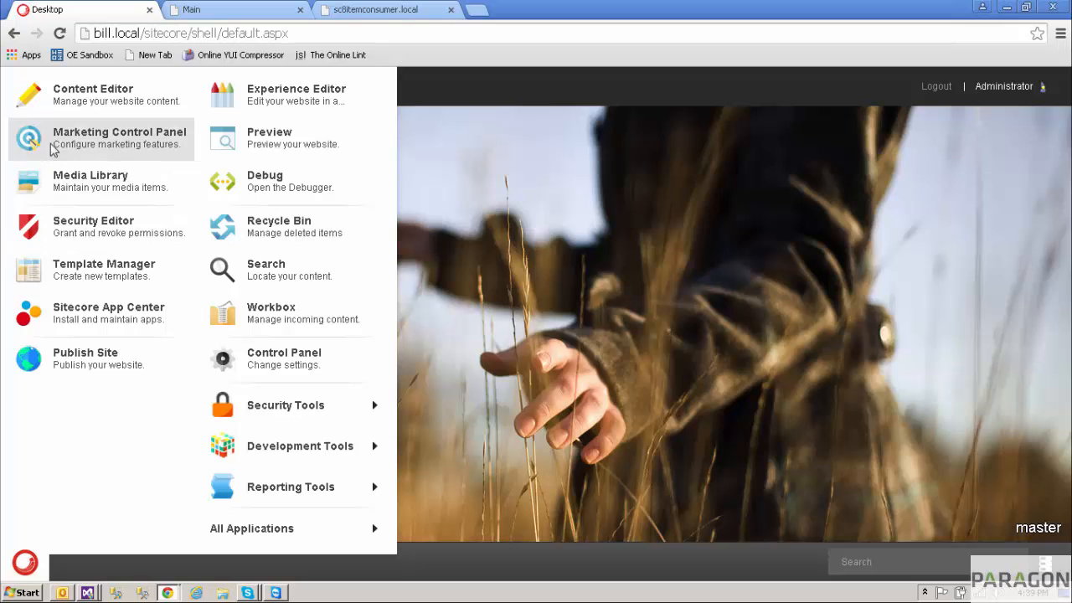
mouse_move(67, 114)
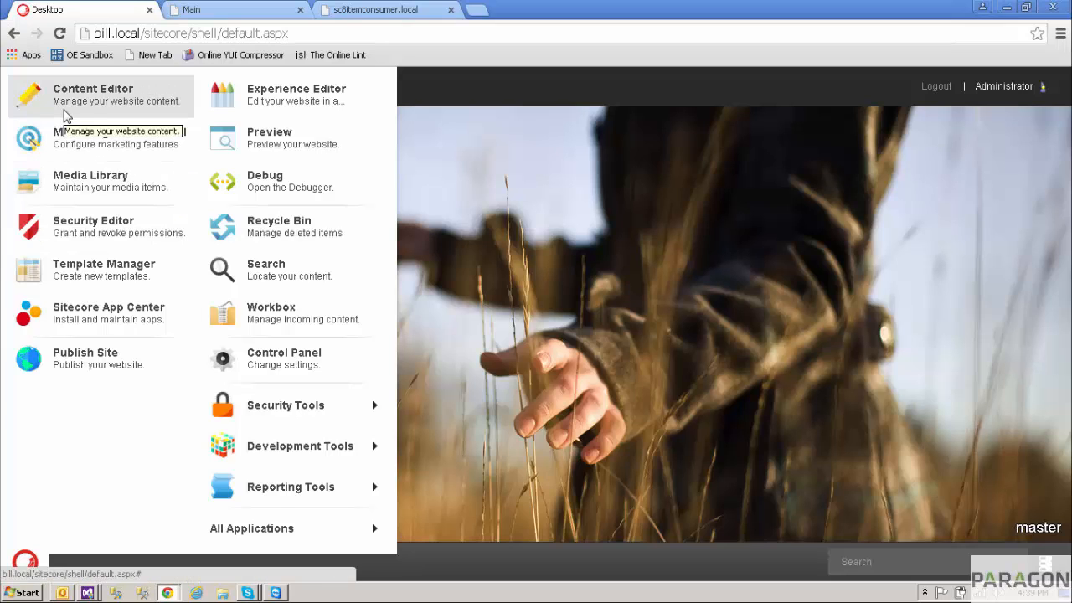
left_click(93, 89)
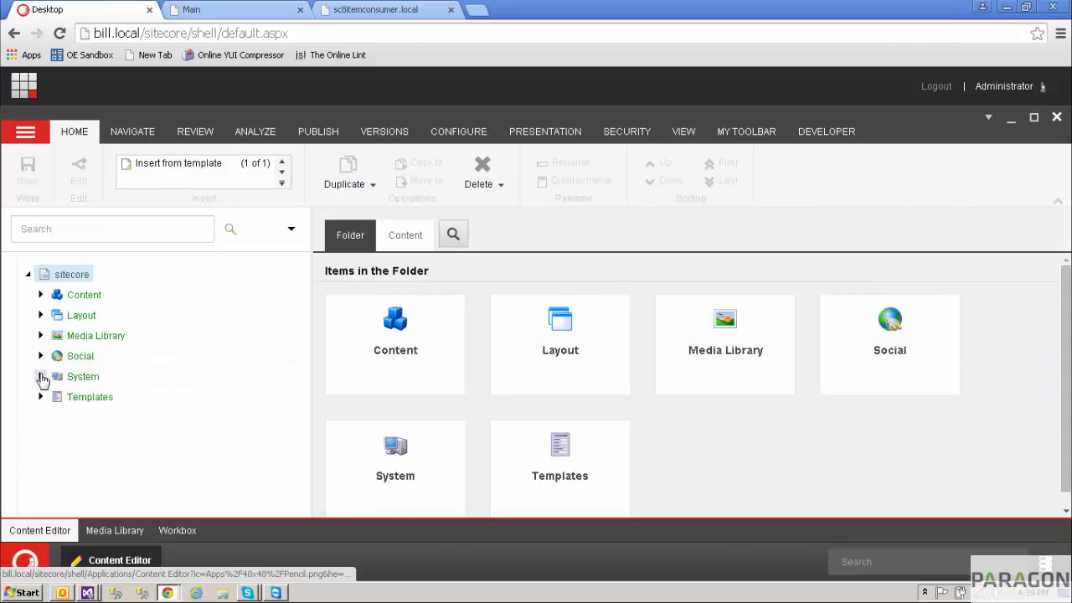
Navigate System > Marketing Control Panel > Federated Experience Manager to the MVC Consumer item's sc8itemconsumer.local domain configuration
left_click(40, 375)
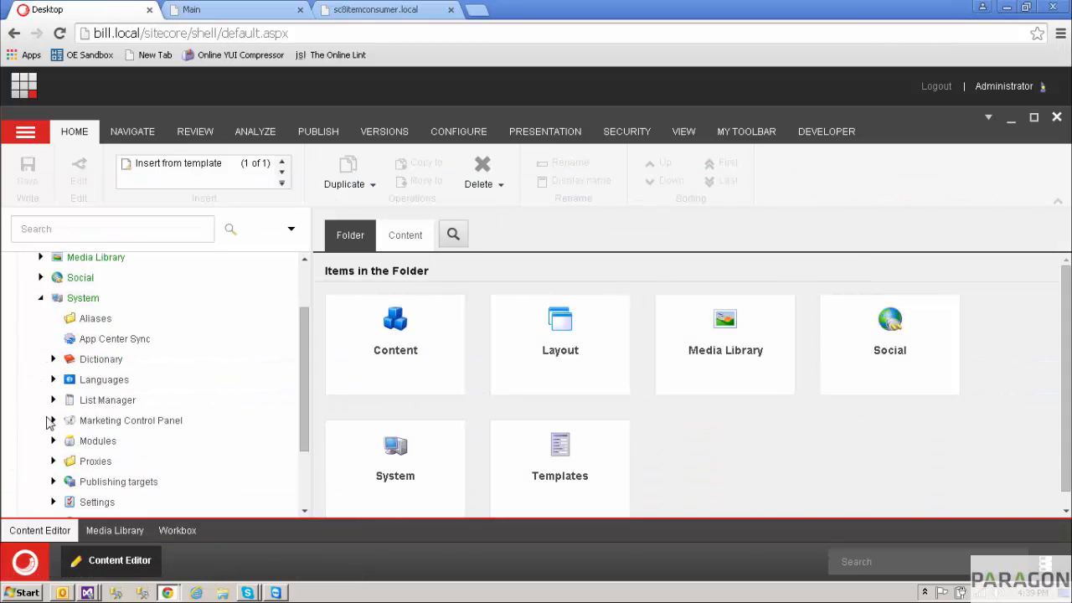
scroll("down", 3)
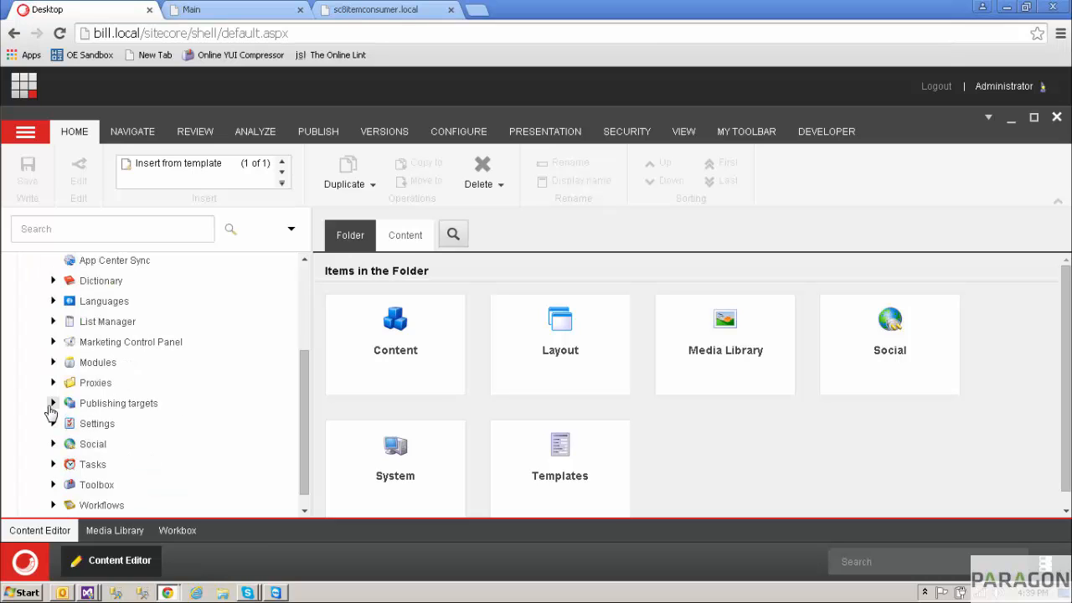
scroll("down", 3)
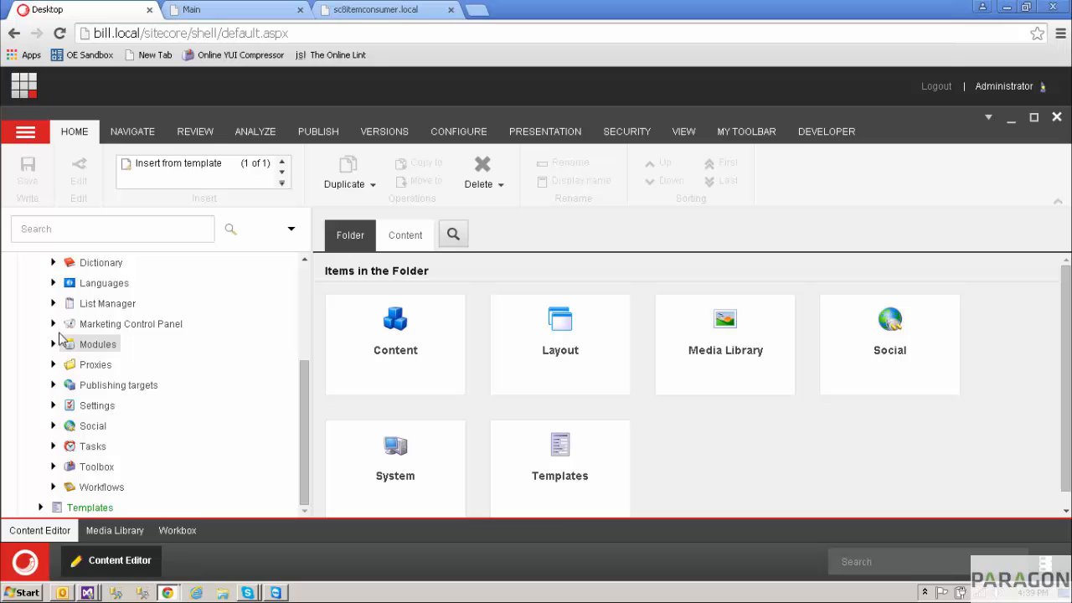
left_click(54, 323)
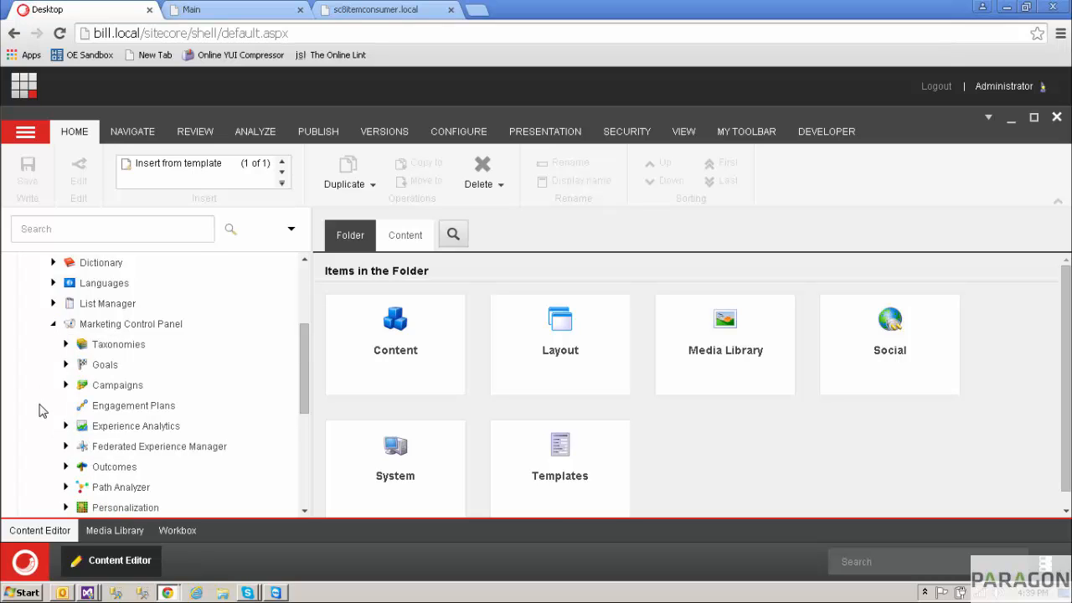
mouse_move(60, 456)
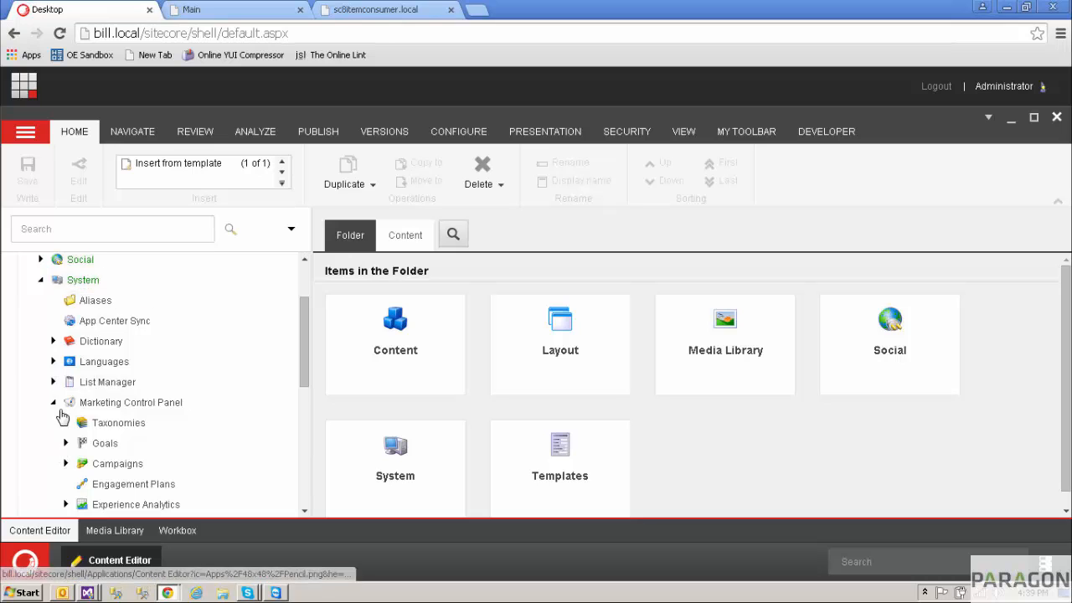
scroll("down", 3)
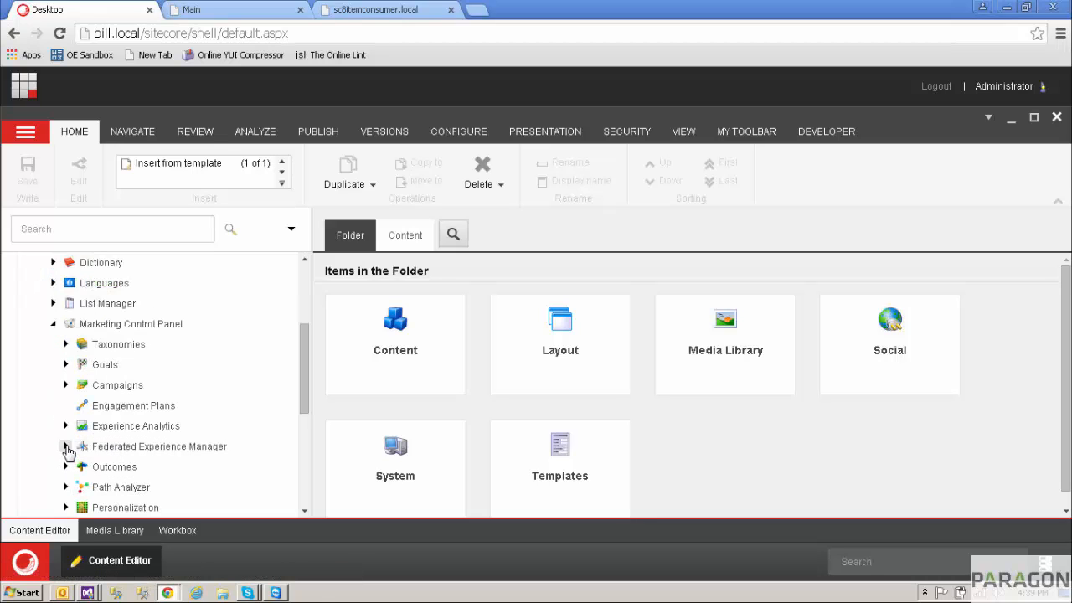
left_click(67, 446)
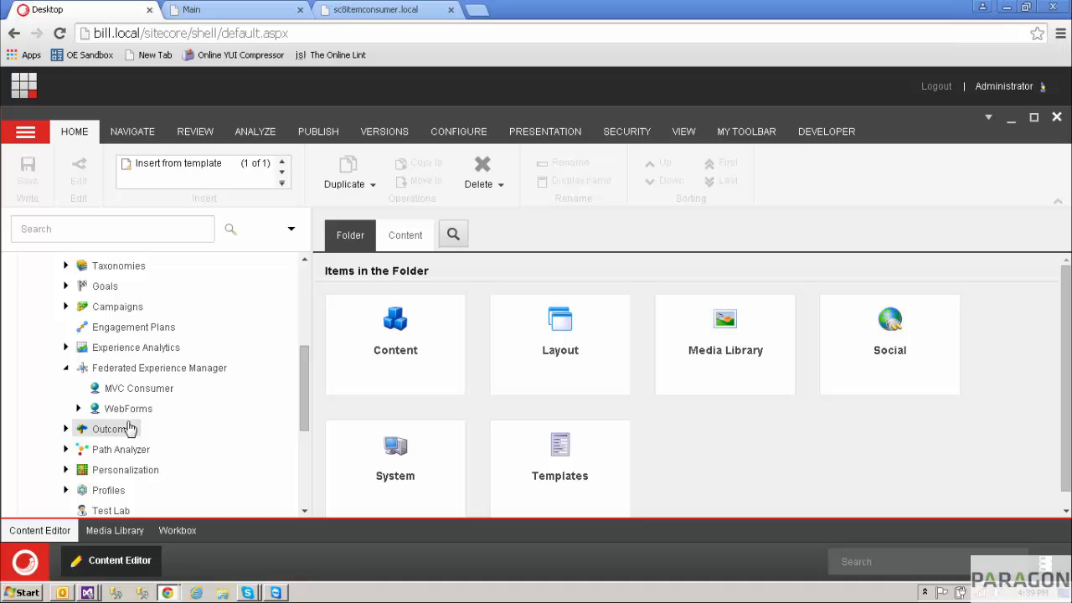
left_click(139, 388)
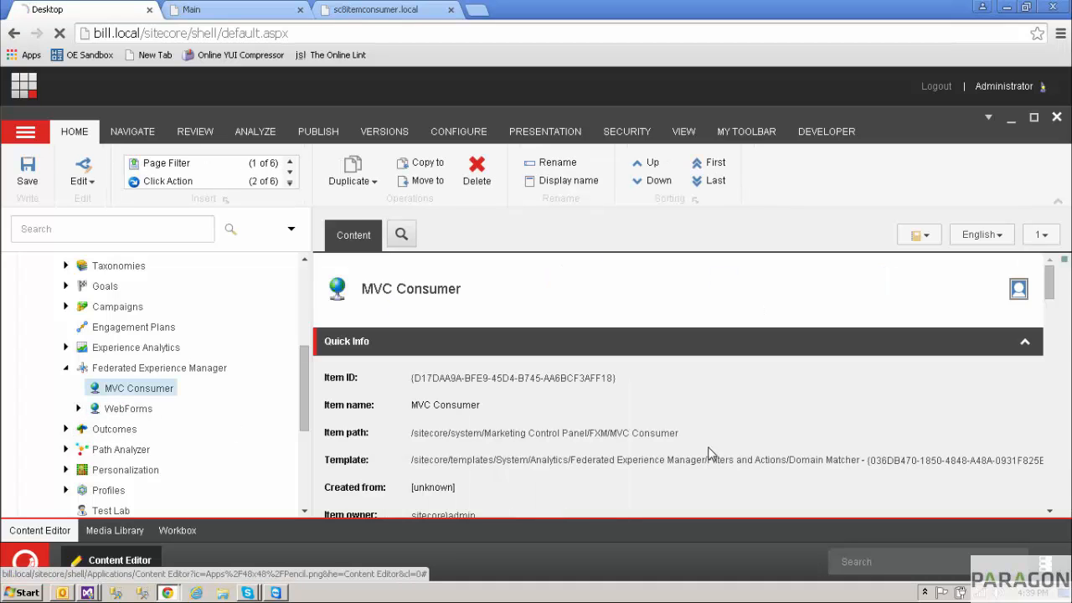
scroll("down", 3)
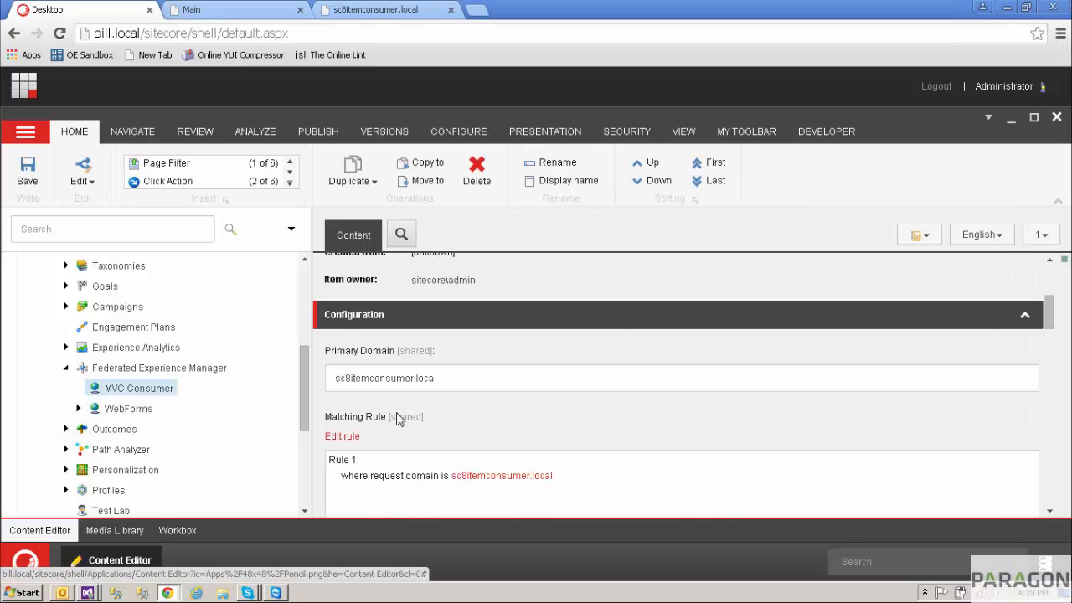
scroll("down", 3)
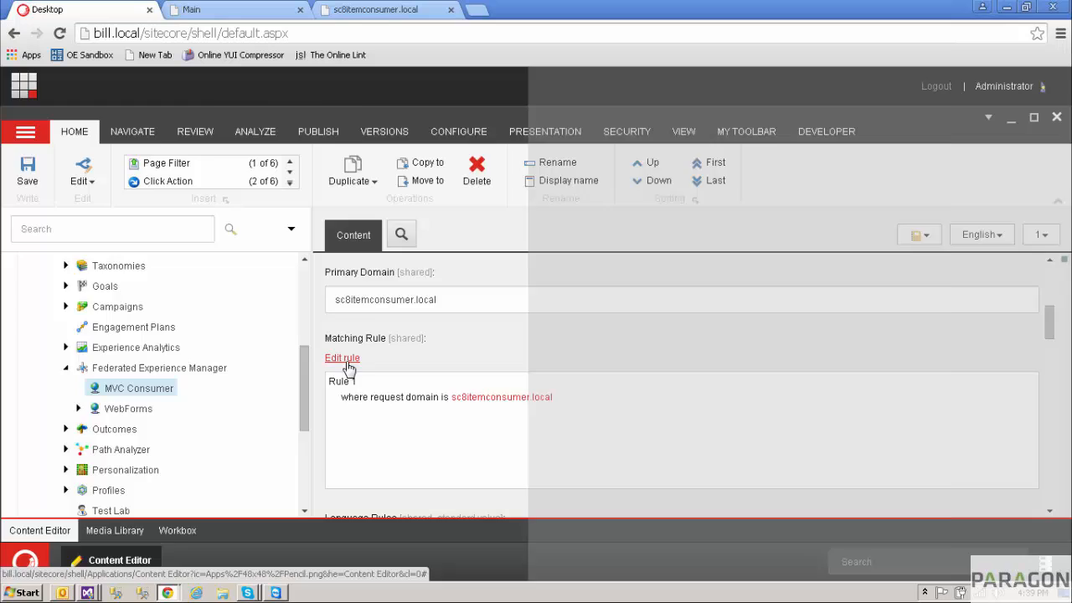
left_click(342, 358)
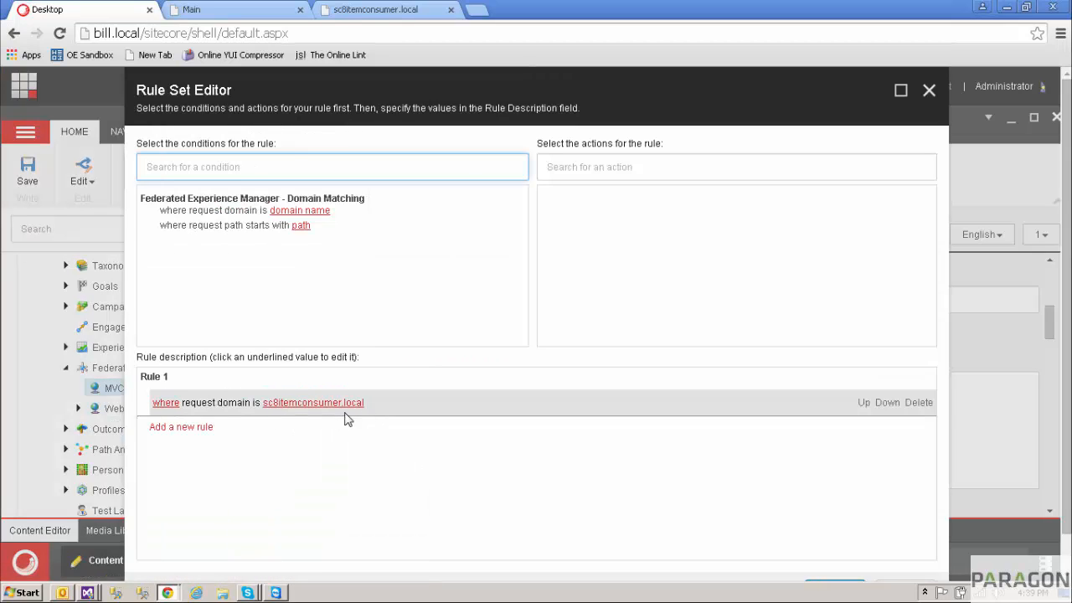
mouse_move(402, 479)
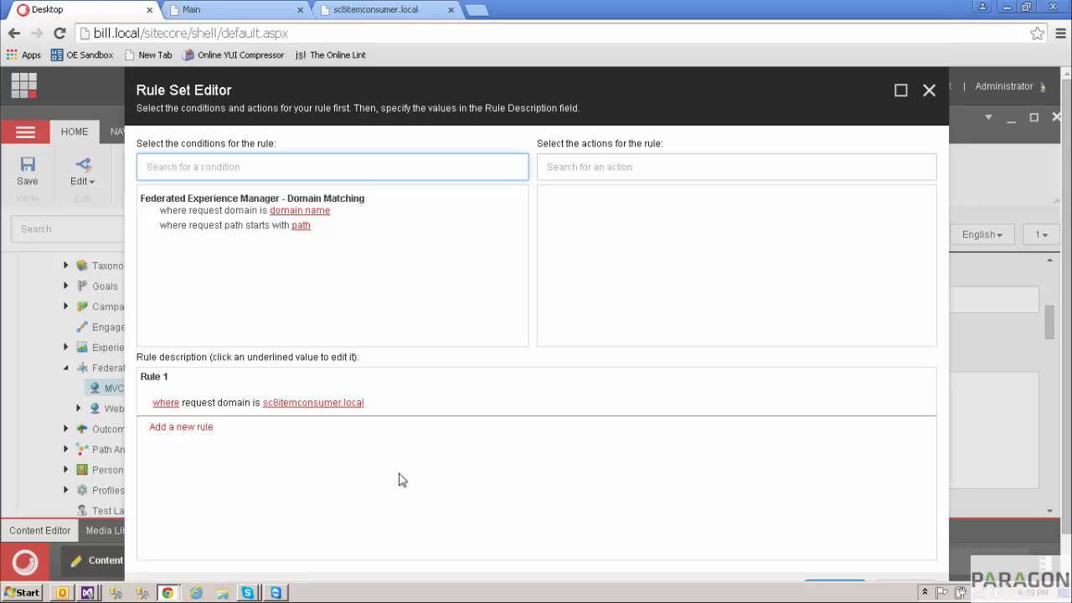
mouse_move(406, 479)
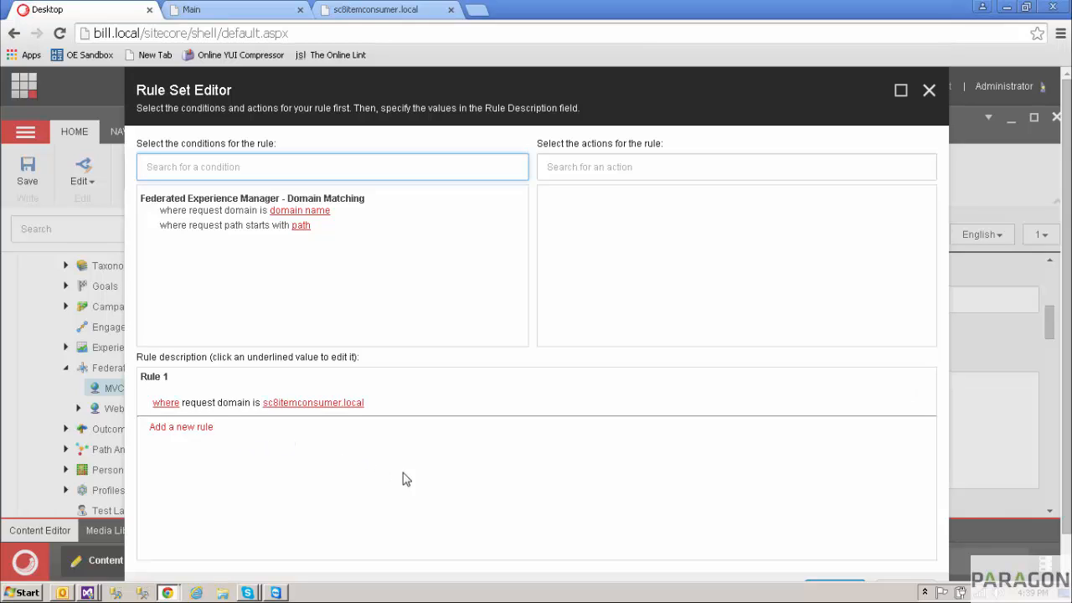
mouse_move(934, 125)
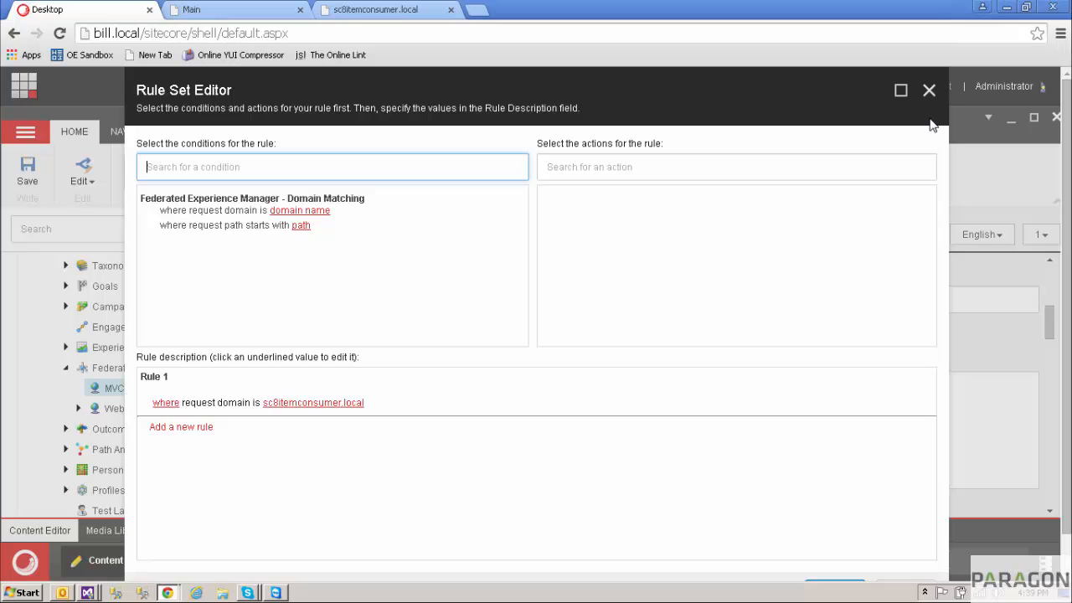
mouse_move(928, 90)
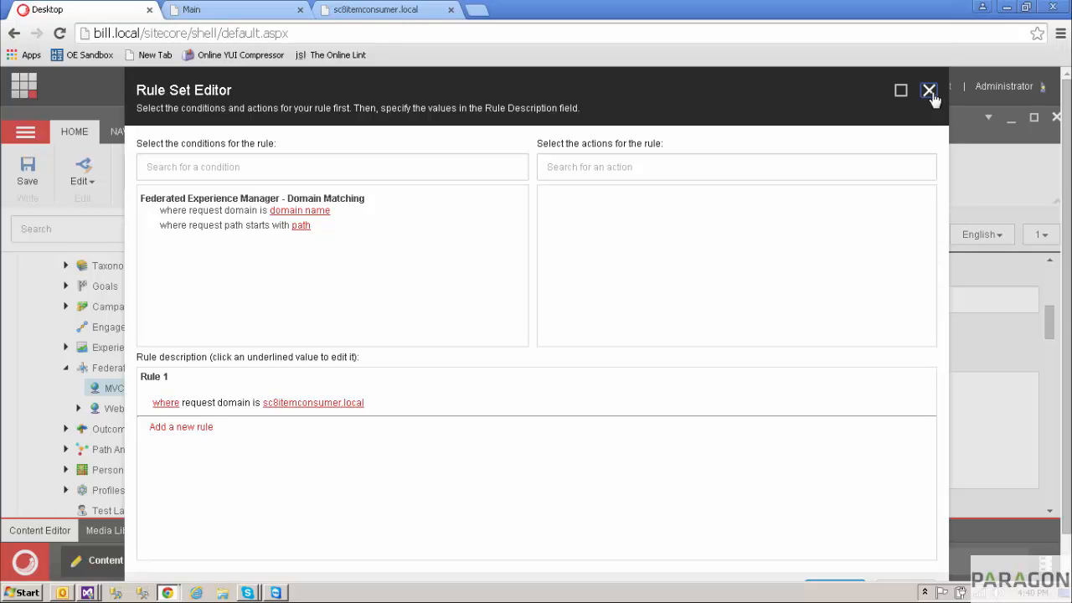
left_click(928, 90)
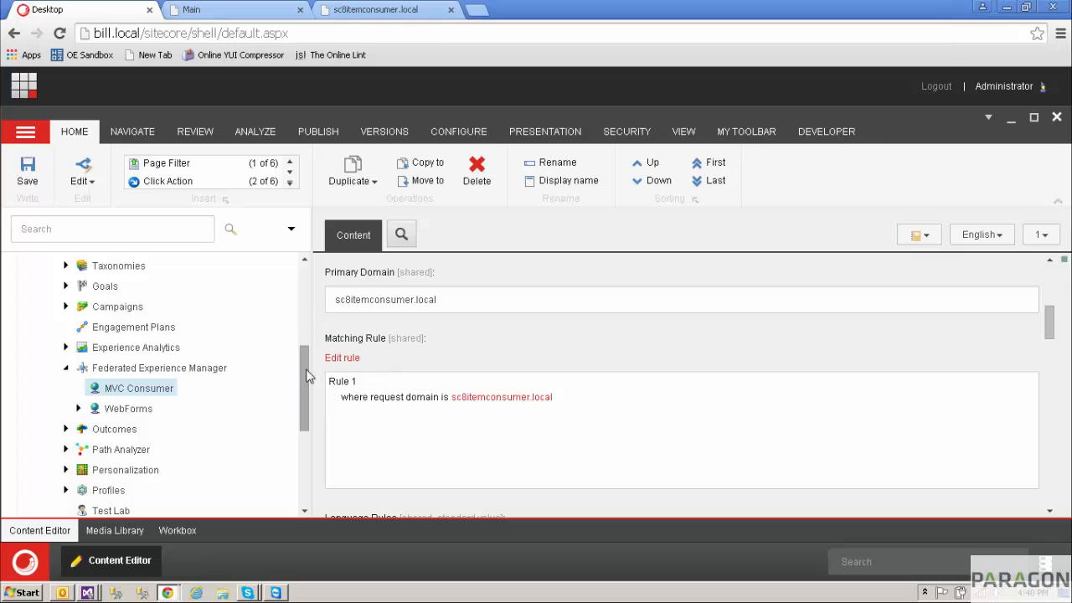
mouse_move(350, 419)
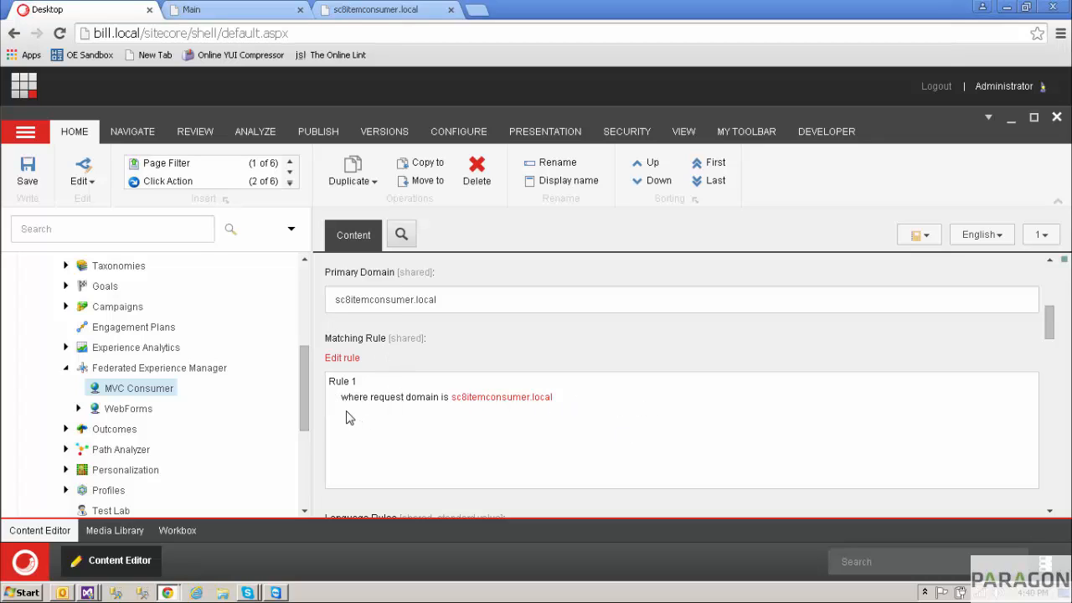
mouse_move(417, 463)
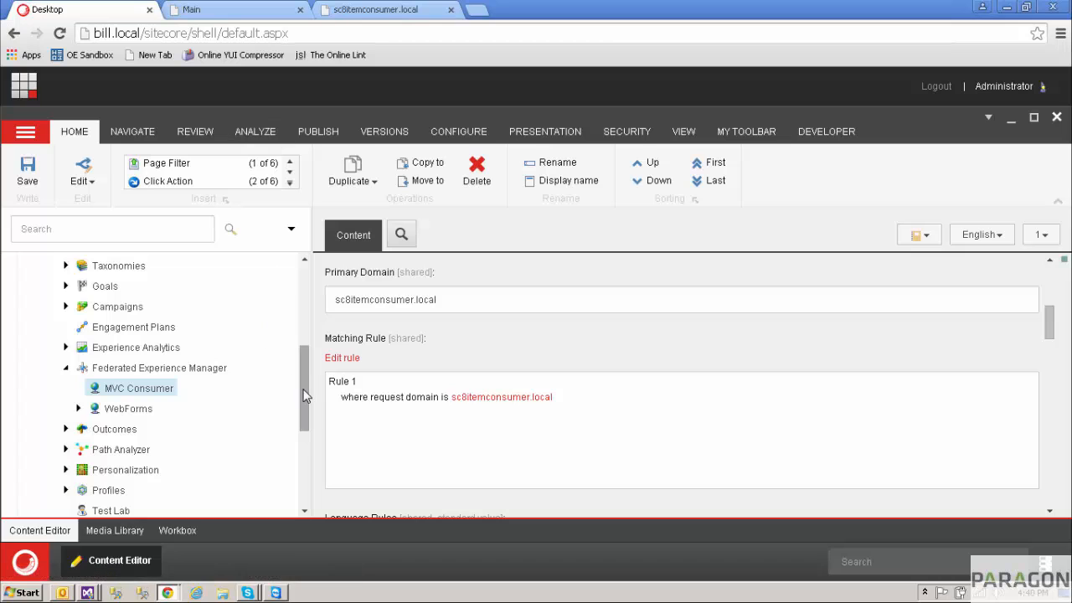
Return from the Content Editor to the Launchpad's application tiles
scroll("up", 3)
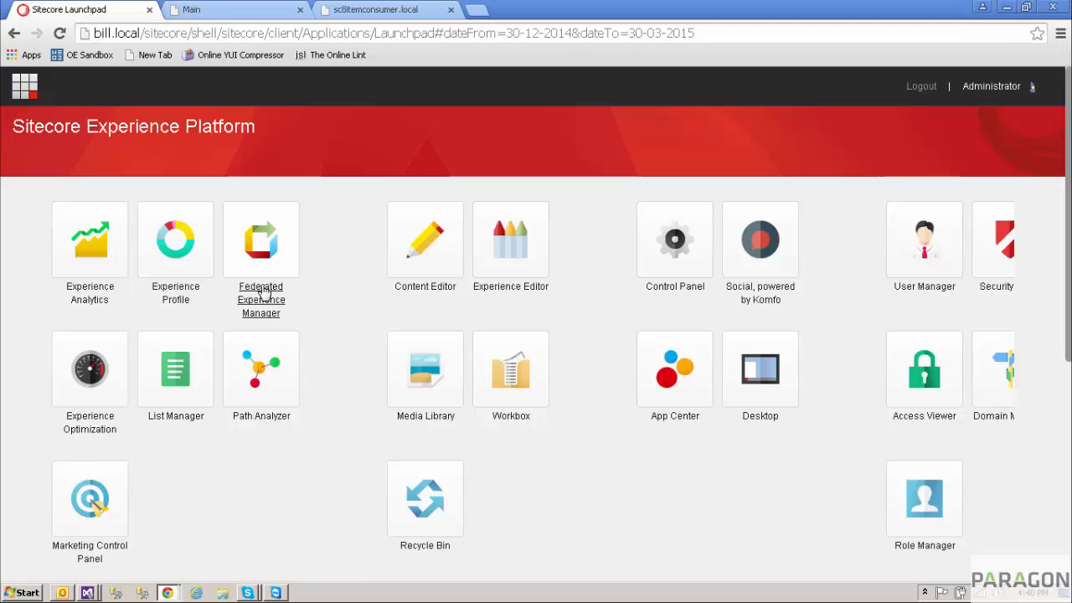
Launch the MVC Consumer external website in the Experience Editor from Federated Experience Manager
left_click(262, 241)
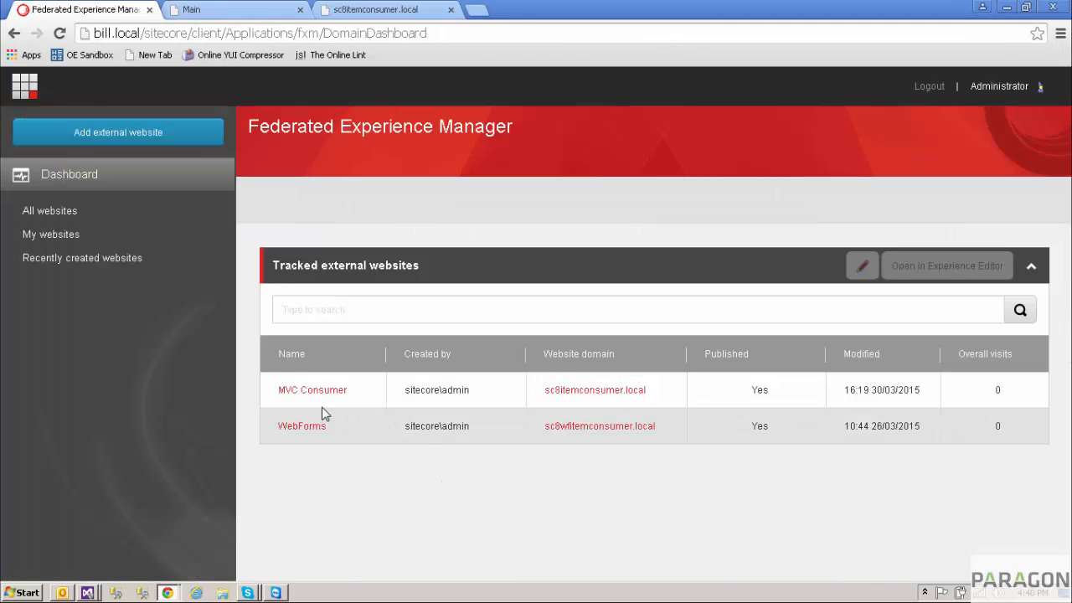
left_click(312, 389)
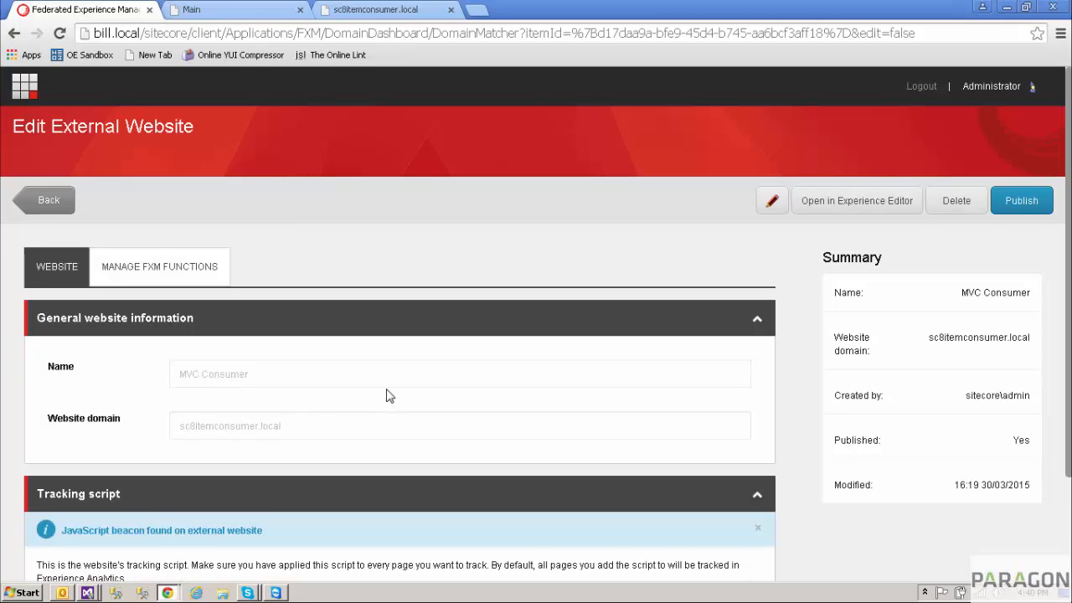
mouse_move(834, 235)
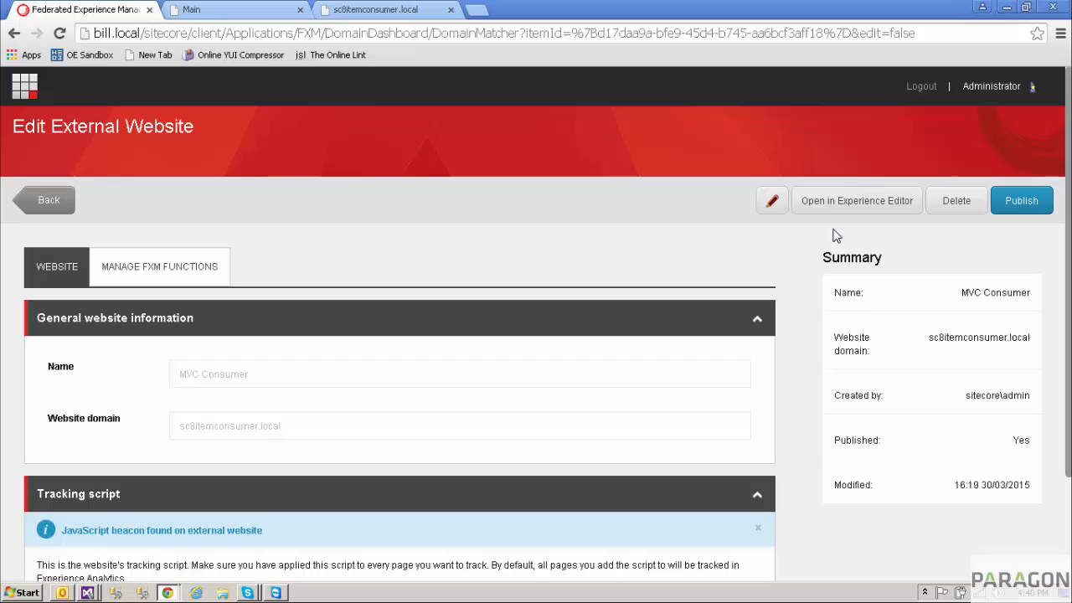
left_click(856, 201)
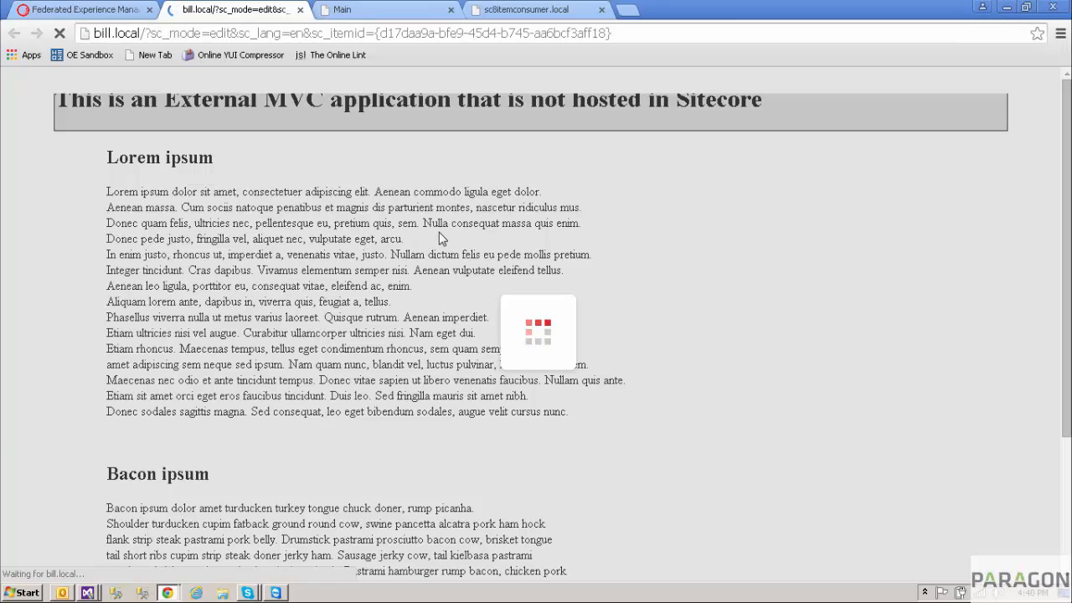
mouse_move(610, 255)
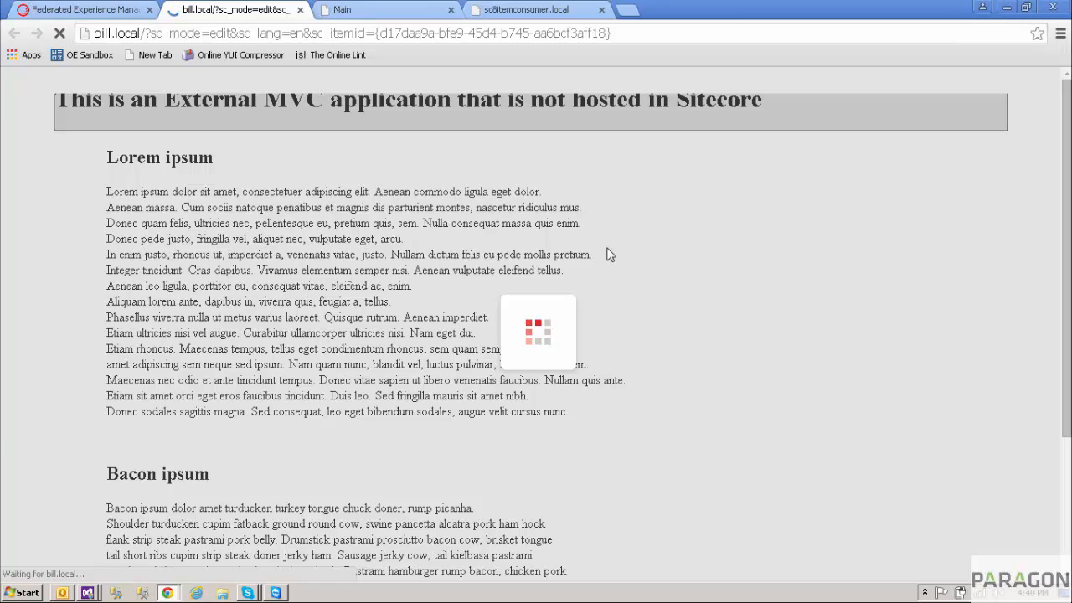
mouse_move(683, 271)
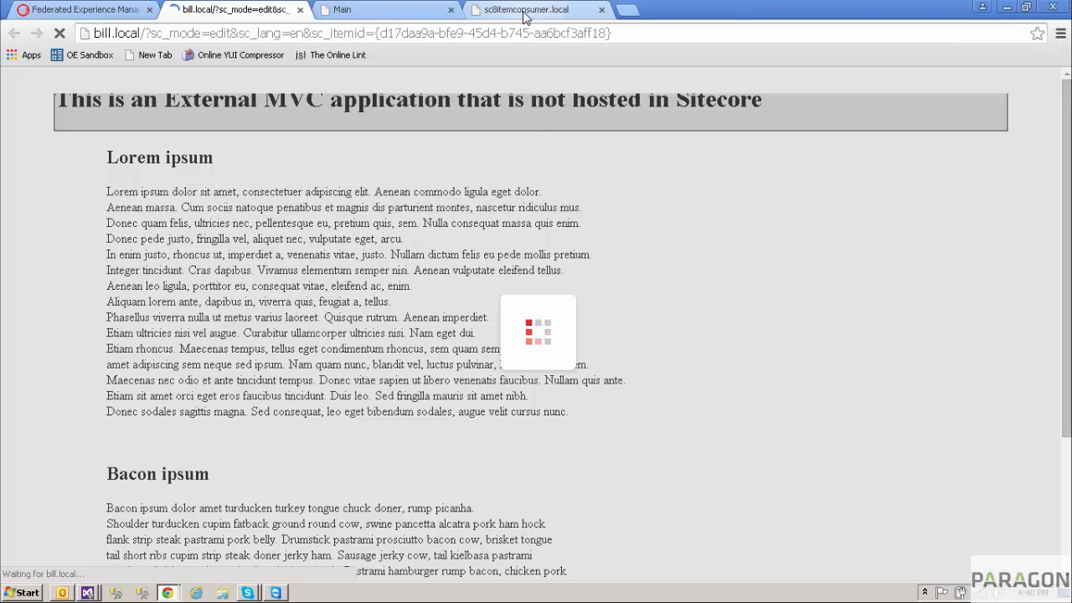
Check the live sc8itemconsumer.local tab and return to the Experience Editor with the FXM ribbon loaded
left_click(528, 10)
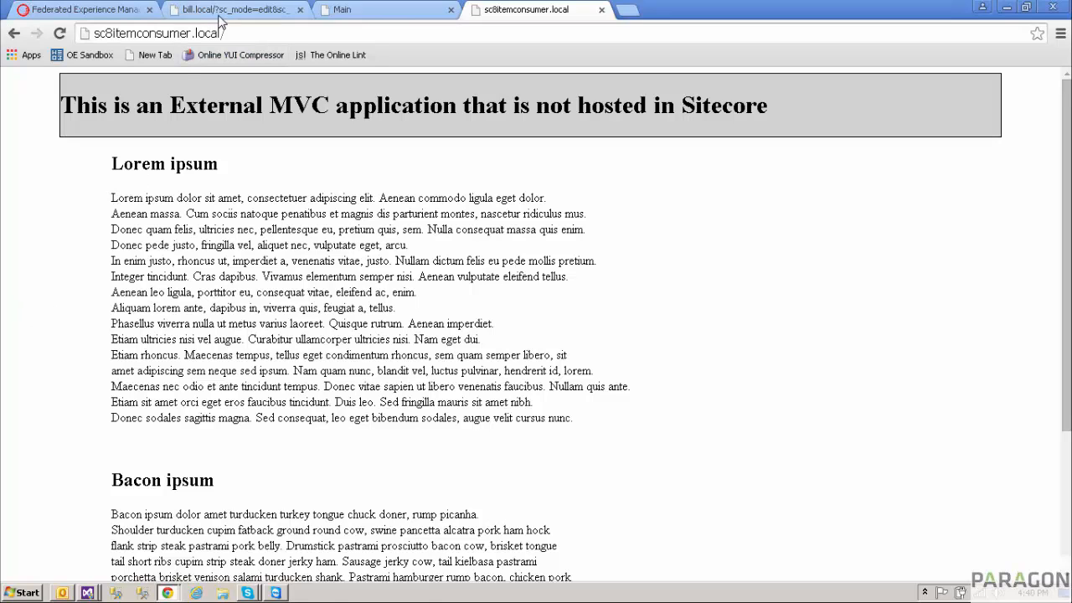
left_click(234, 10)
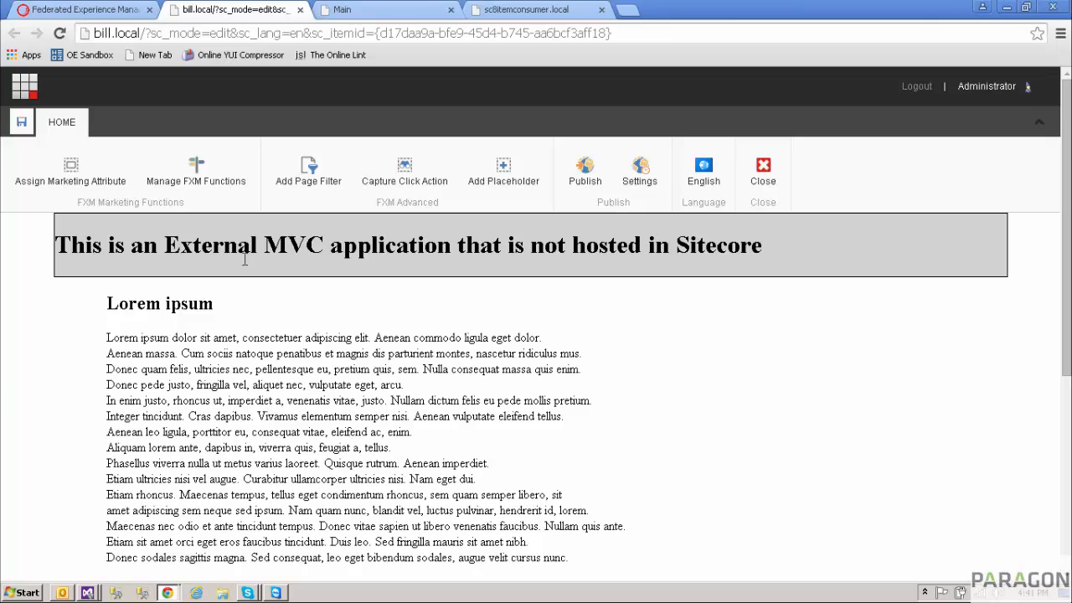
mouse_move(817, 171)
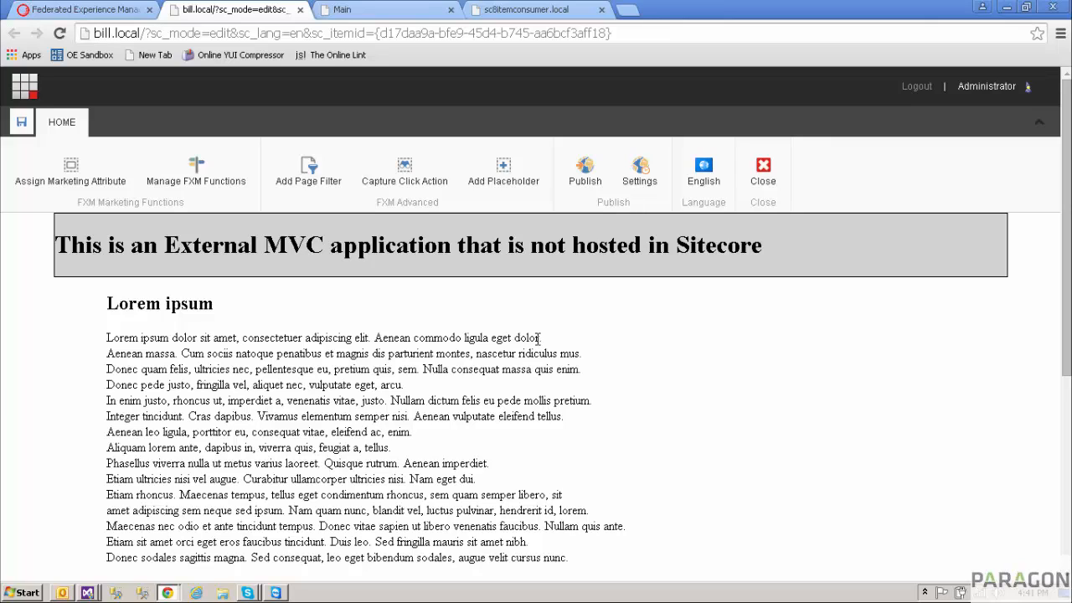
mouse_move(512, 303)
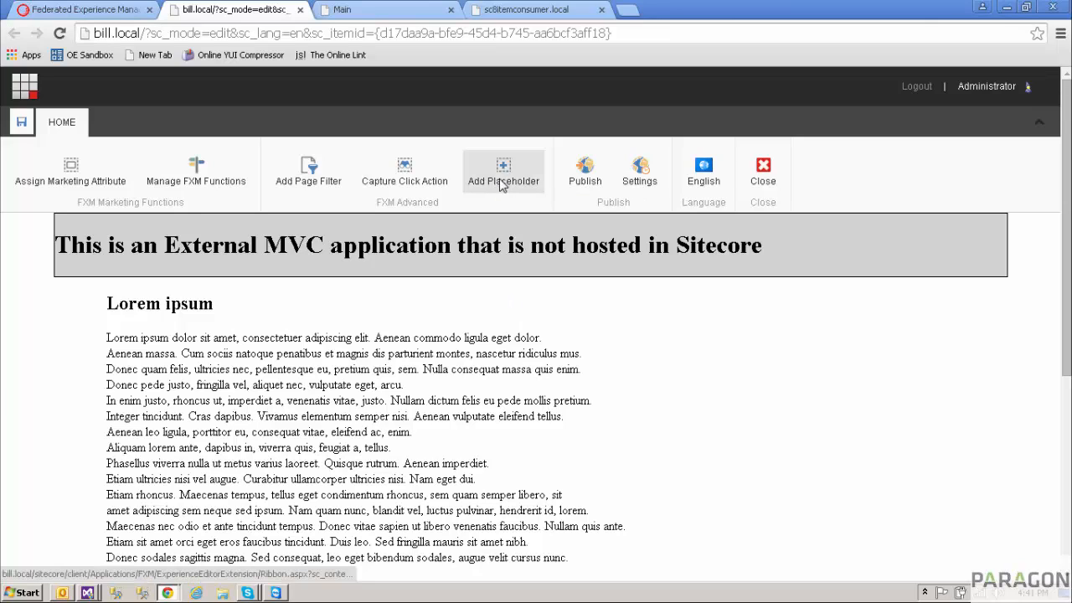
Start replacing the page's H1 heading with a new placeholder
left_click(503, 171)
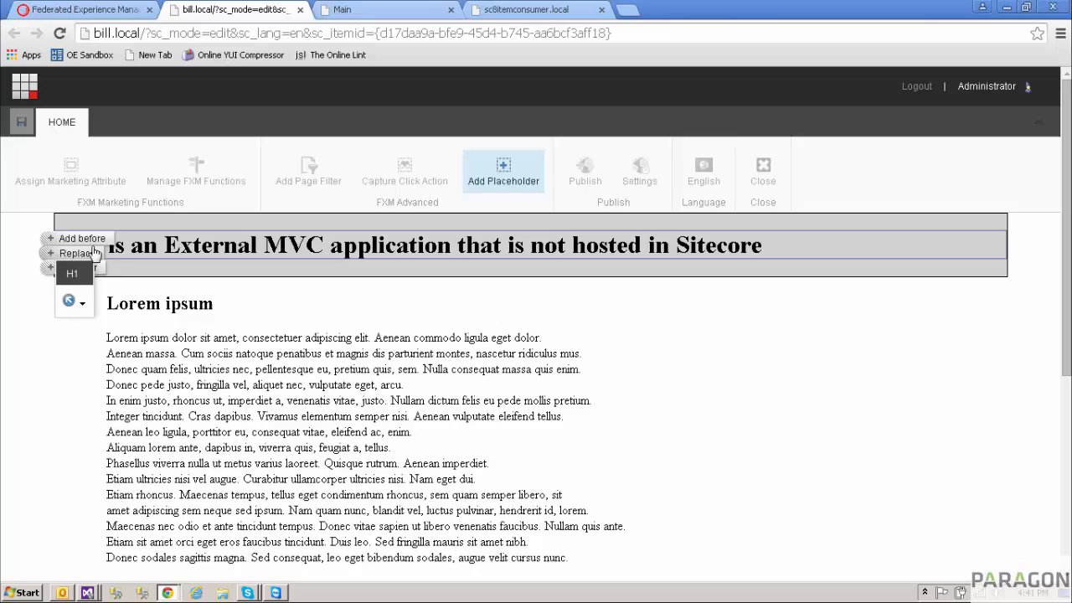
mouse_move(80, 238)
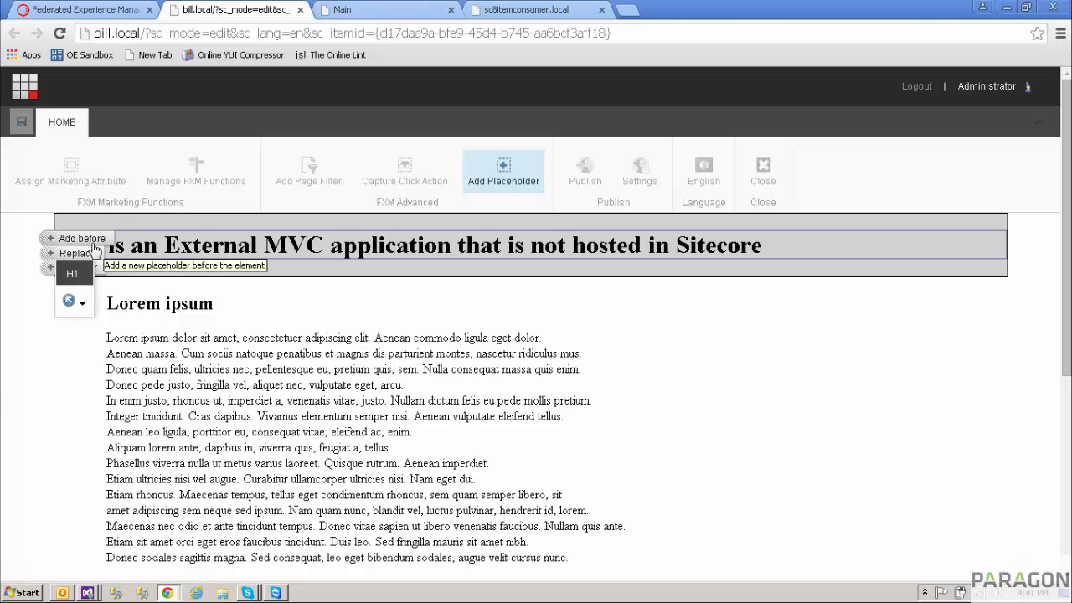
mouse_move(44, 275)
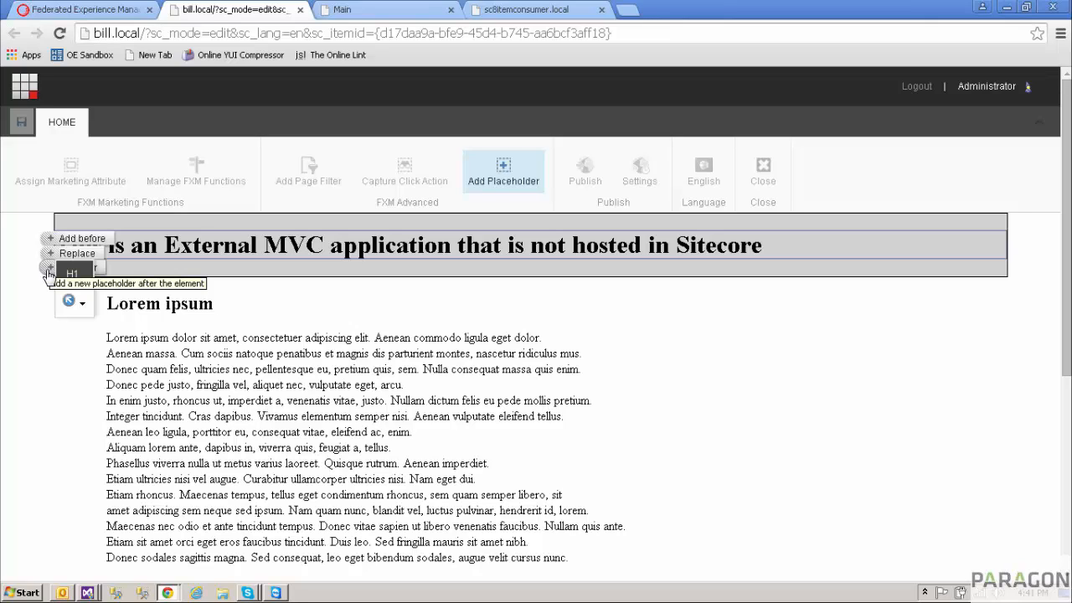
mouse_move(77, 253)
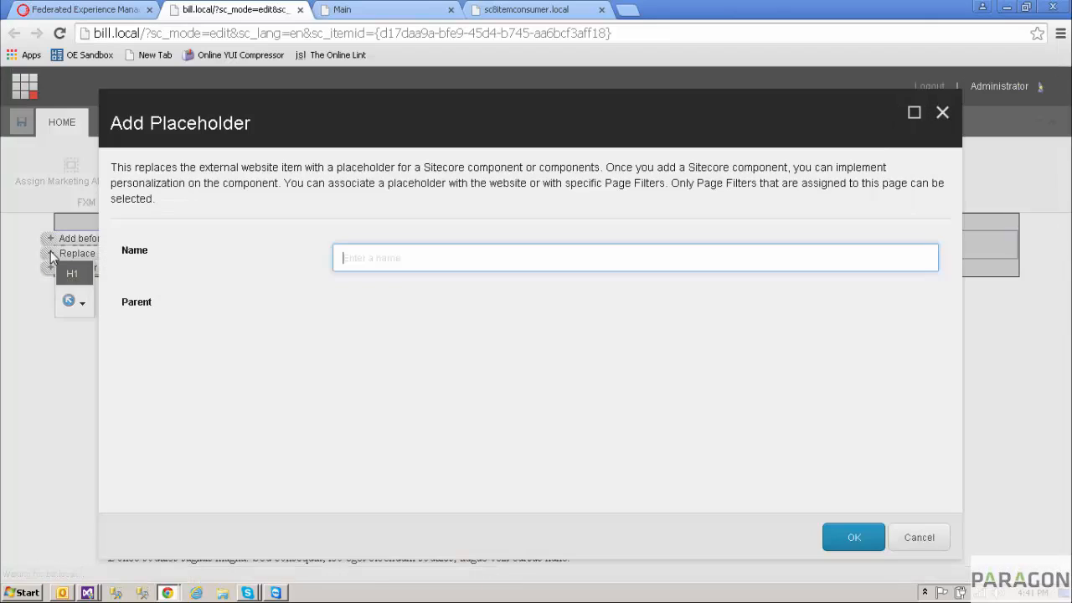
Create a placeholder named NewHeader with MVC Consumer as its parent
left_click(853, 536)
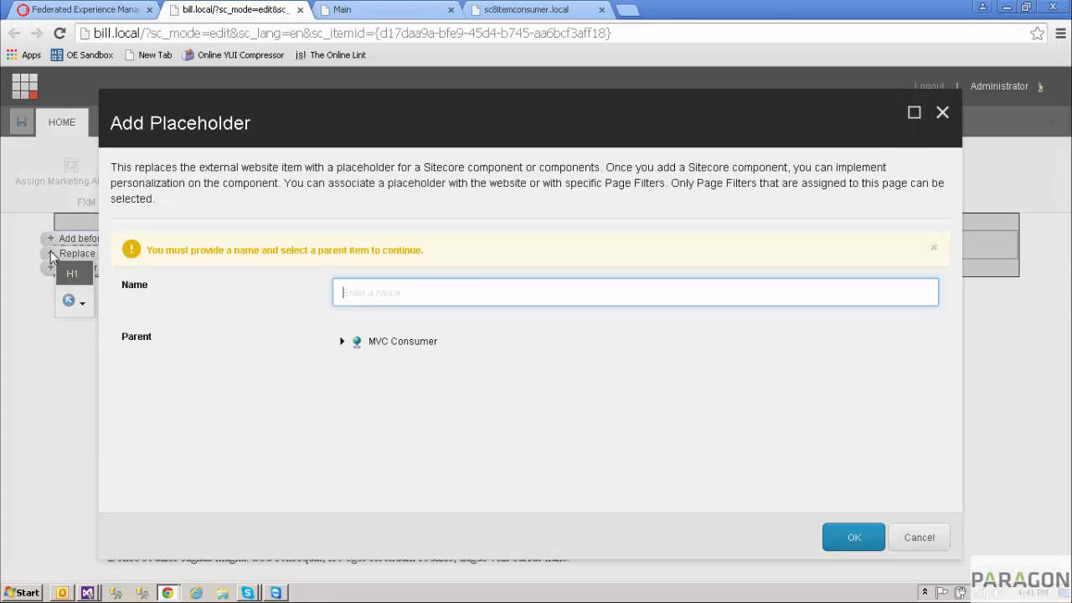
type("NewHeader")
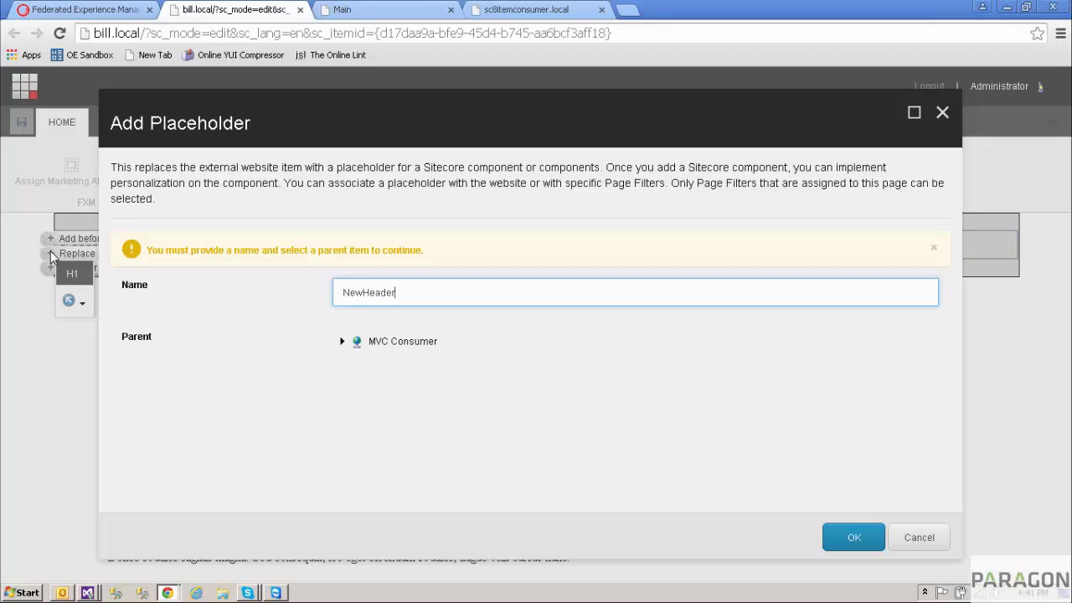
mouse_move(402, 350)
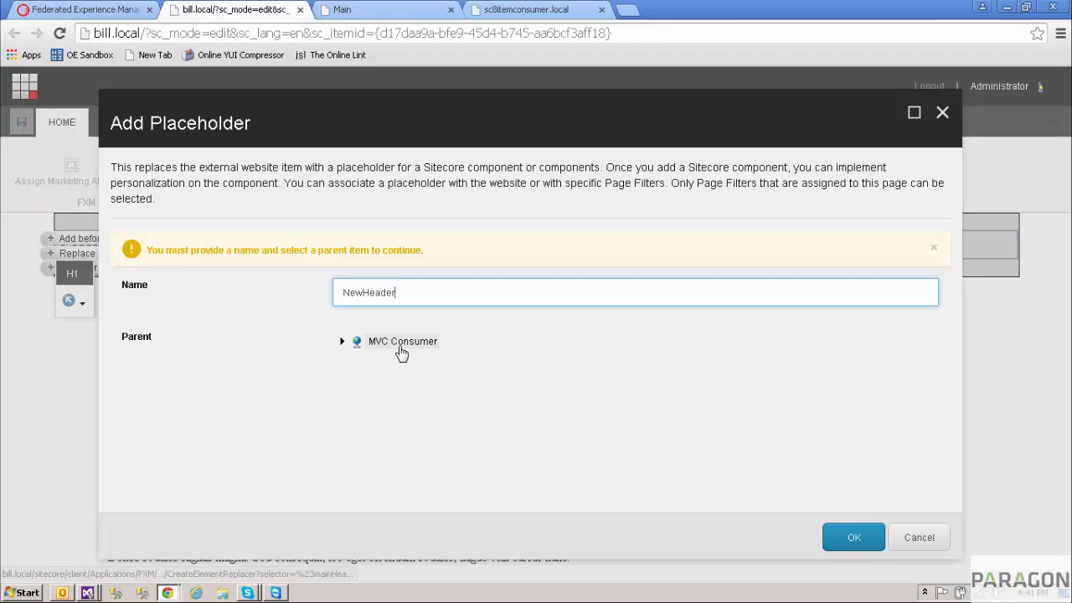
left_click(402, 342)
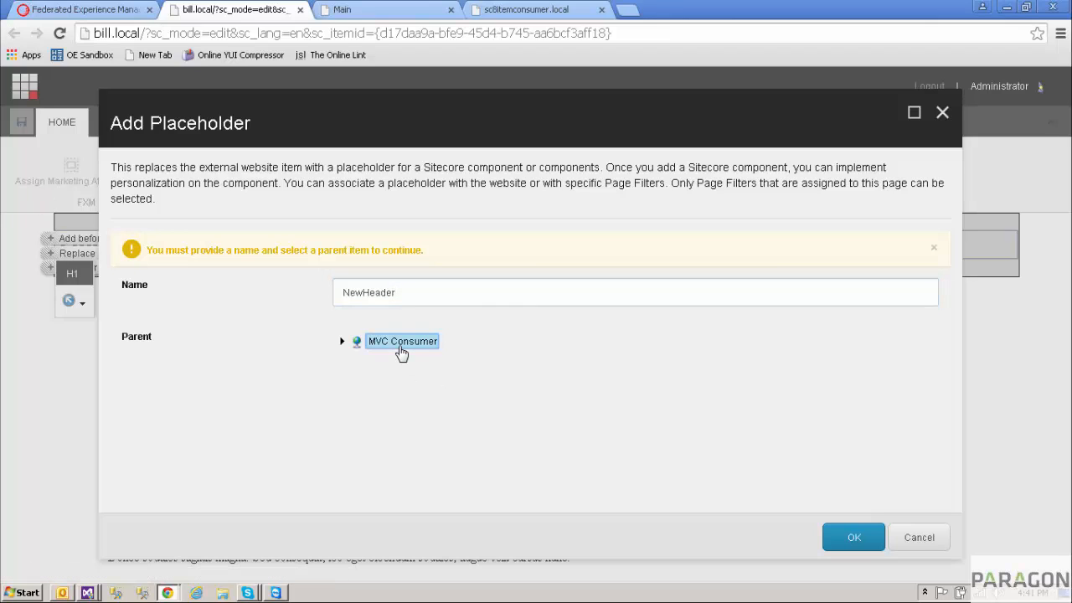
mouse_move(352, 389)
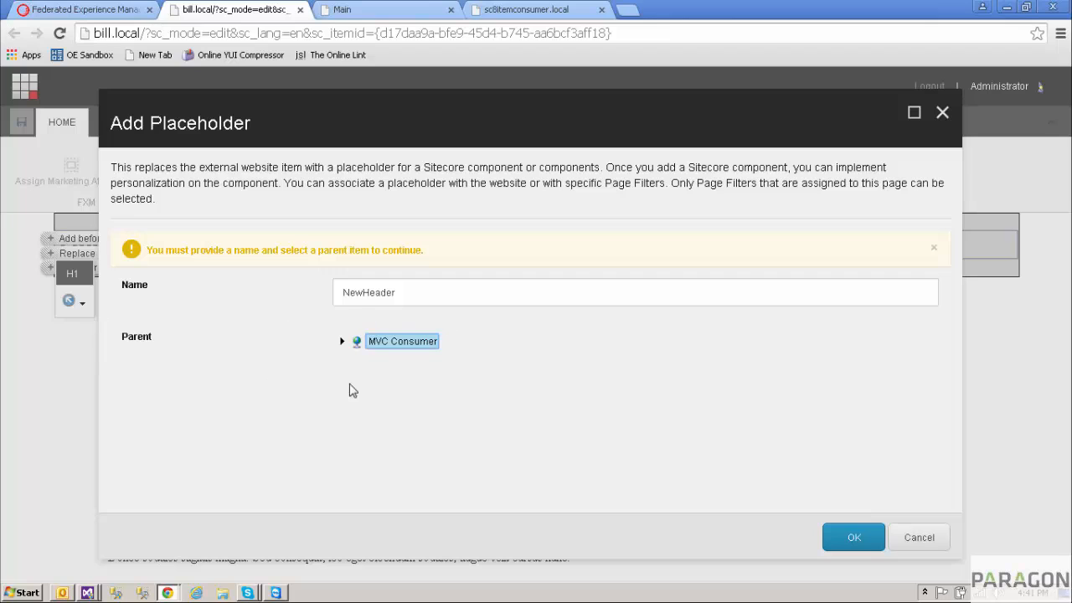
mouse_move(382, 322)
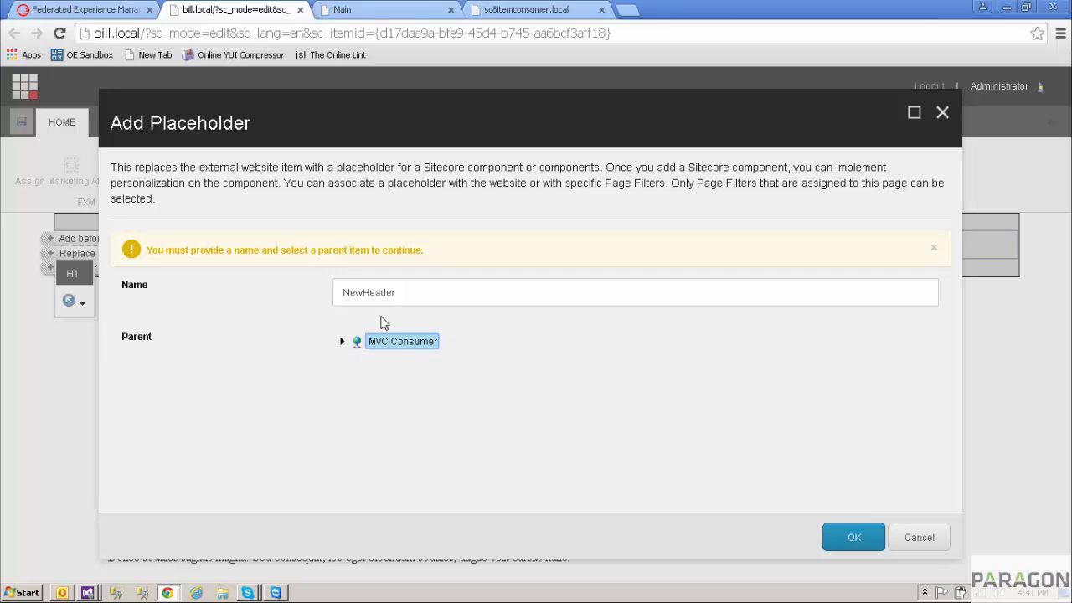
mouse_move(365, 362)
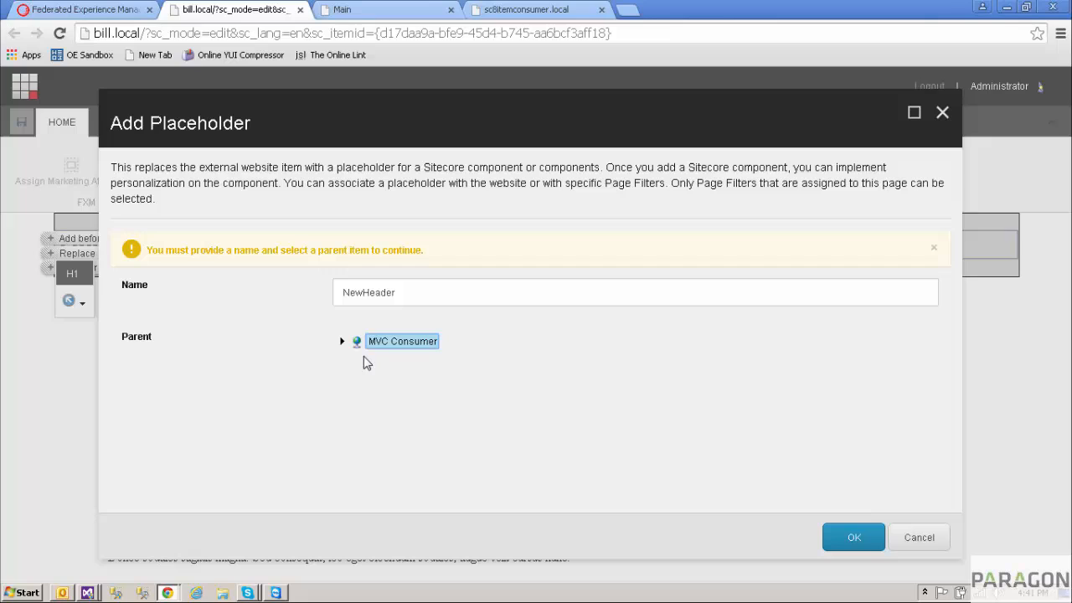
mouse_move(395, 370)
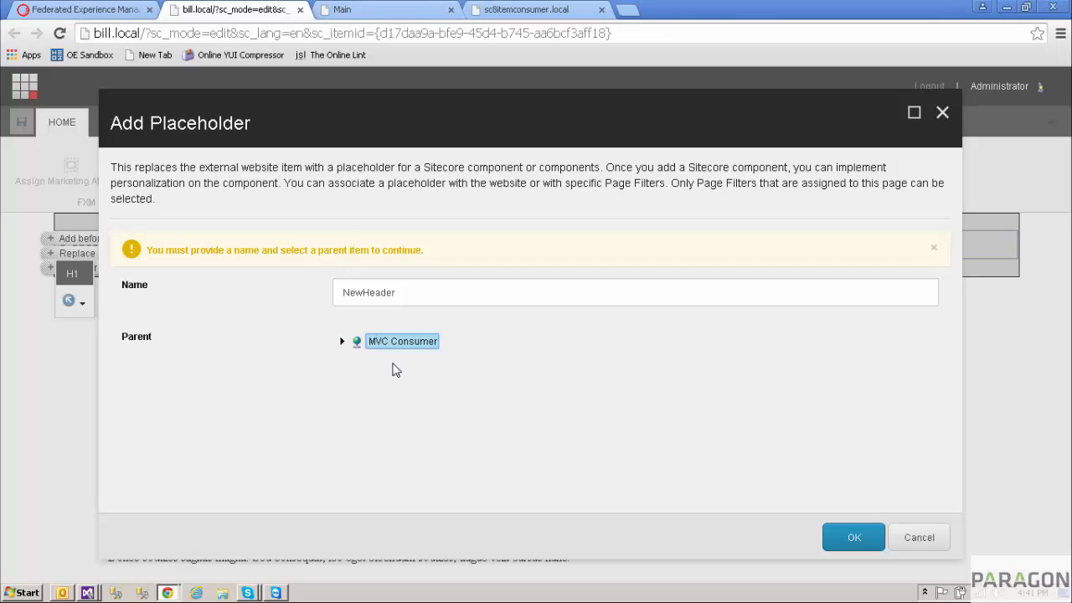
mouse_move(390, 364)
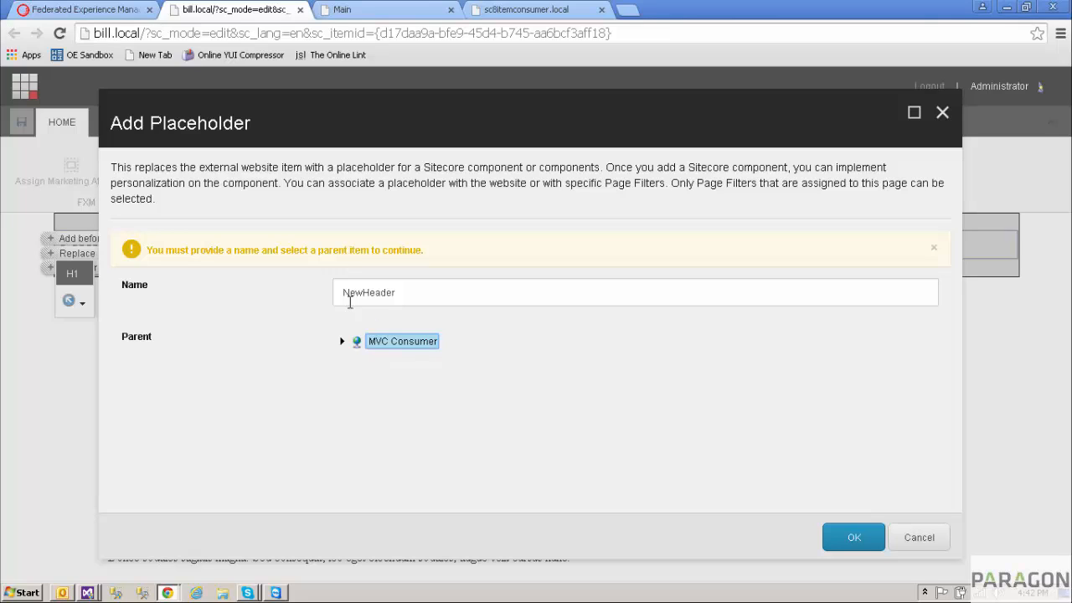
mouse_move(375, 395)
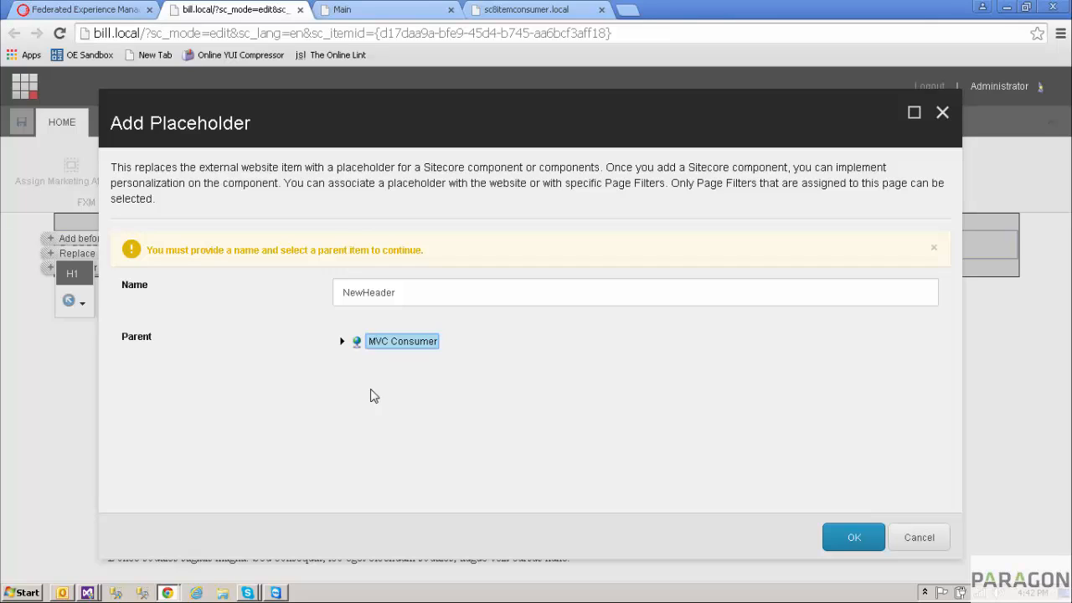
mouse_move(341, 342)
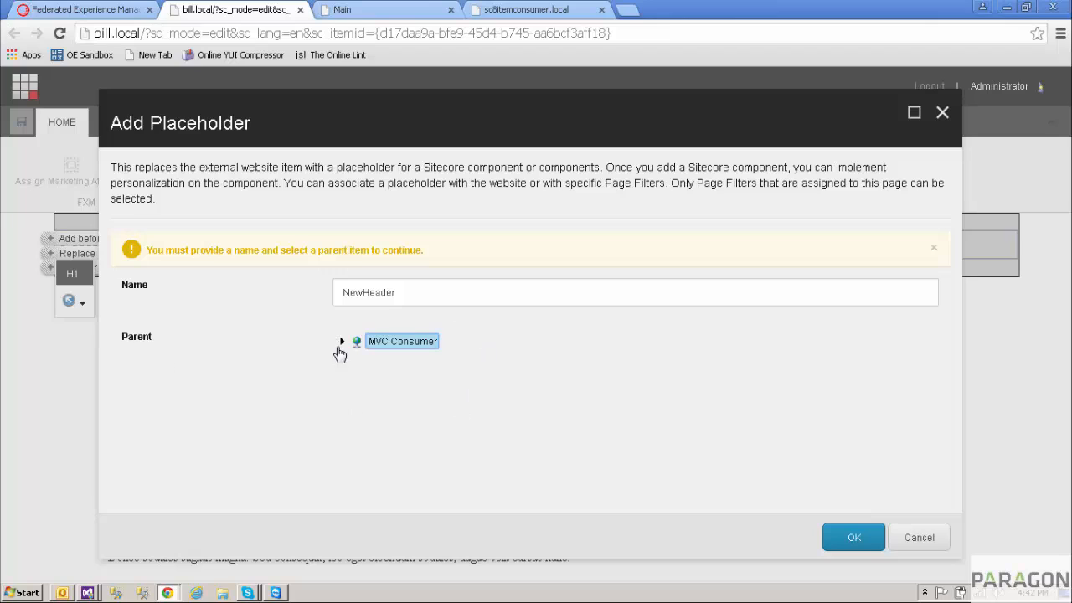
mouse_move(352, 345)
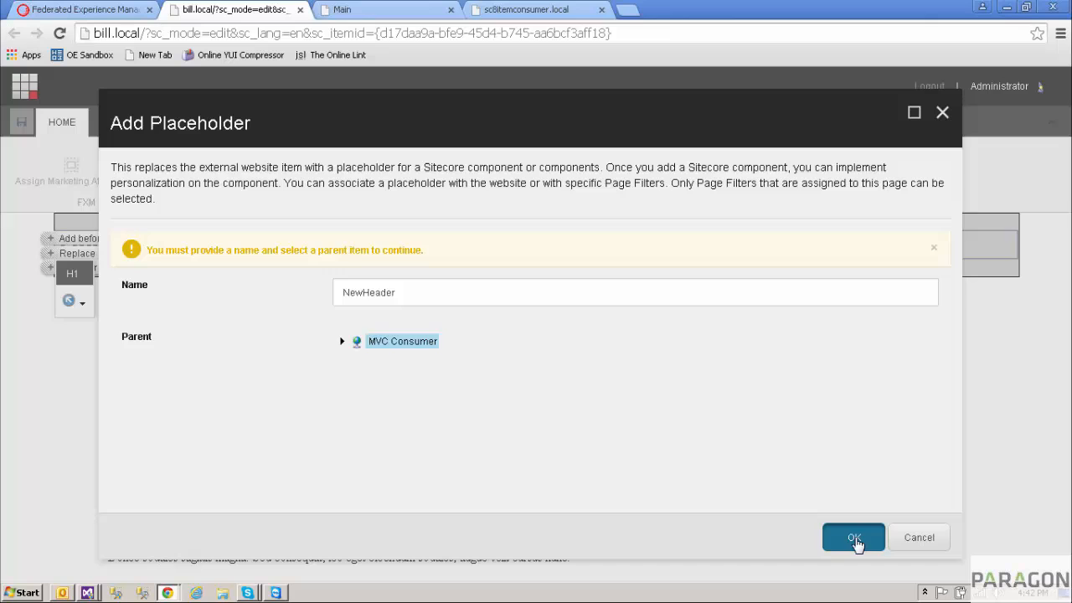
left_click(854, 536)
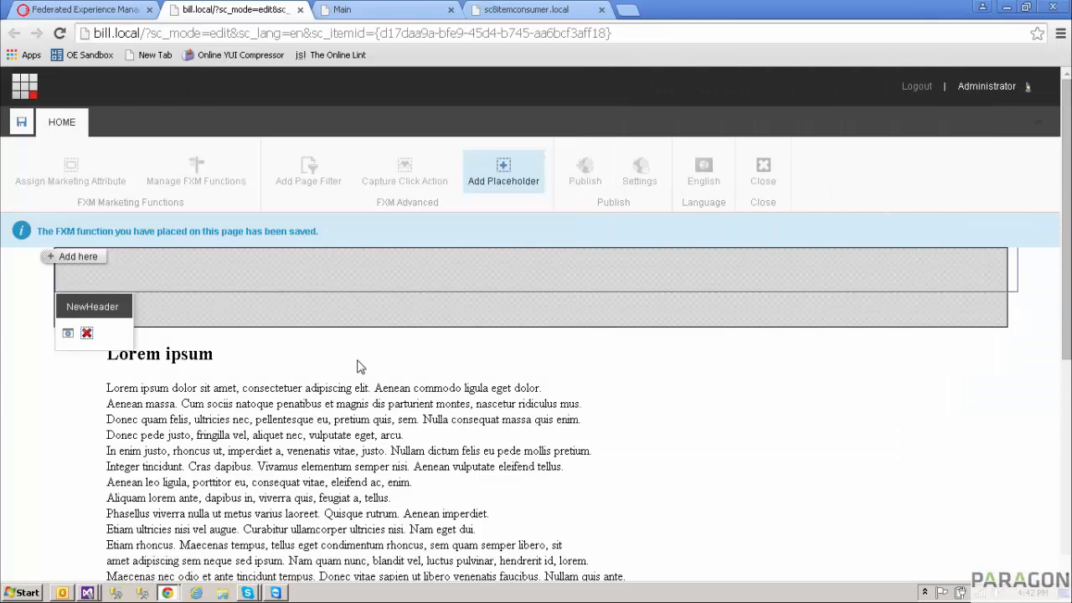
mouse_move(170, 264)
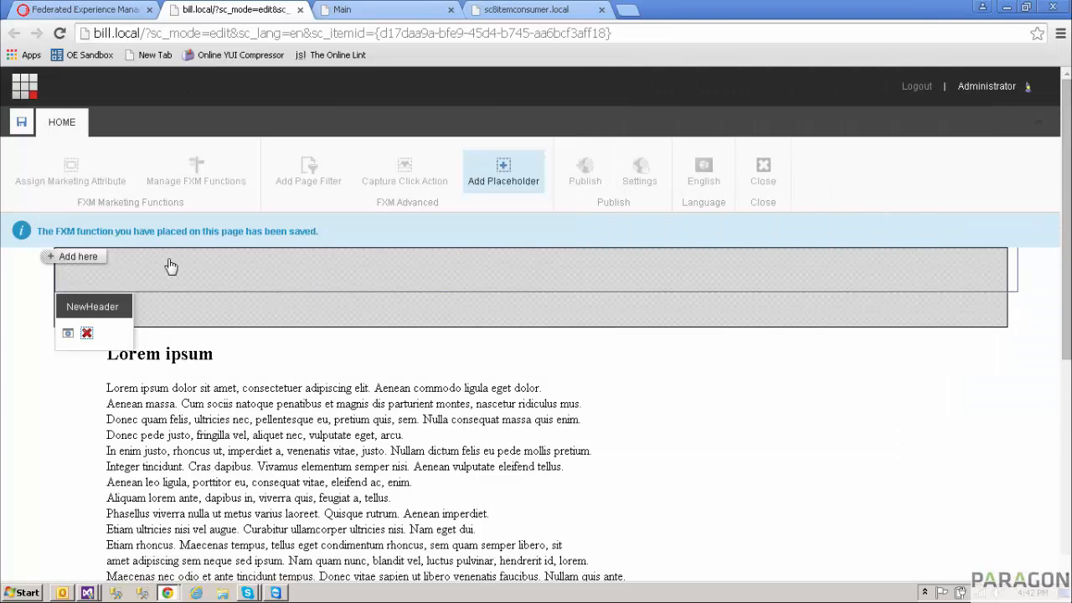
mouse_move(117, 283)
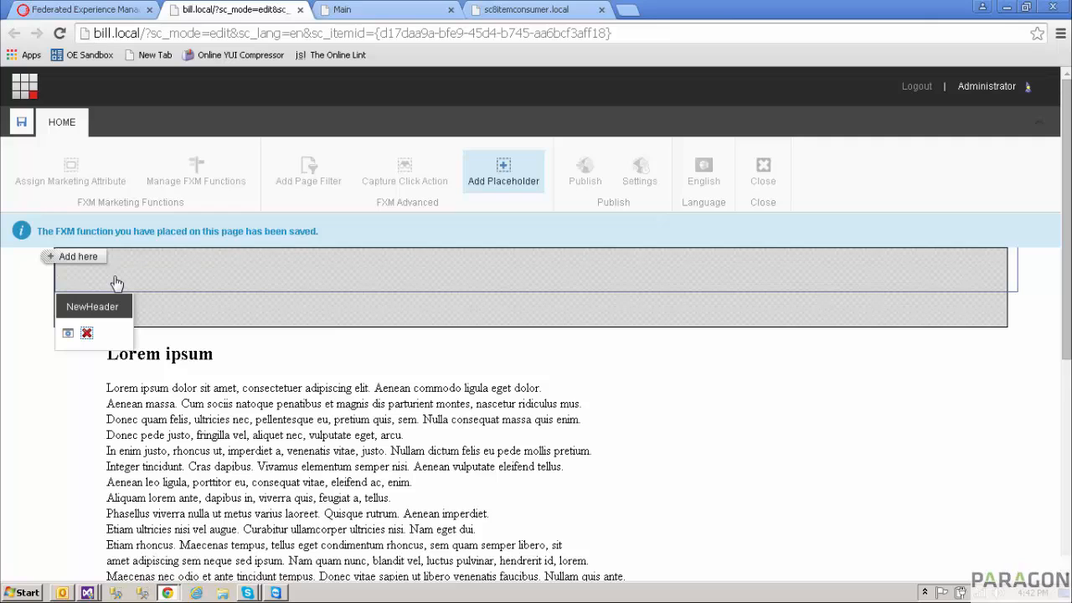
mouse_move(71, 261)
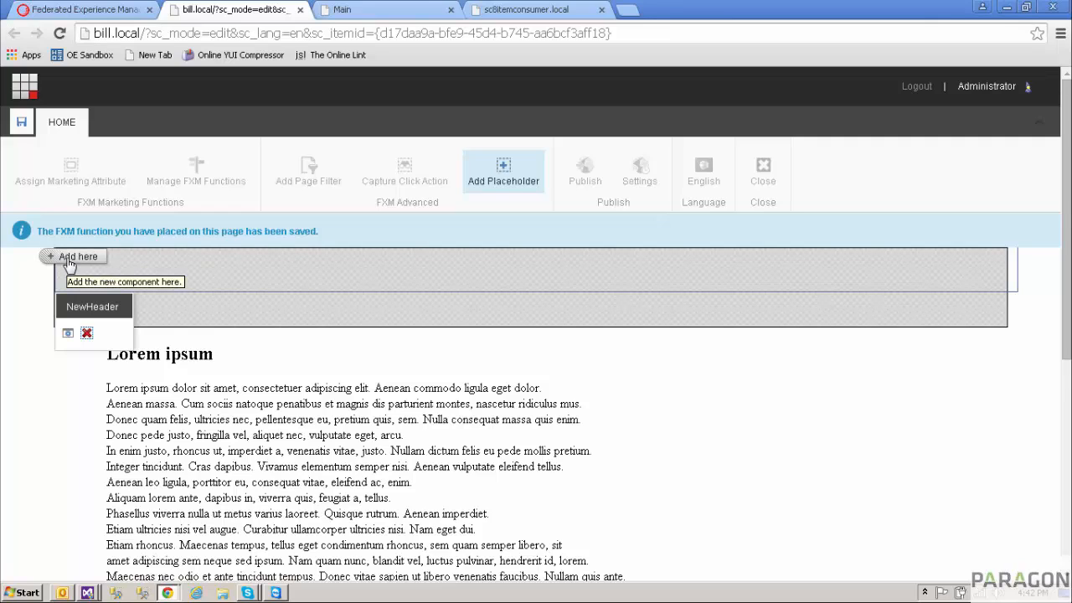
mouse_move(20, 305)
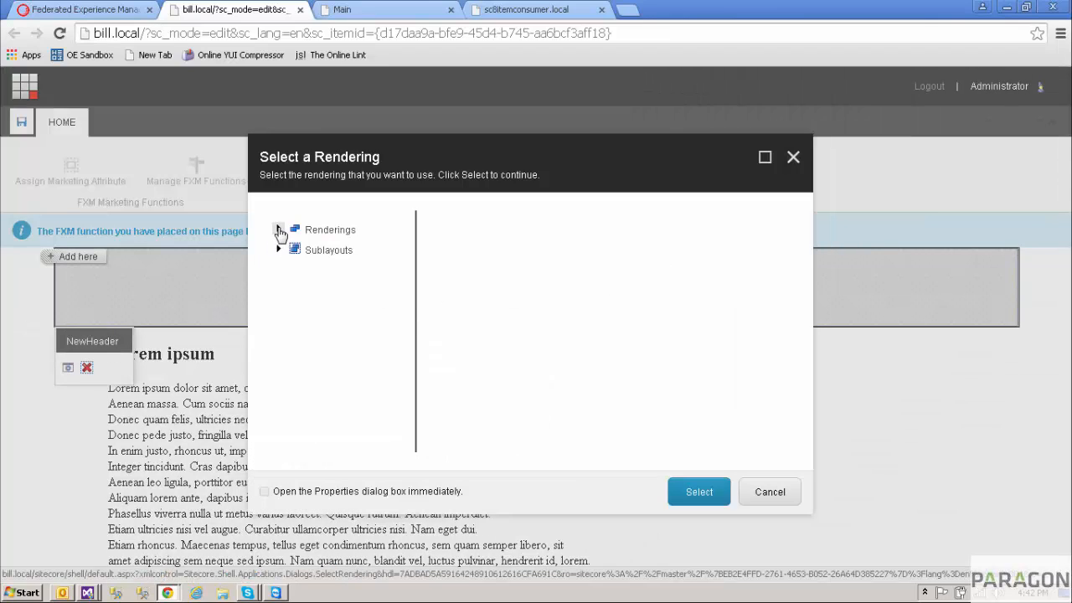
Place the MainSiteHeader rendering from Renderings > MainSite > Shared into the NewHeader placeholder
left_click(278, 230)
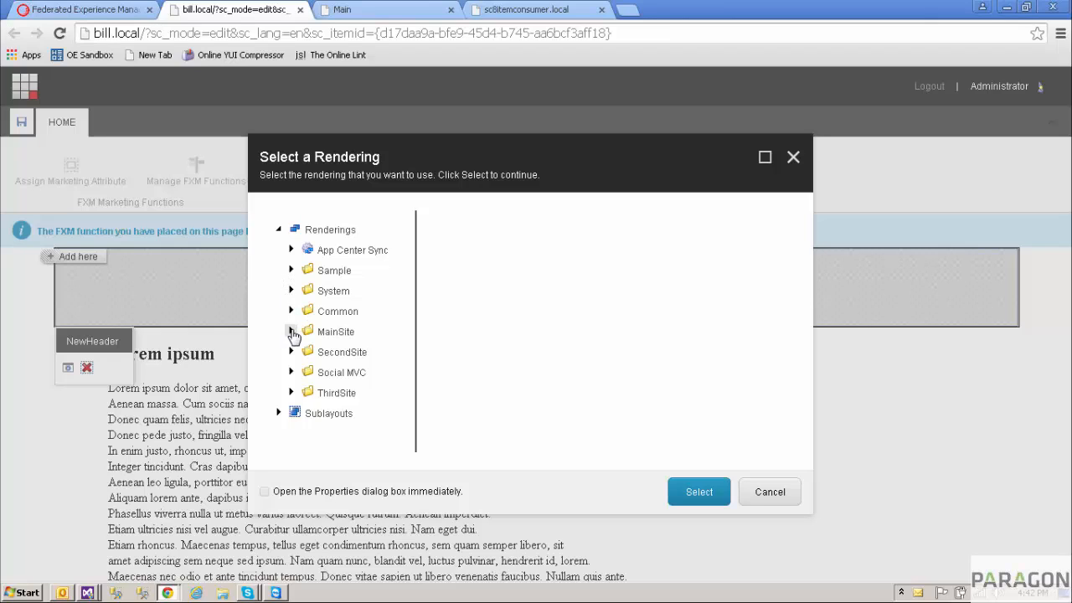
left_click(291, 332)
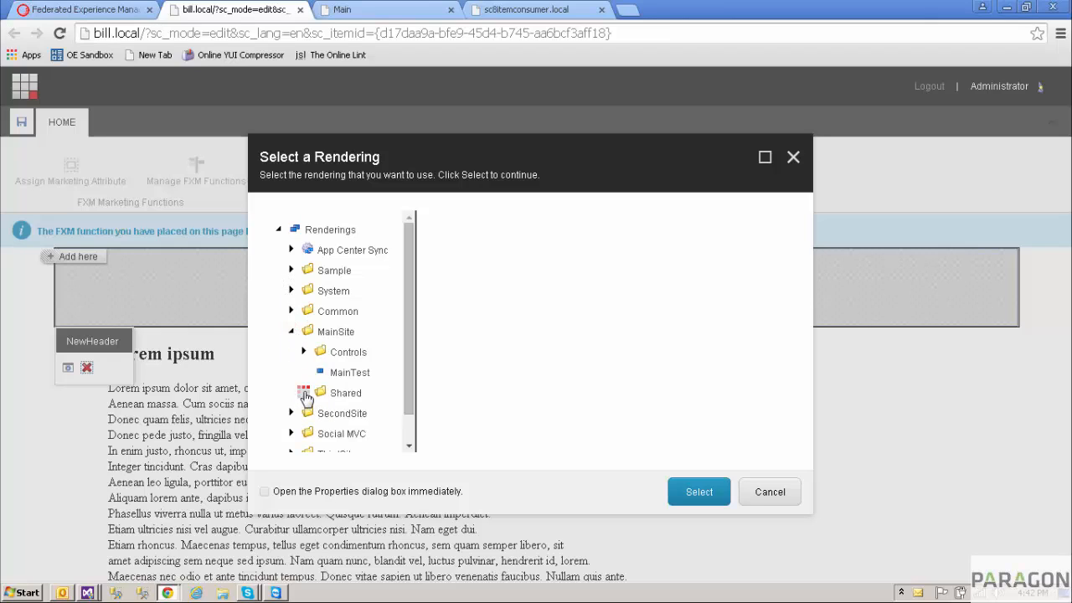
left_click(305, 392)
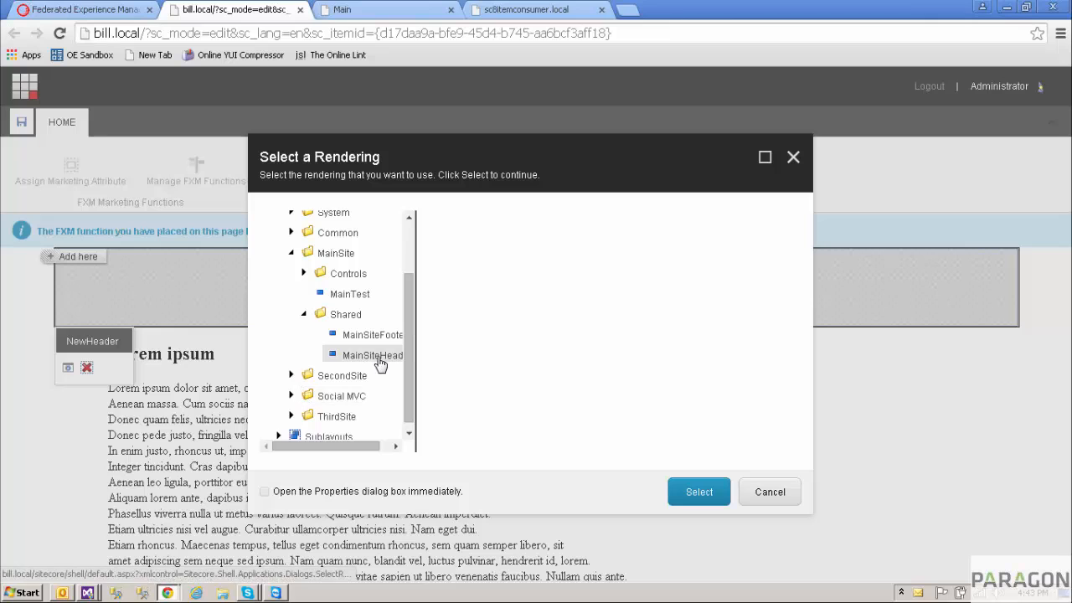
left_click(699, 493)
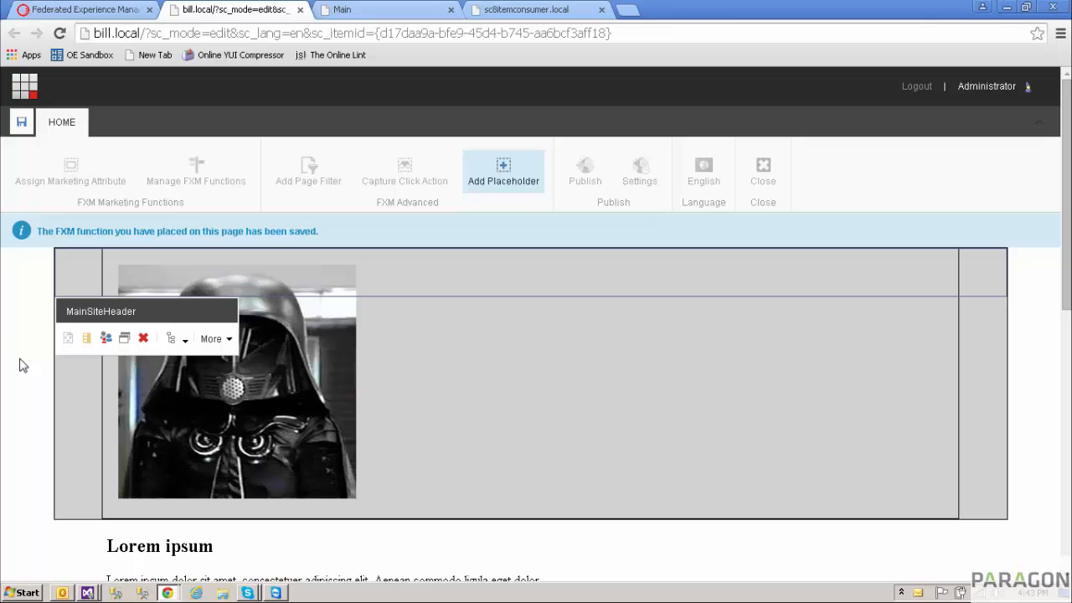
mouse_move(37, 144)
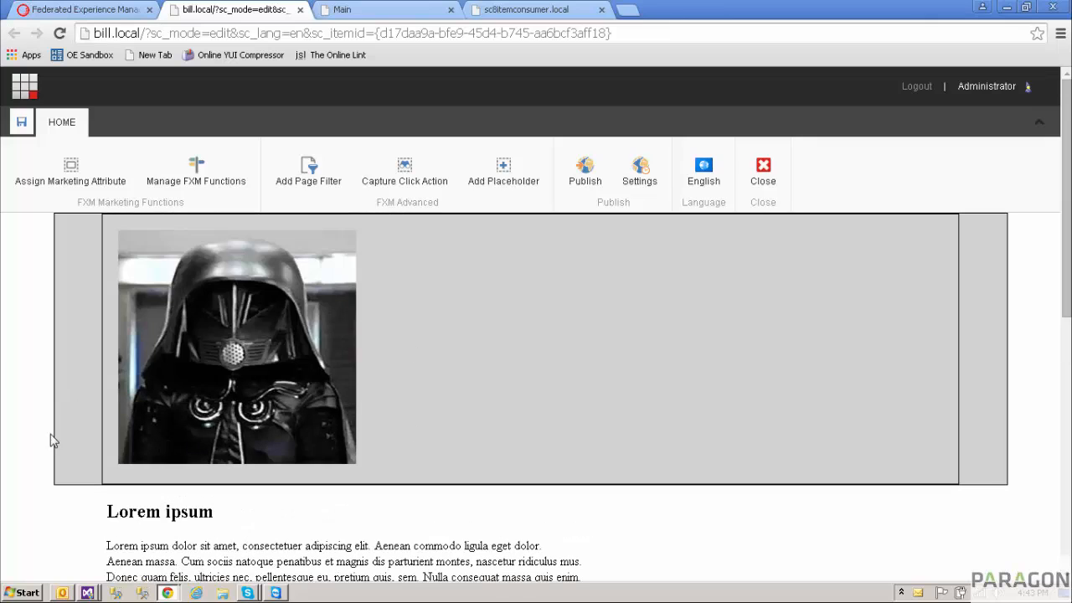
mouse_move(611, 446)
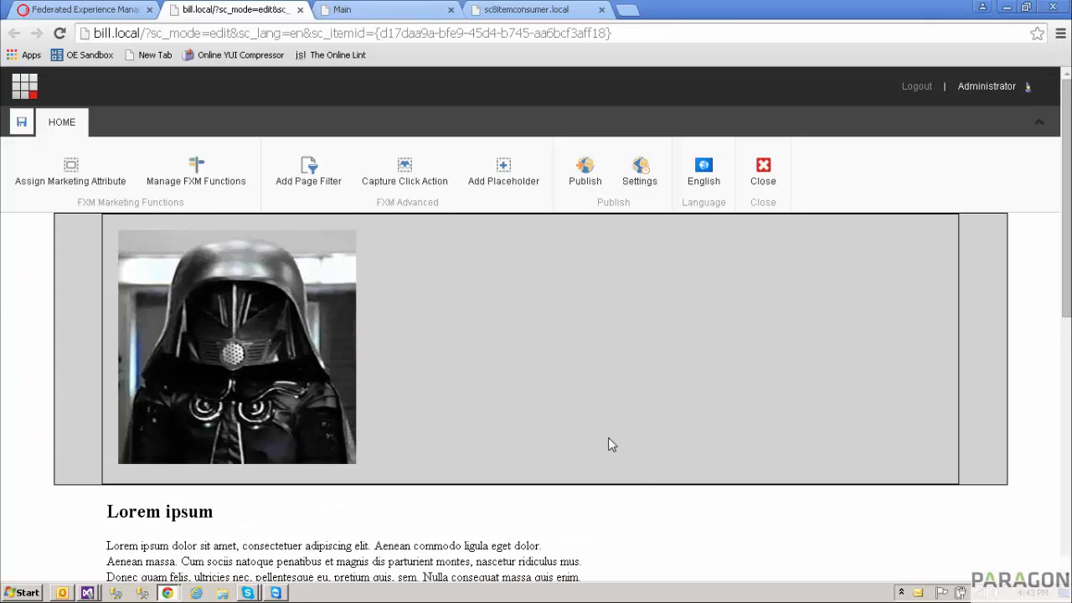
scroll("down", 3)
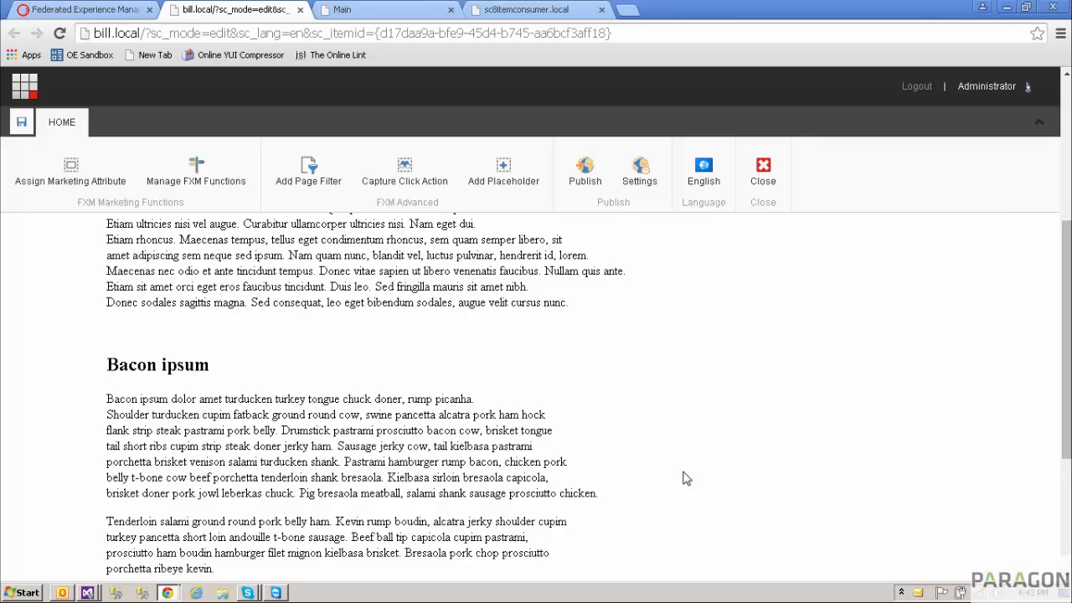
scroll("up", 3)
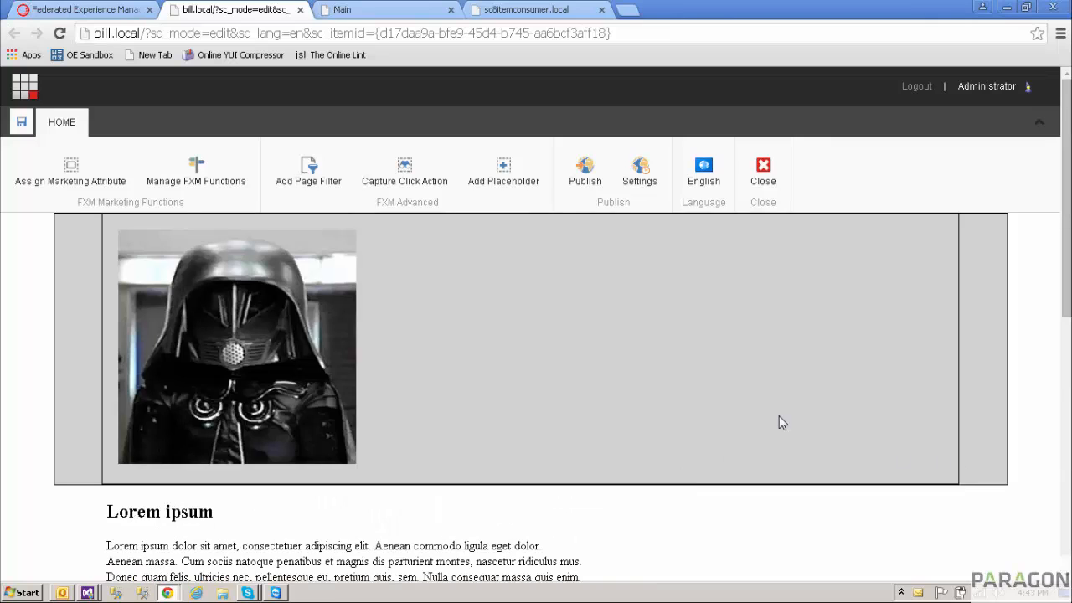
Publish the page with its subitems to the web target and dismiss the 34-items-processed results
left_click(585, 171)
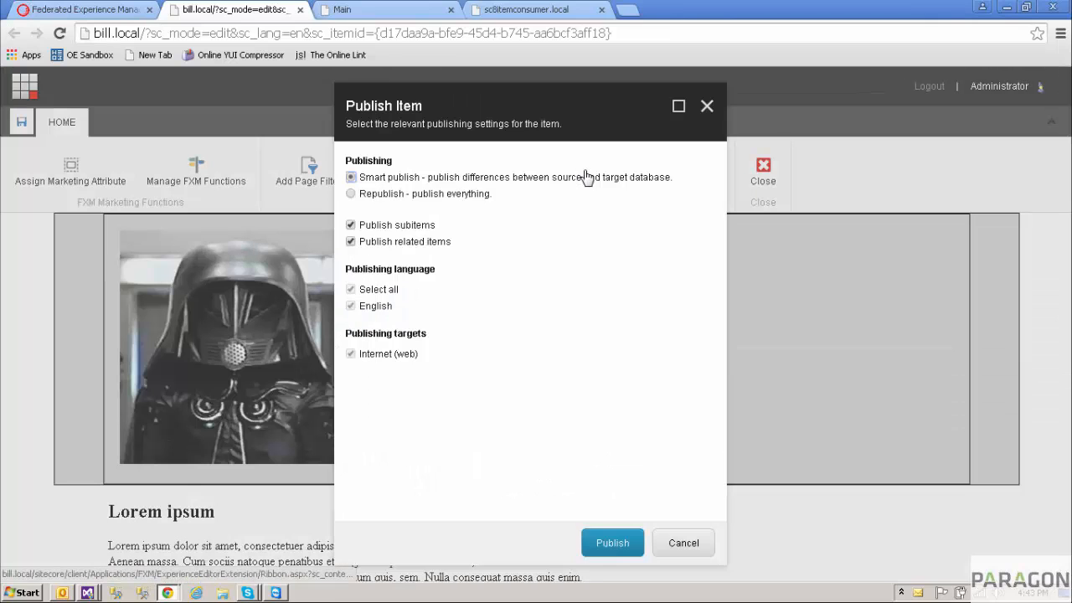
left_click(613, 543)
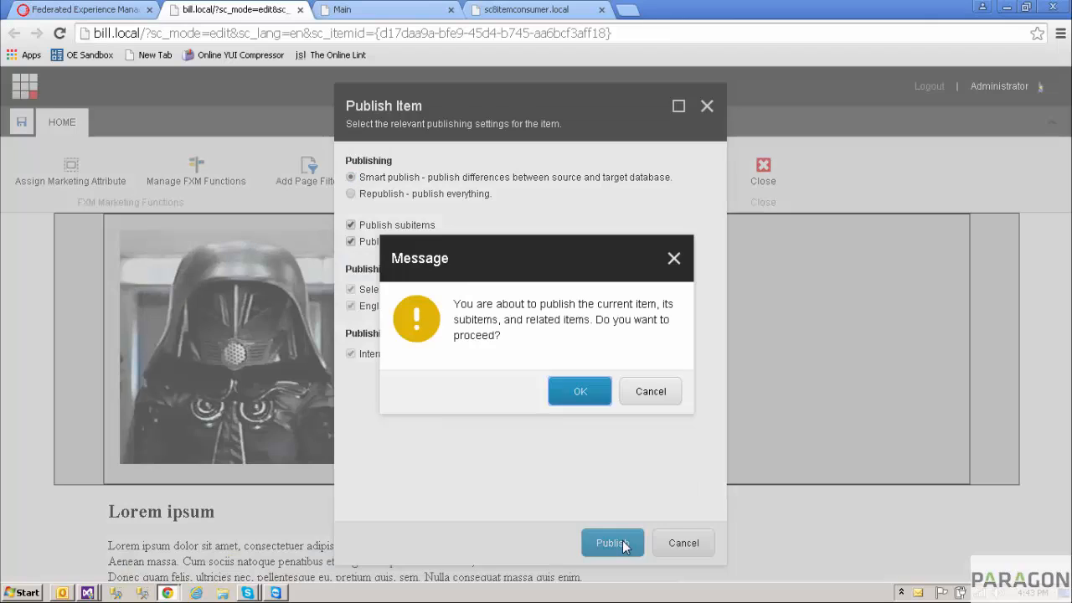
left_click(580, 392)
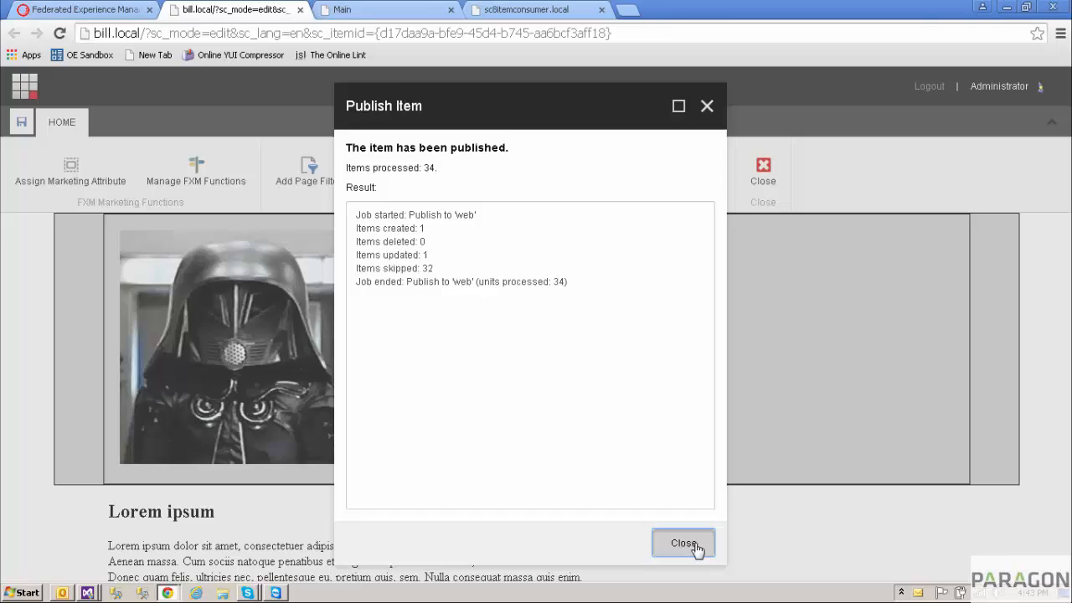
left_click(683, 543)
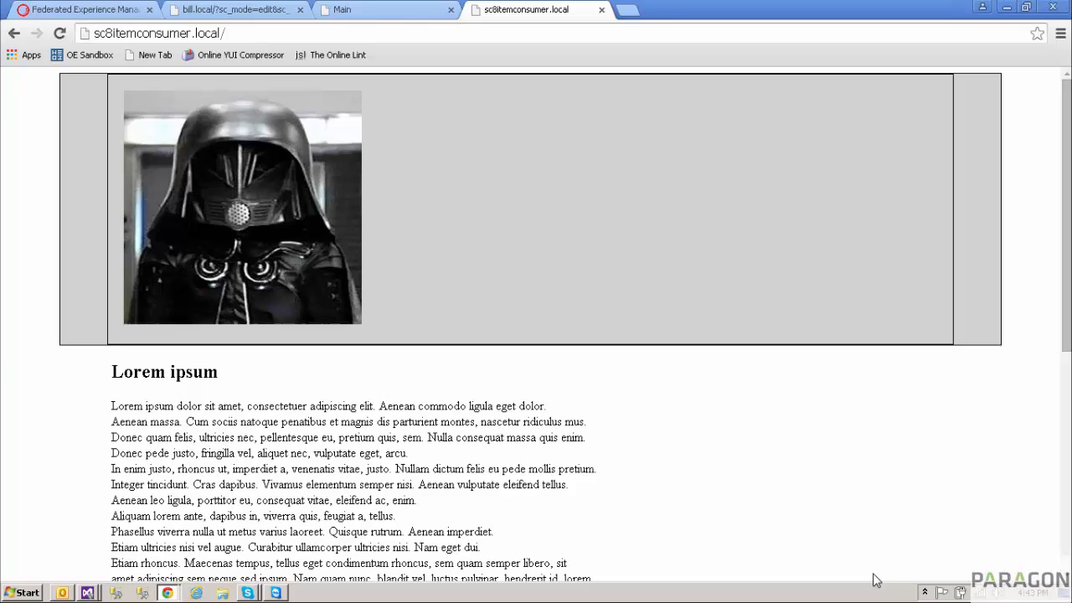
mouse_move(776, 512)
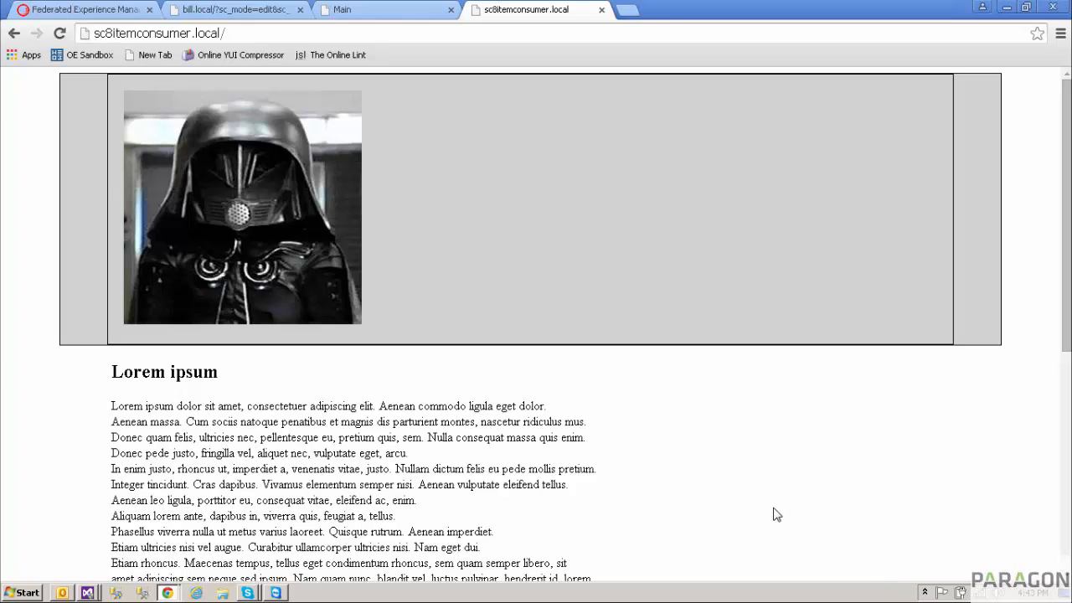
mouse_move(307, 102)
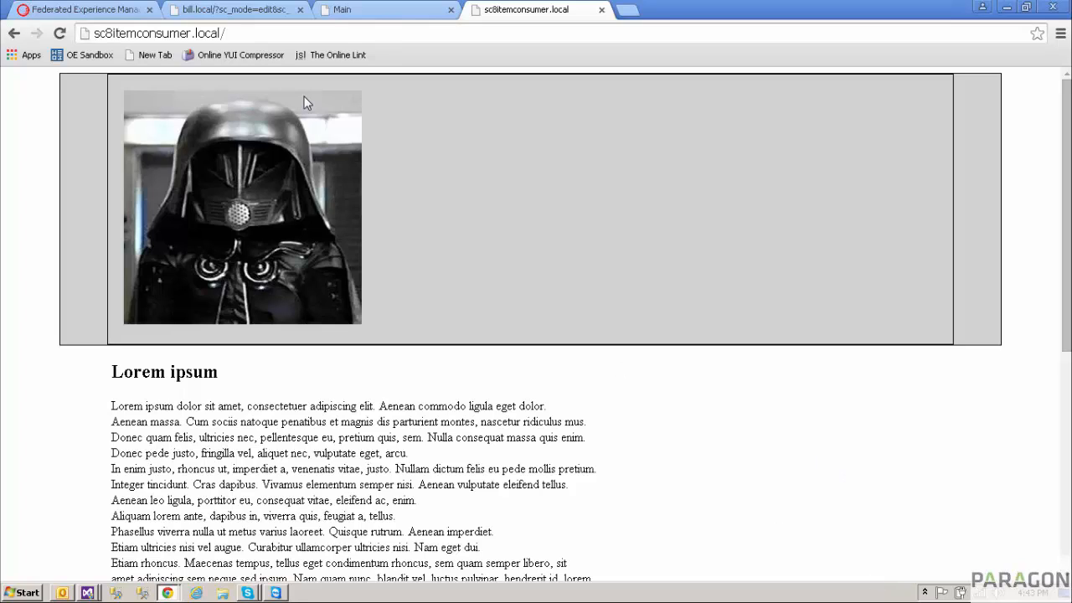
mouse_move(295, 578)
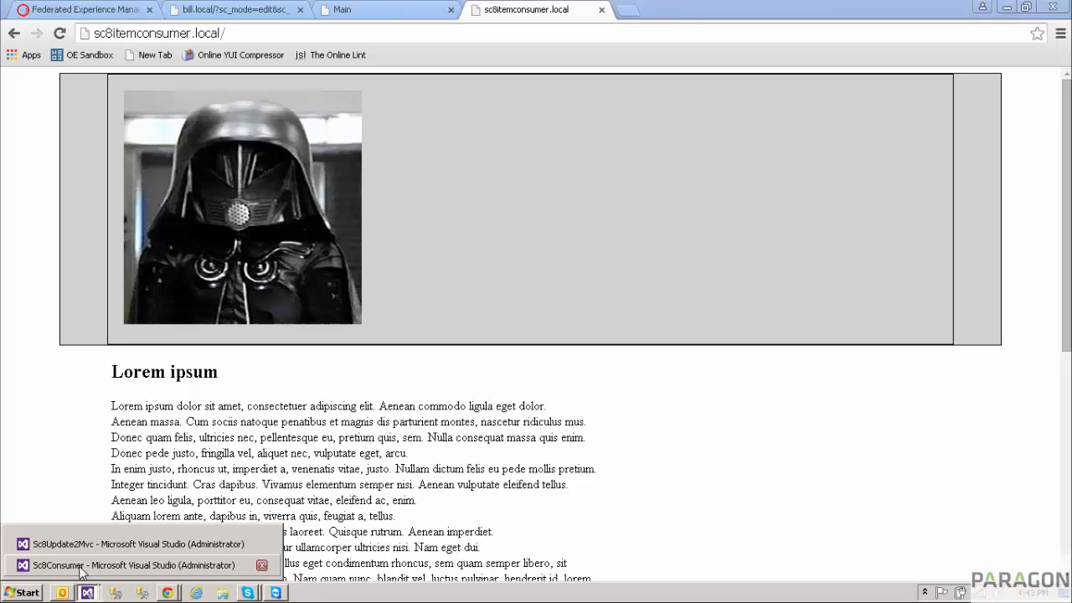
Bring the SciConsumer Visual Studio project forward from the taskbar
left_click(130, 565)
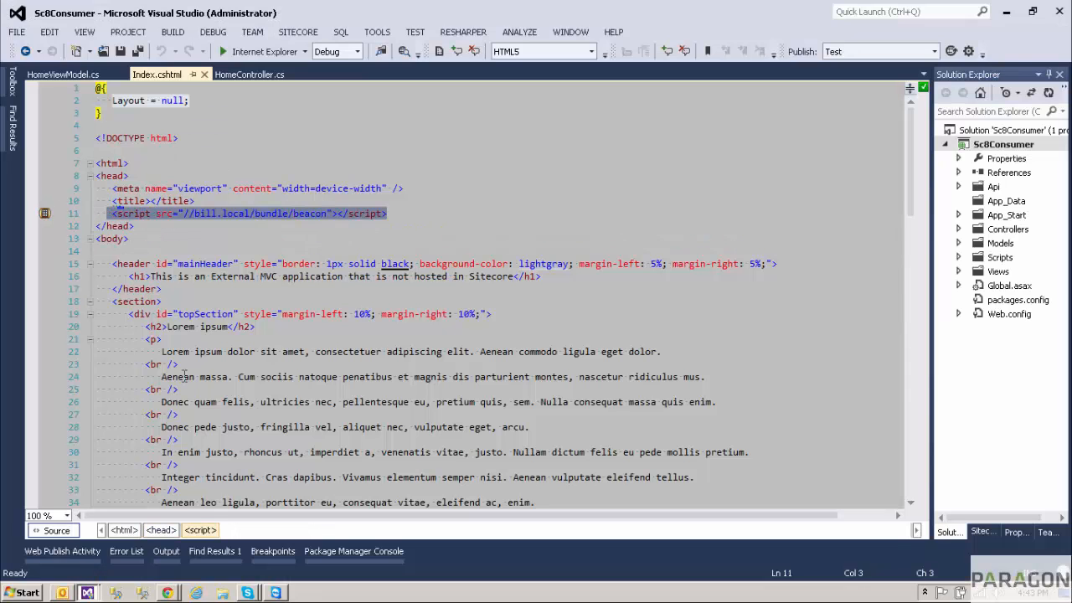
mouse_move(168, 593)
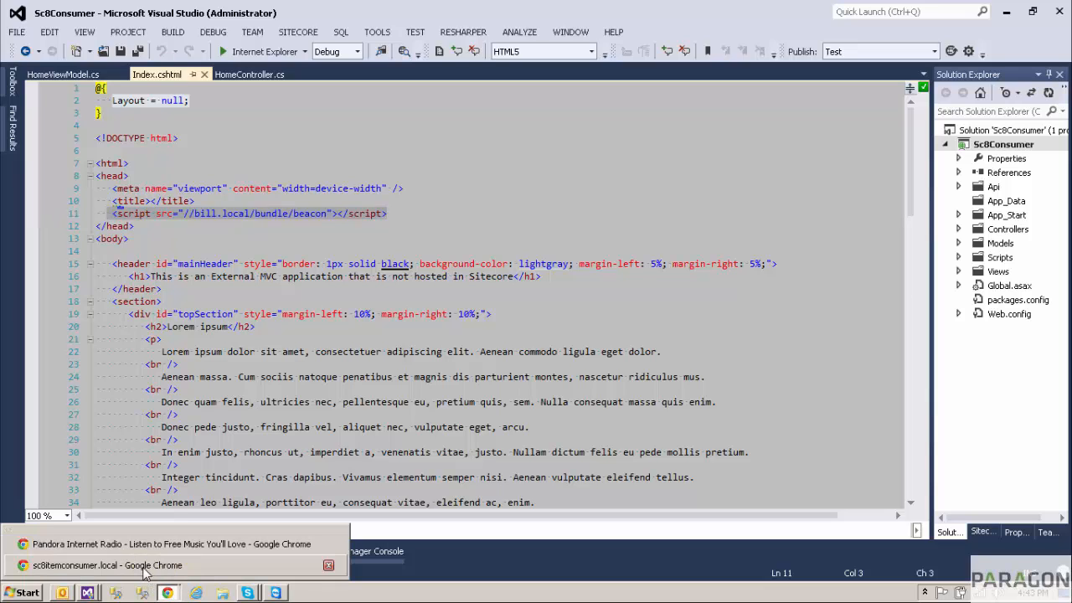
Return to the sciteconsumer.local window in Chrome after reviewing Index.cshtml
left_click(107, 566)
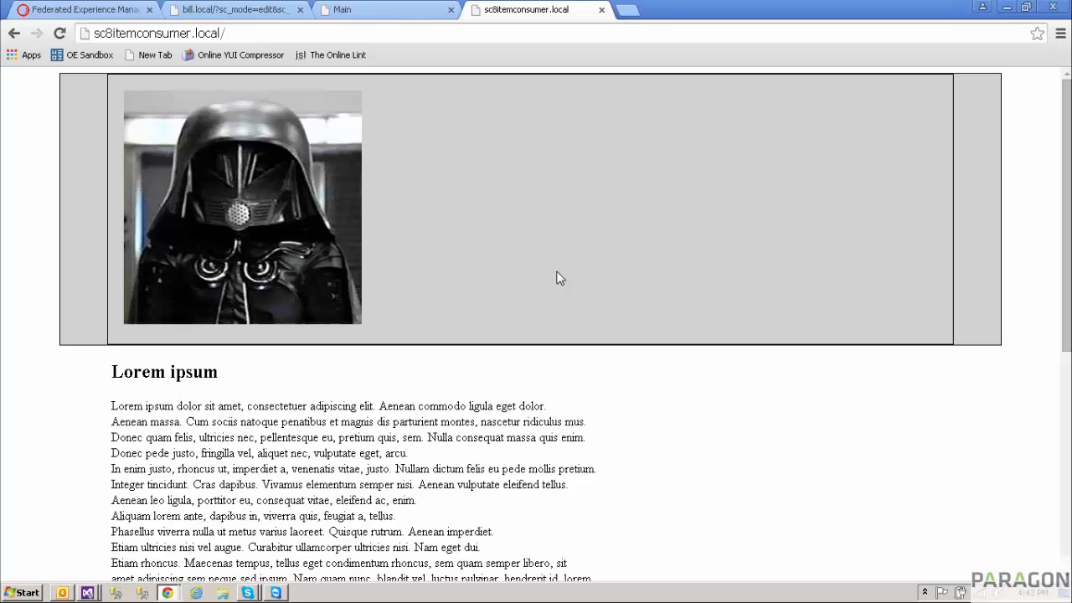
mouse_move(551, 282)
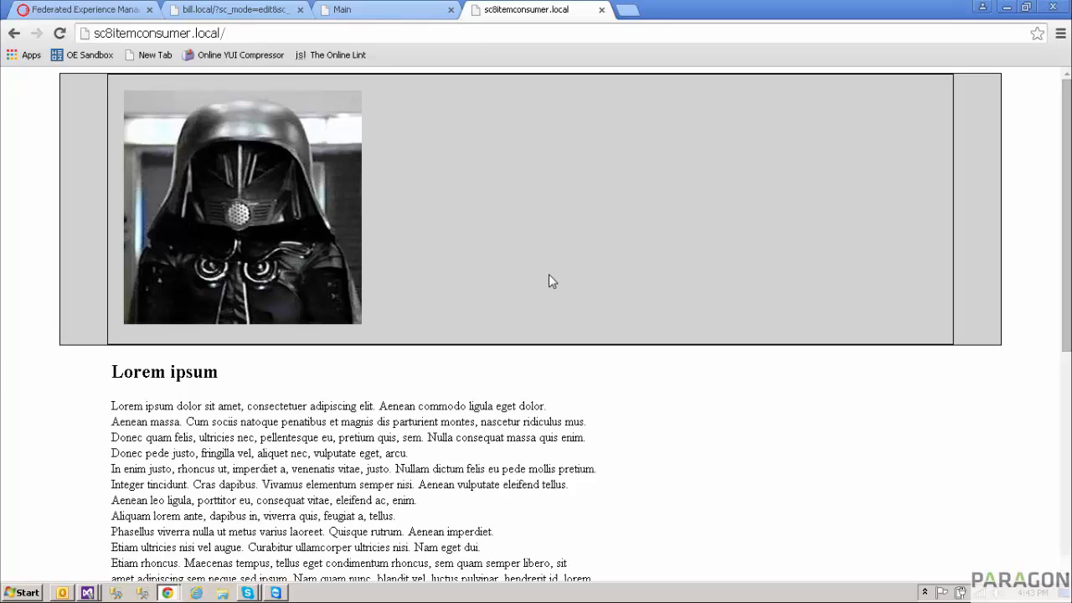
mouse_move(527, 191)
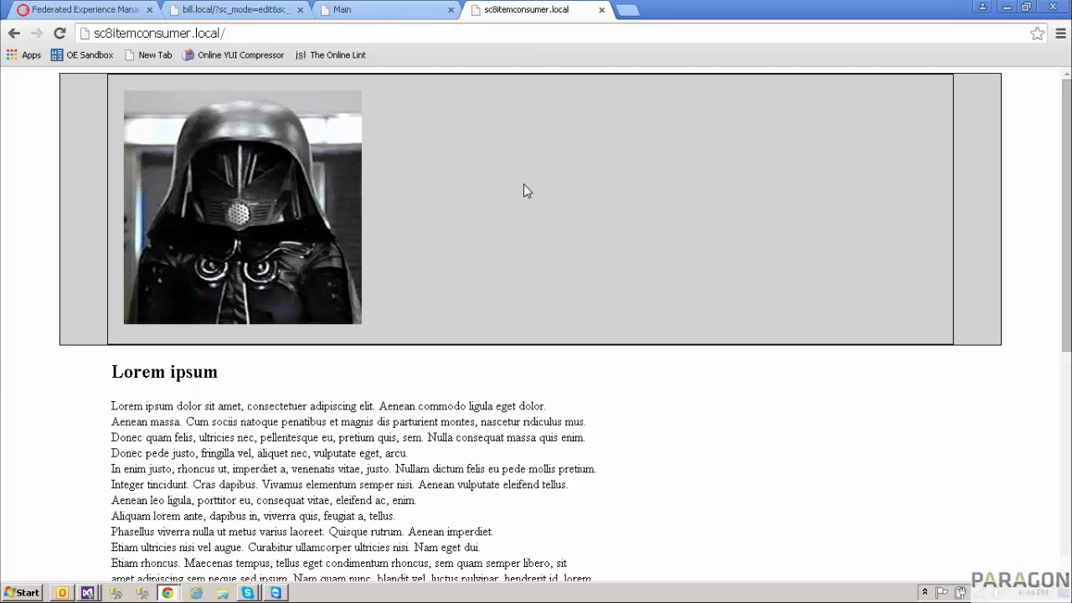
mouse_move(741, 461)
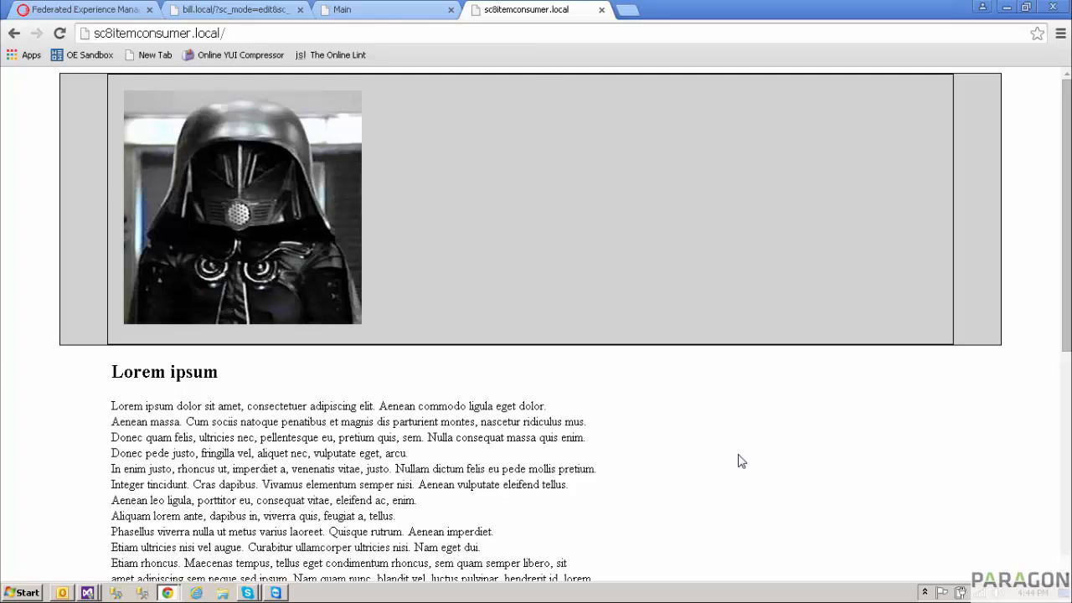
mouse_move(432, 372)
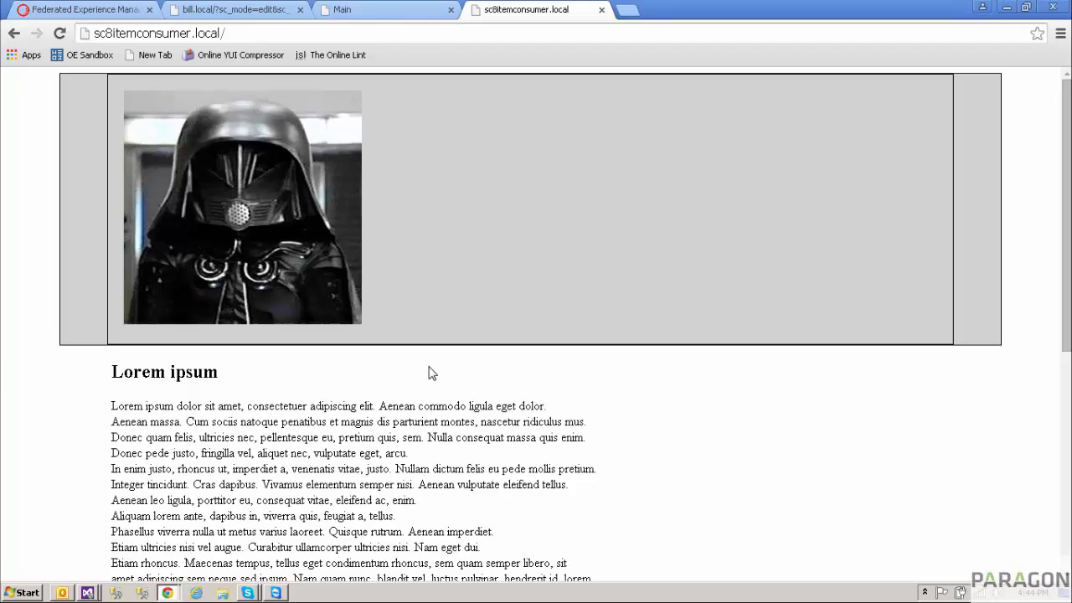
Check the consumer site down to its footer, then switch to the bill.local experience editor tab
scroll("down", 3)
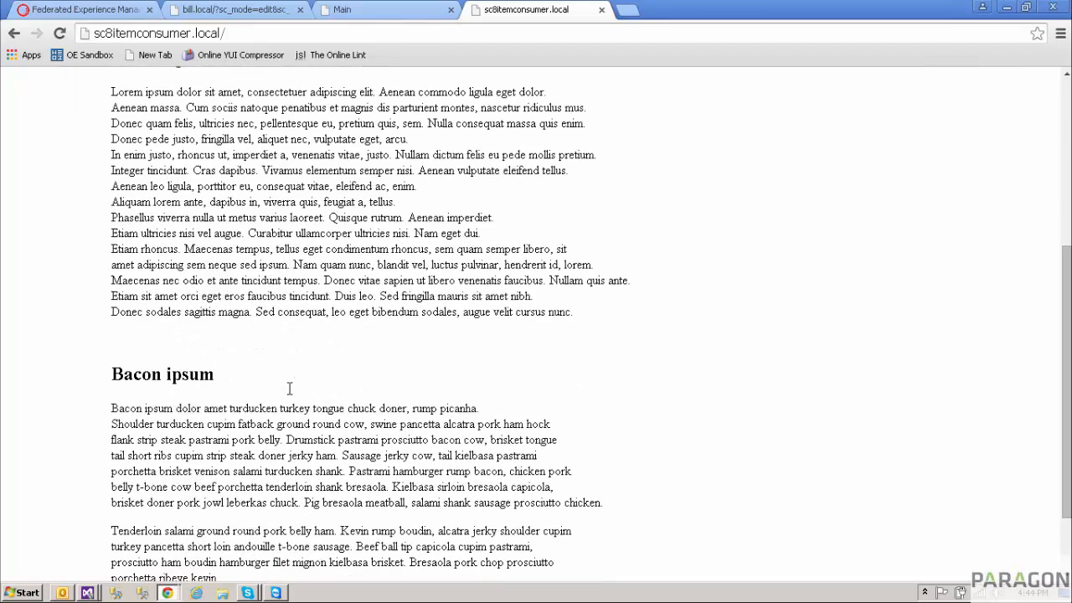
scroll("down", 3)
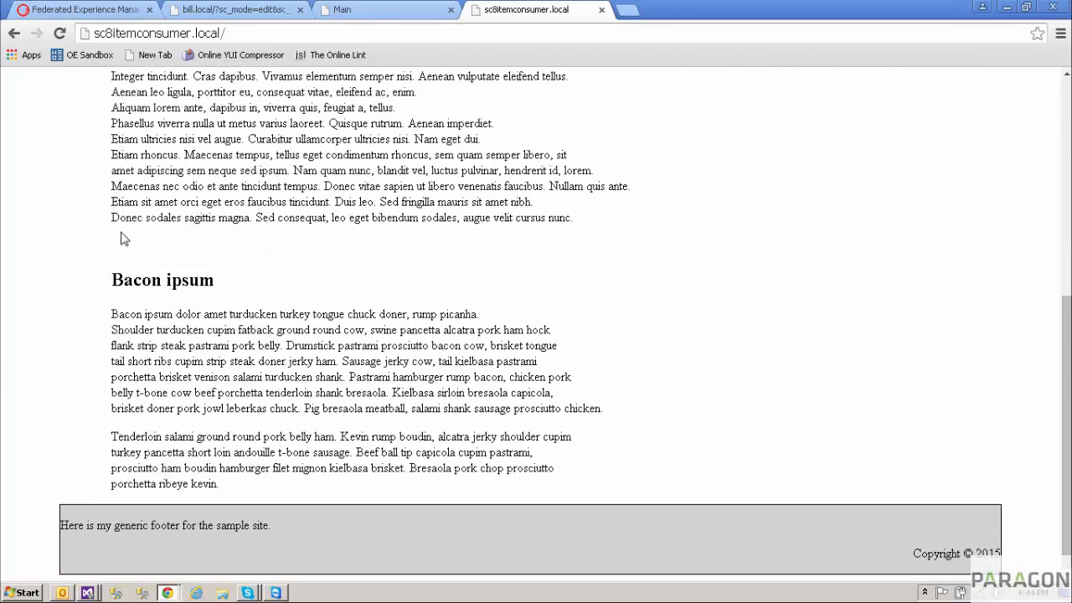
scroll("up", 3)
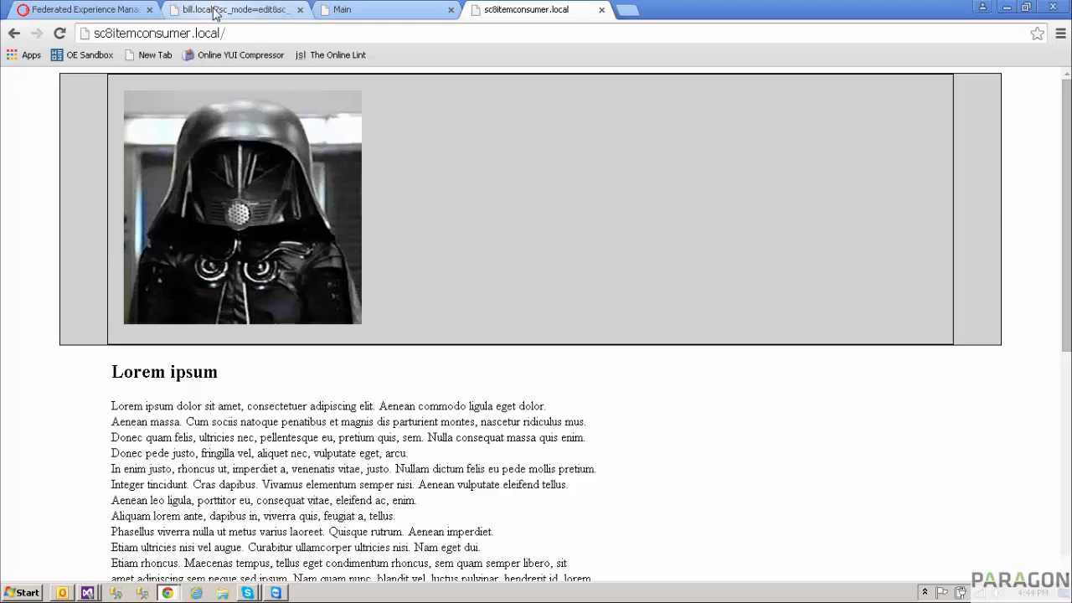
left_click(234, 10)
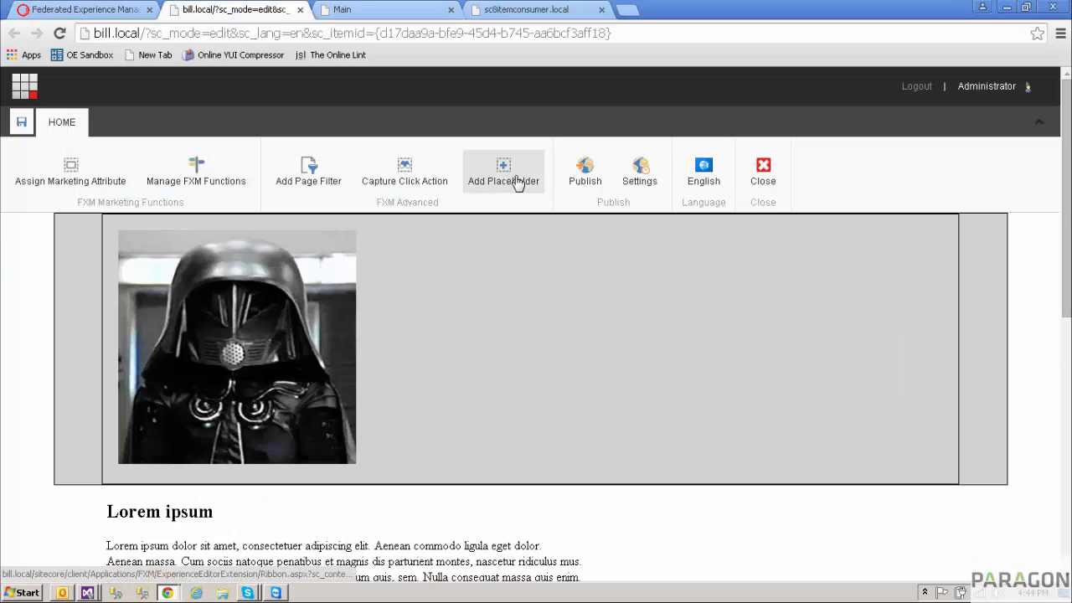
mouse_move(3, 343)
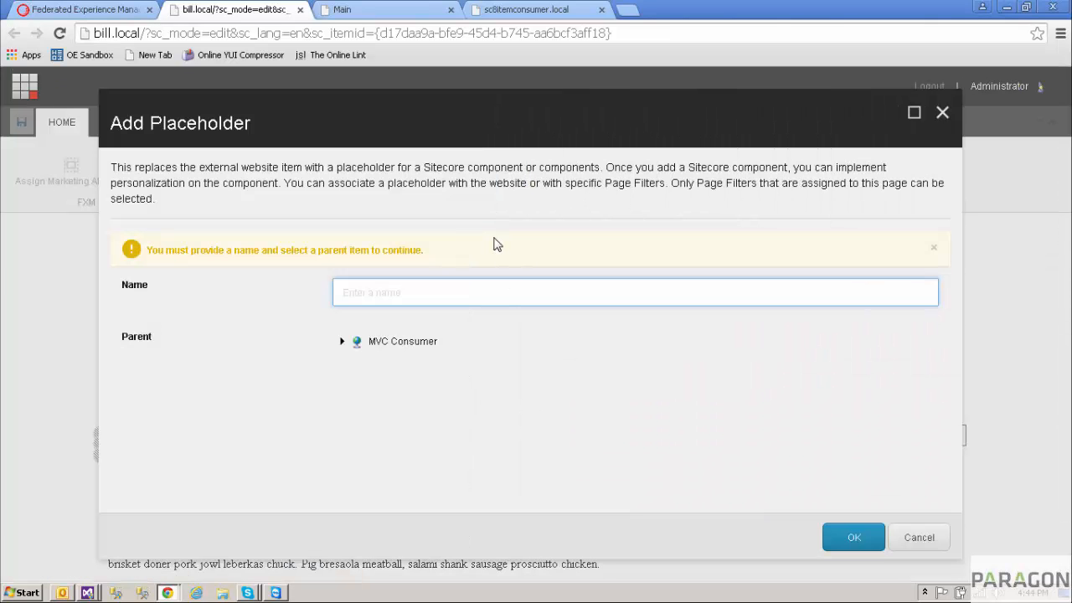
Create a placeholder named BodyContent under the MVC Consumer parent
type("BodyC")
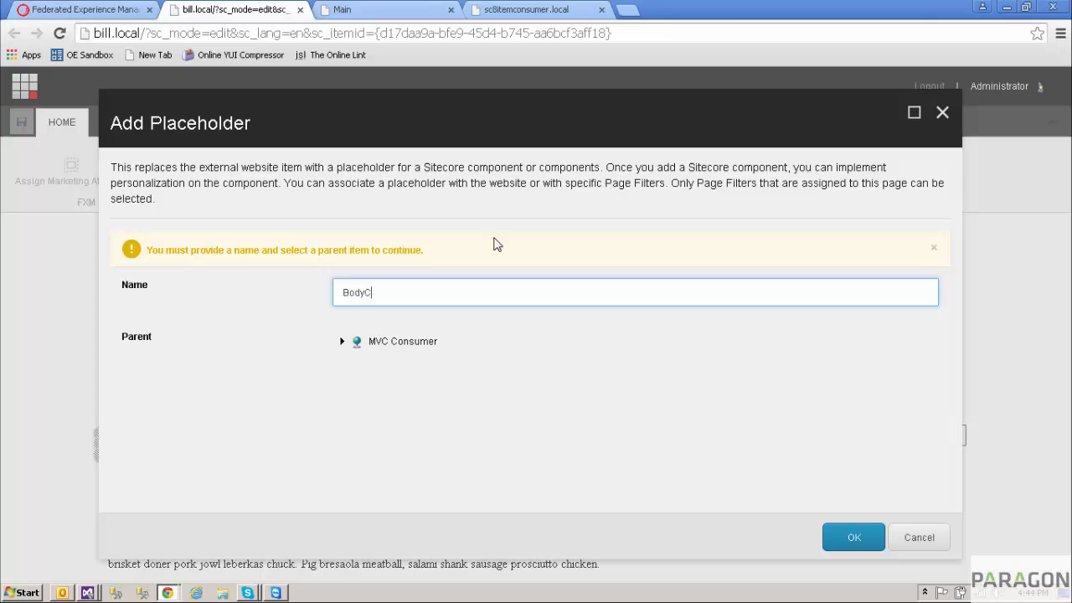
type("ontent")
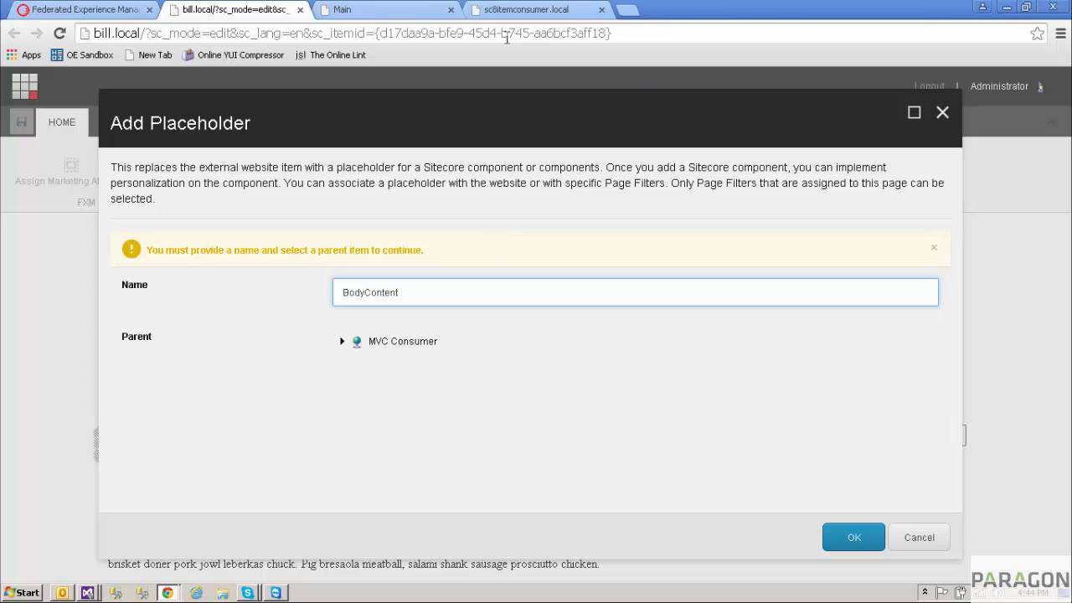
left_click(855, 536)
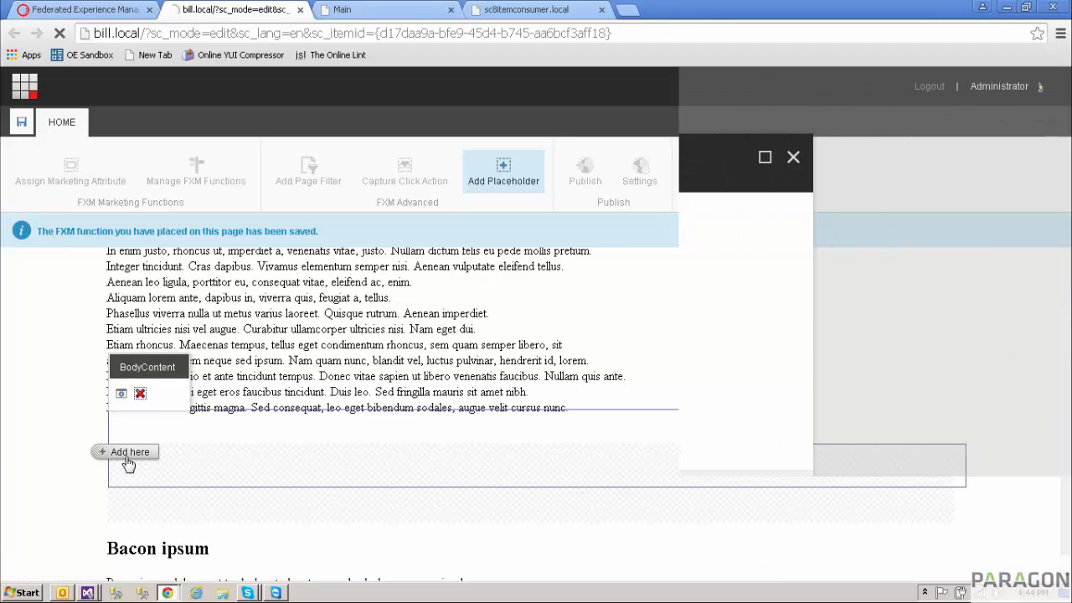
Fill the BodyContent placeholder with the CallToActionContainer rendering and review Items 1-3 with helmet images
left_click(130, 453)
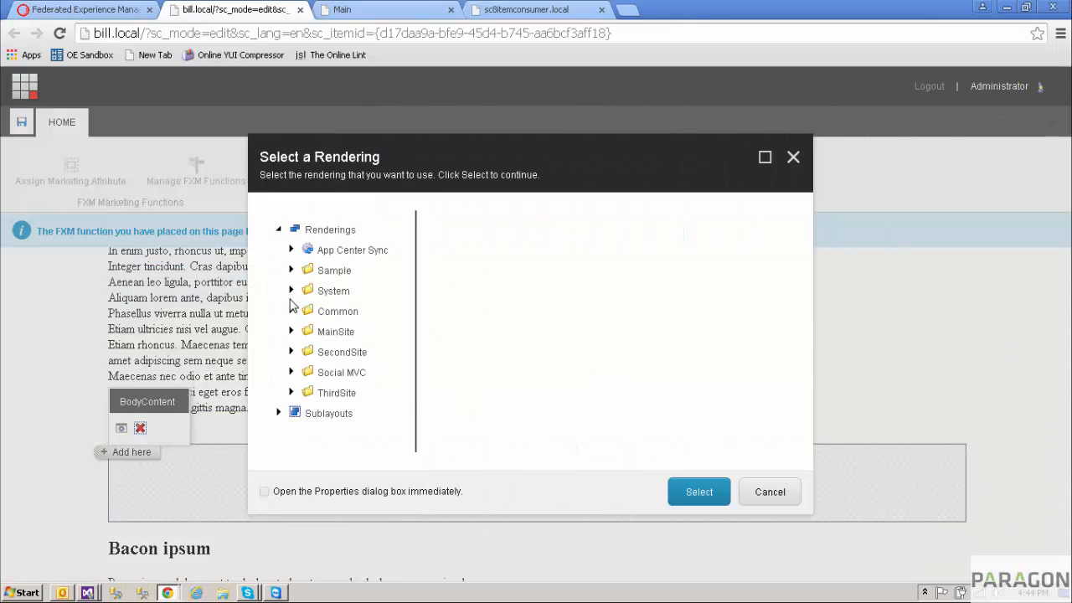
left_click(292, 310)
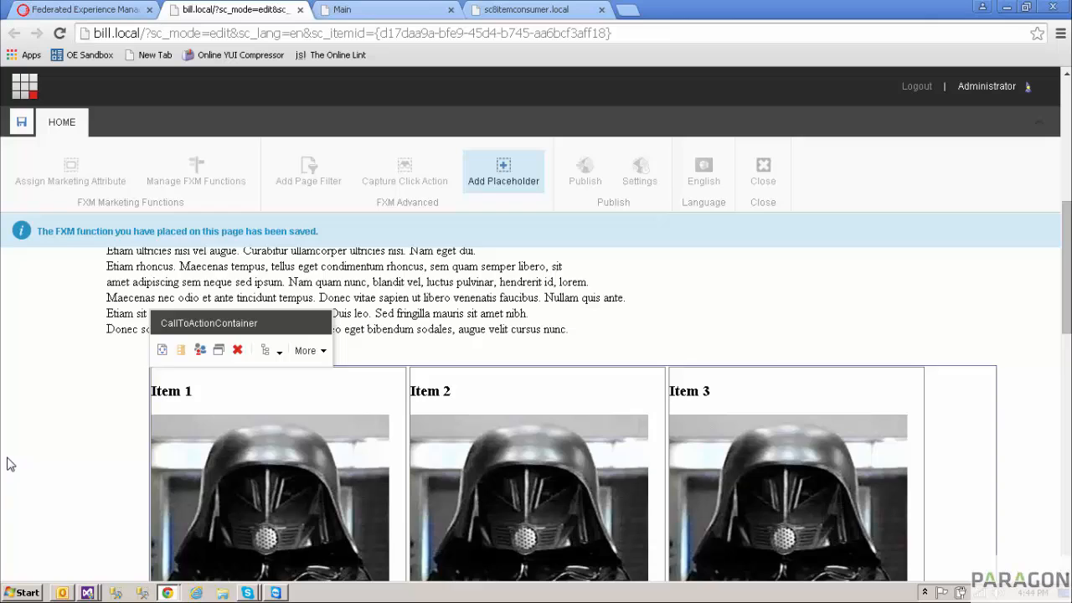
scroll("down", 3)
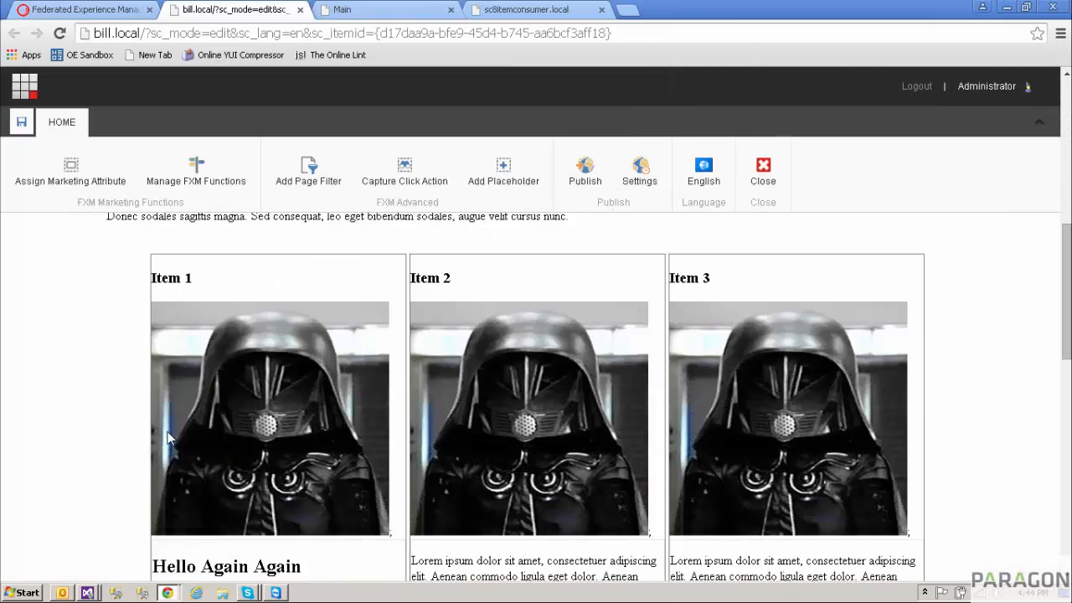
scroll("down", 3)
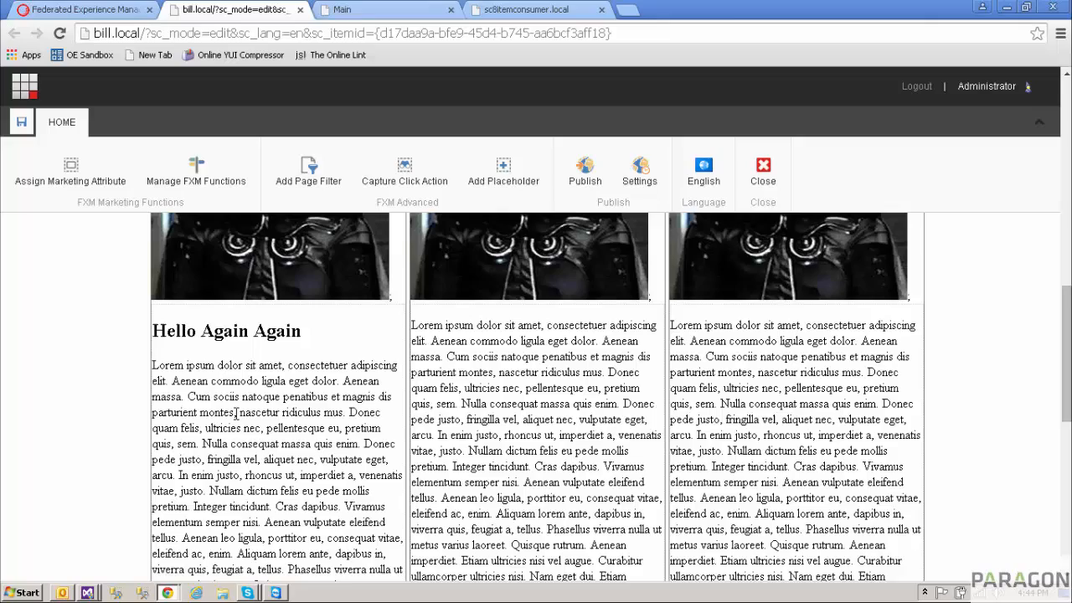
mouse_move(281, 442)
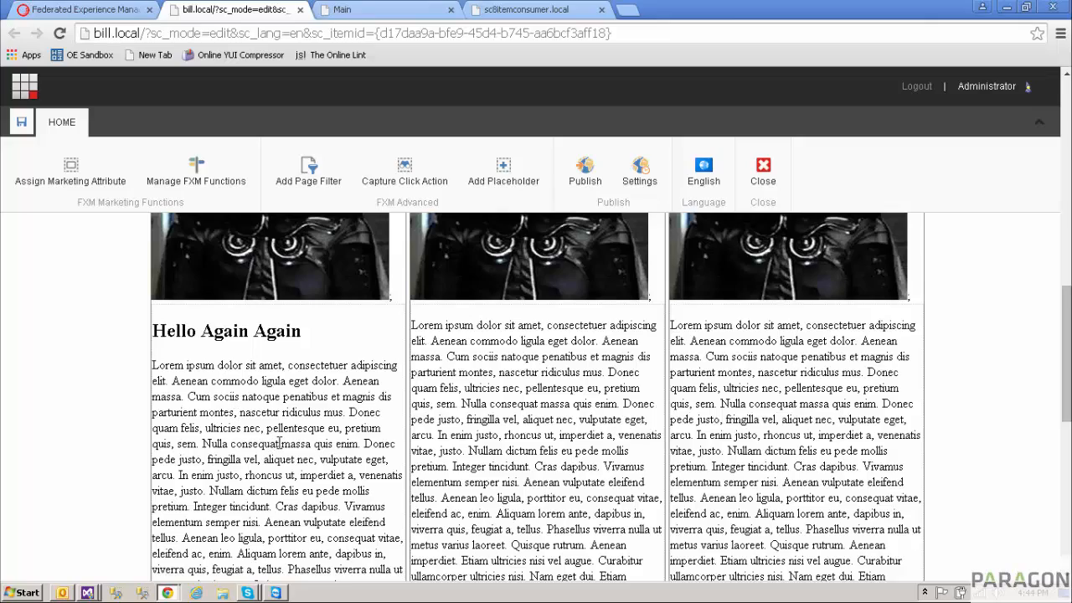
scroll("up", 3)
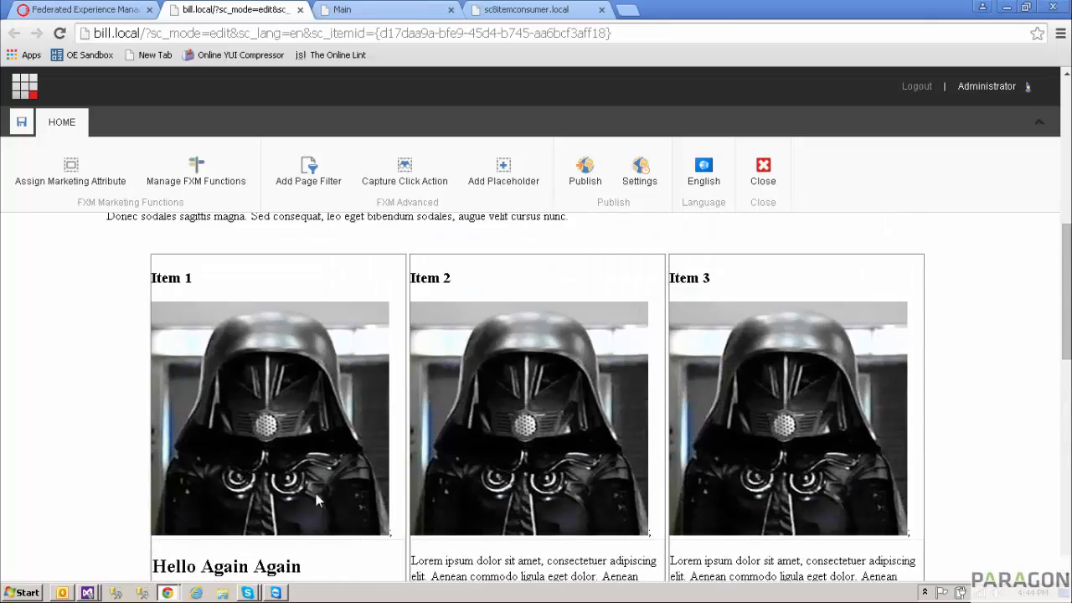
scroll("down", 3)
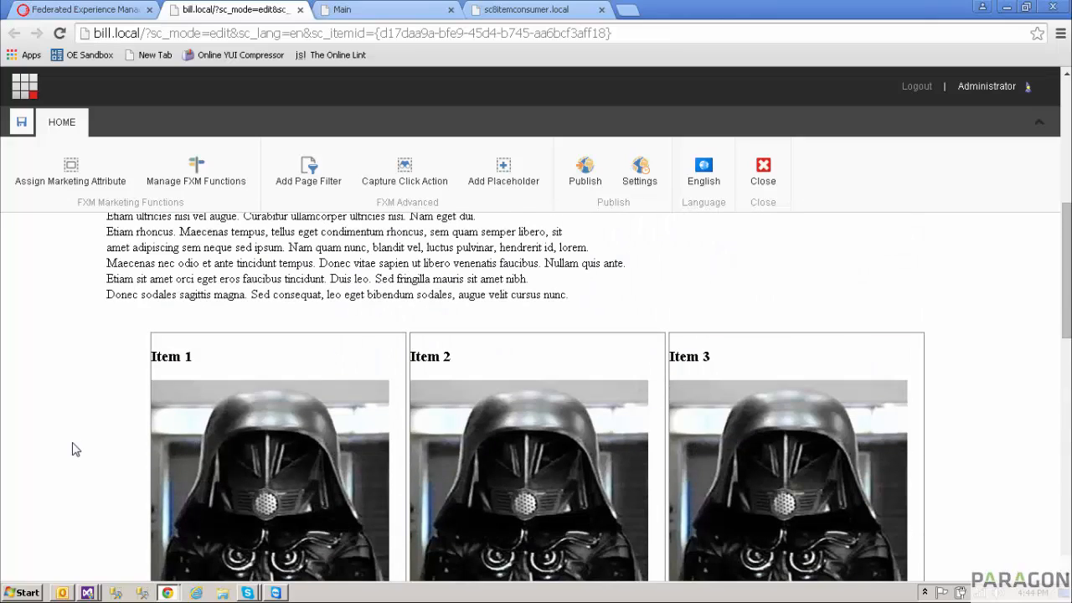
scroll("down", 3)
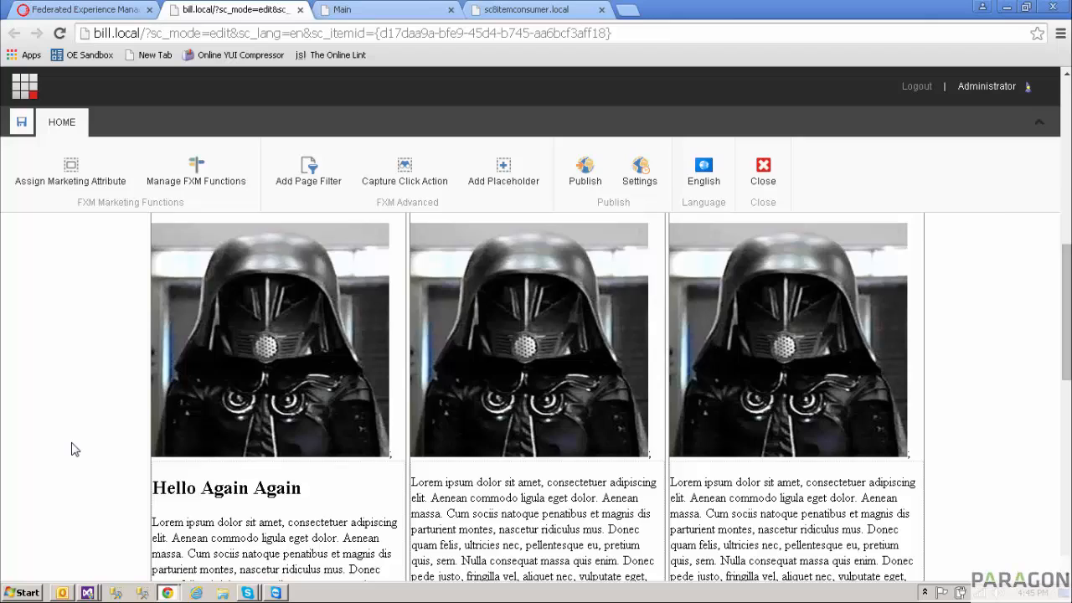
scroll("down", 3)
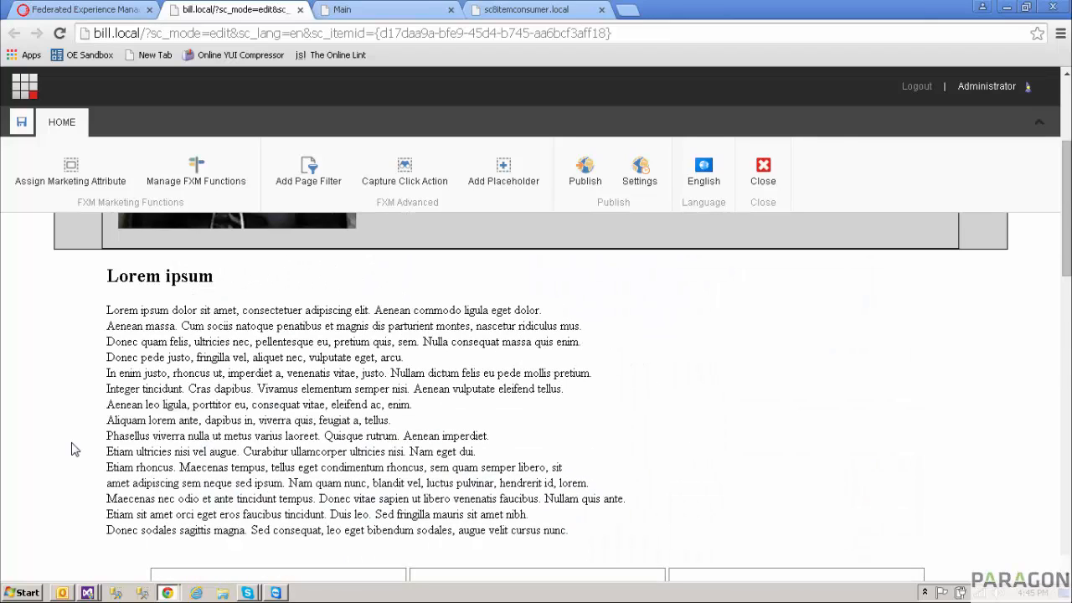
mouse_move(466, 221)
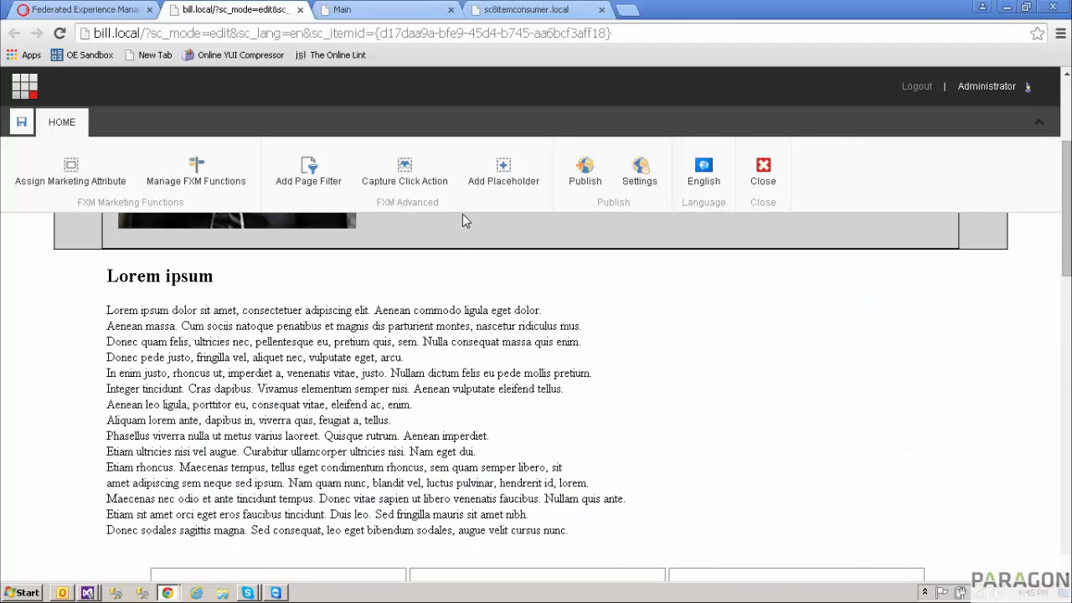
mouse_move(559, 459)
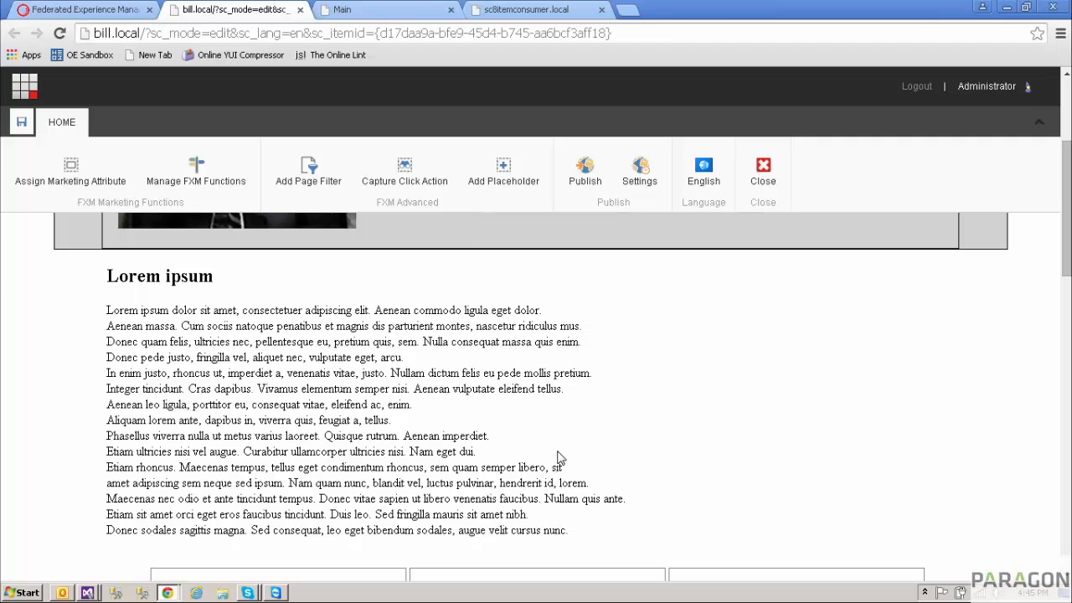
scroll("up", 3)
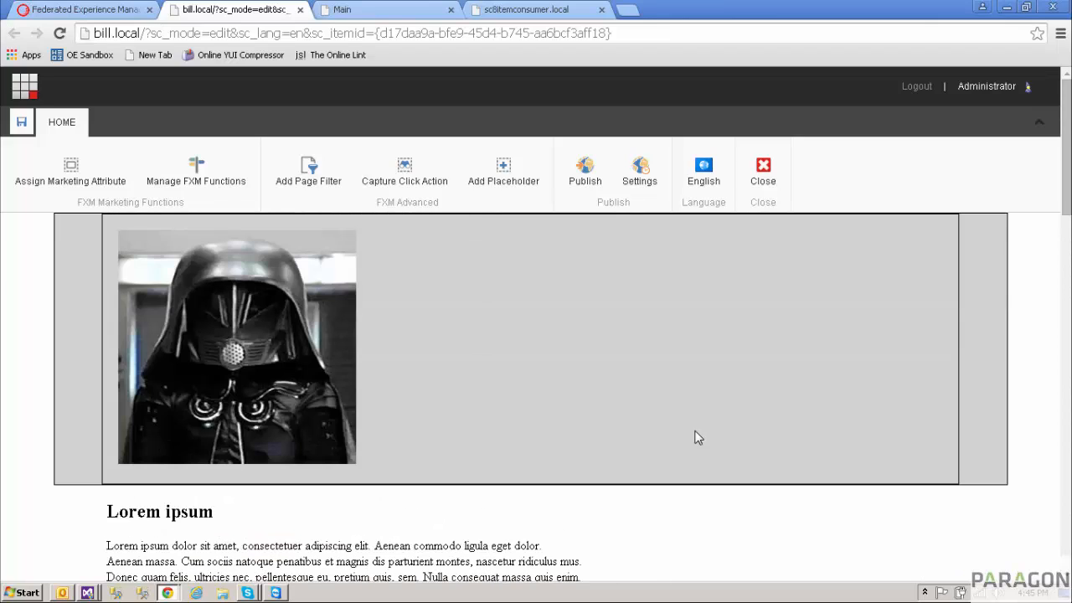